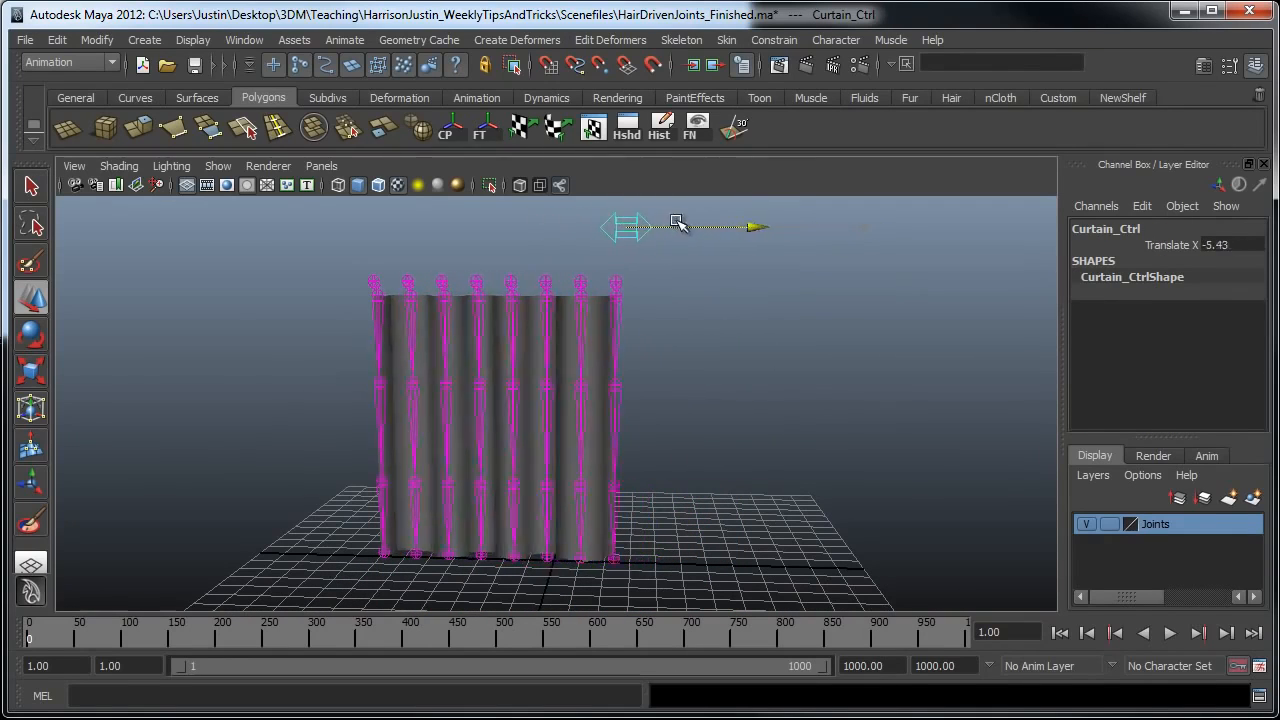
Step: Drag Curtain_Ctrl left, then right along X to watch the jointed curtain bend
drag(675, 222, 625, 232)
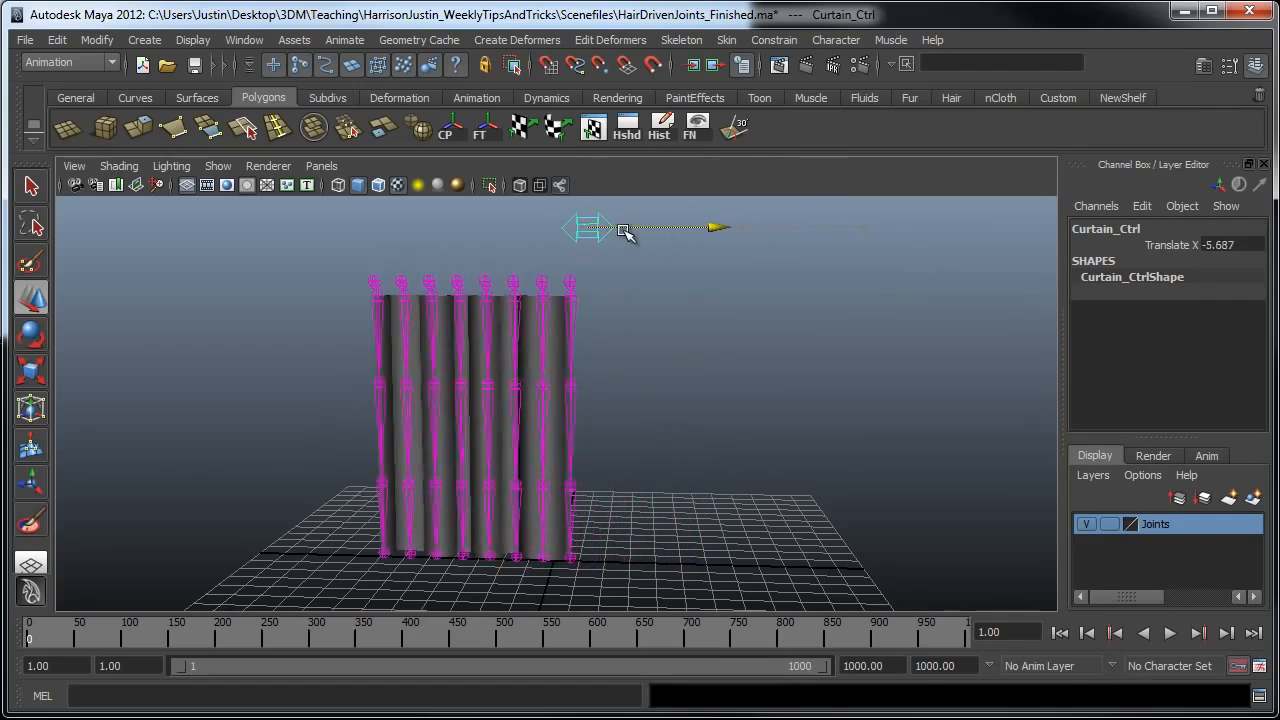
drag(623, 228, 715, 225)
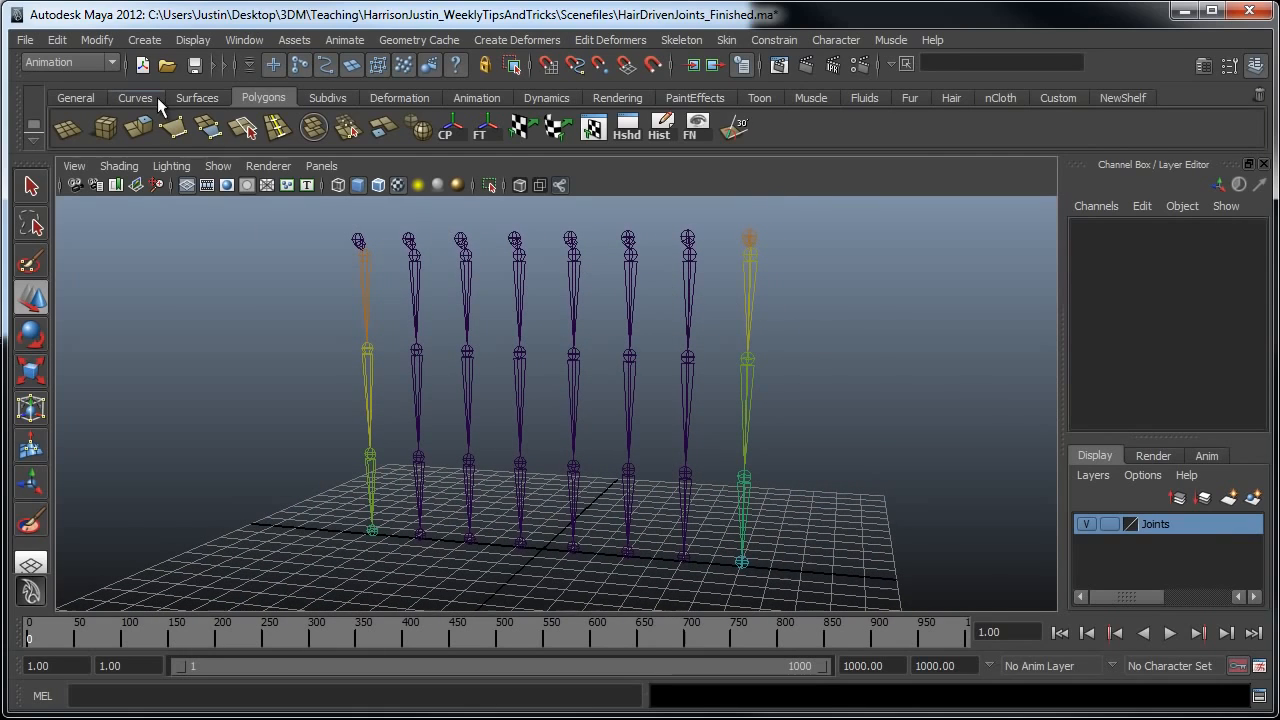
Step: Switch to the Curves shelf to draw a CV curve up a joint chain
click(135, 97)
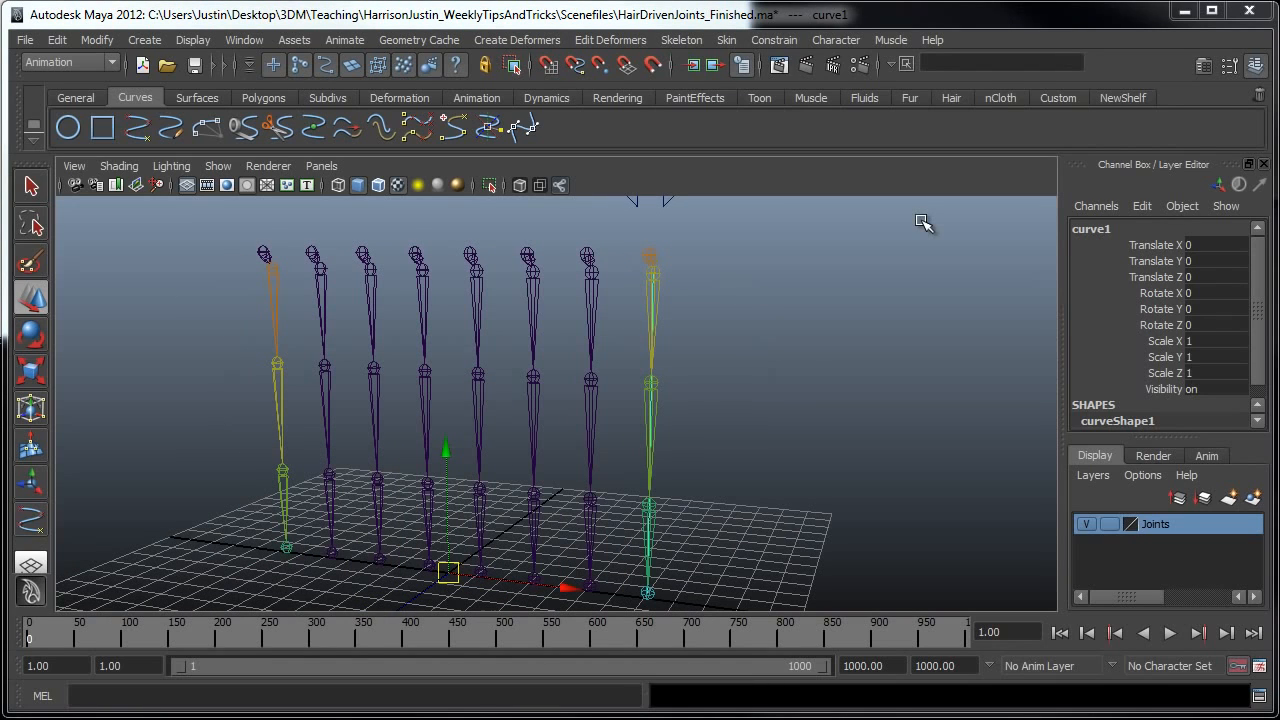
mouse_move(722, 373)
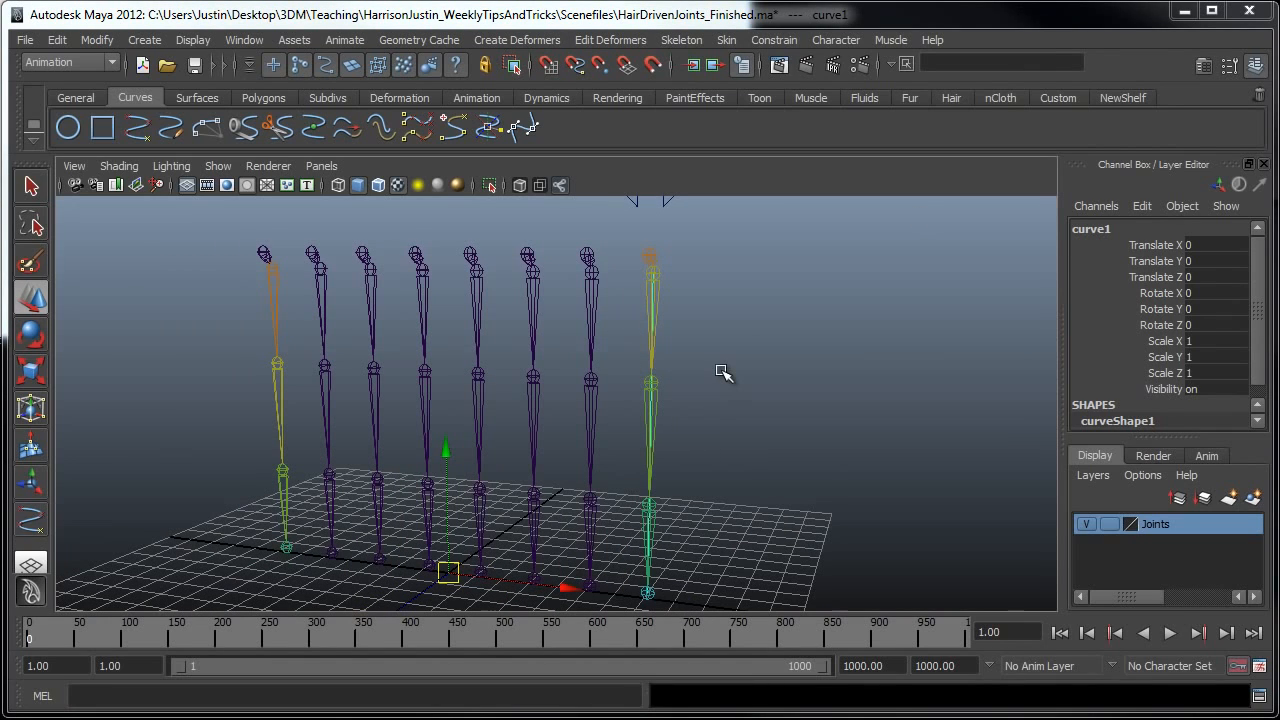
mouse_move(773, 388)
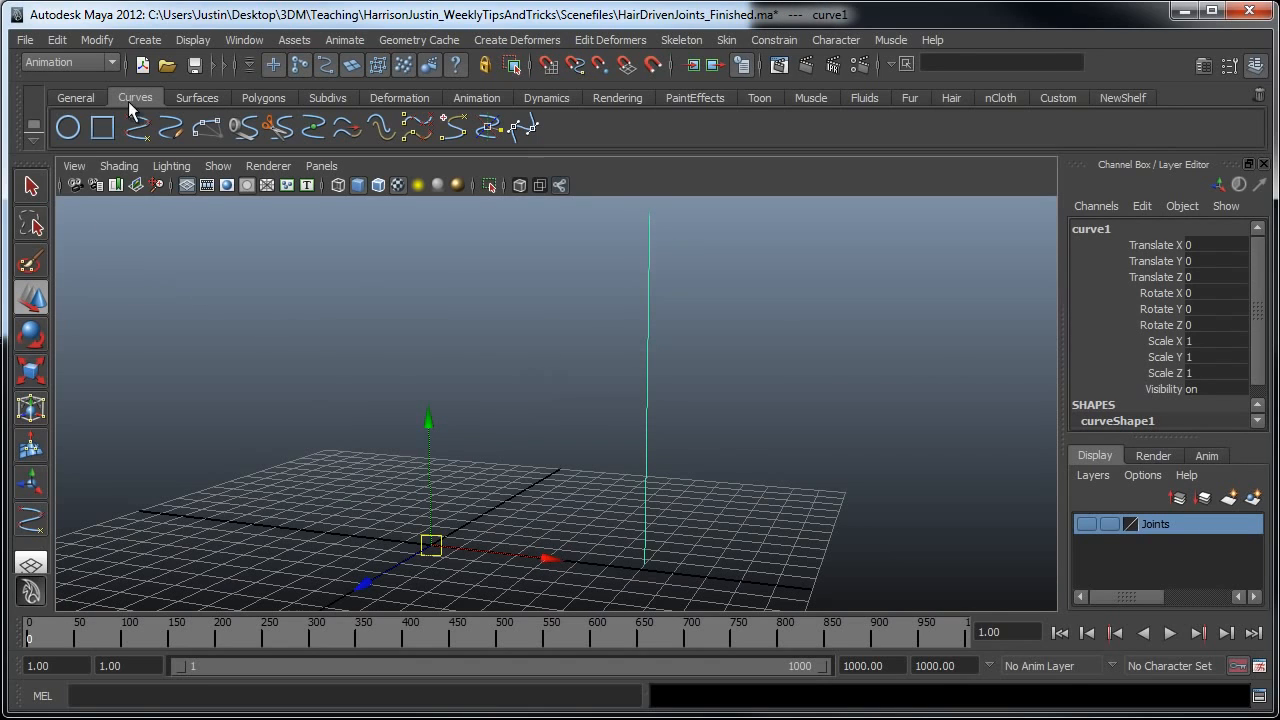
Step: Switch to the Dynamics menu set and apply Hair > Make Selected Curves Dynamic to curve1
click(65, 62)
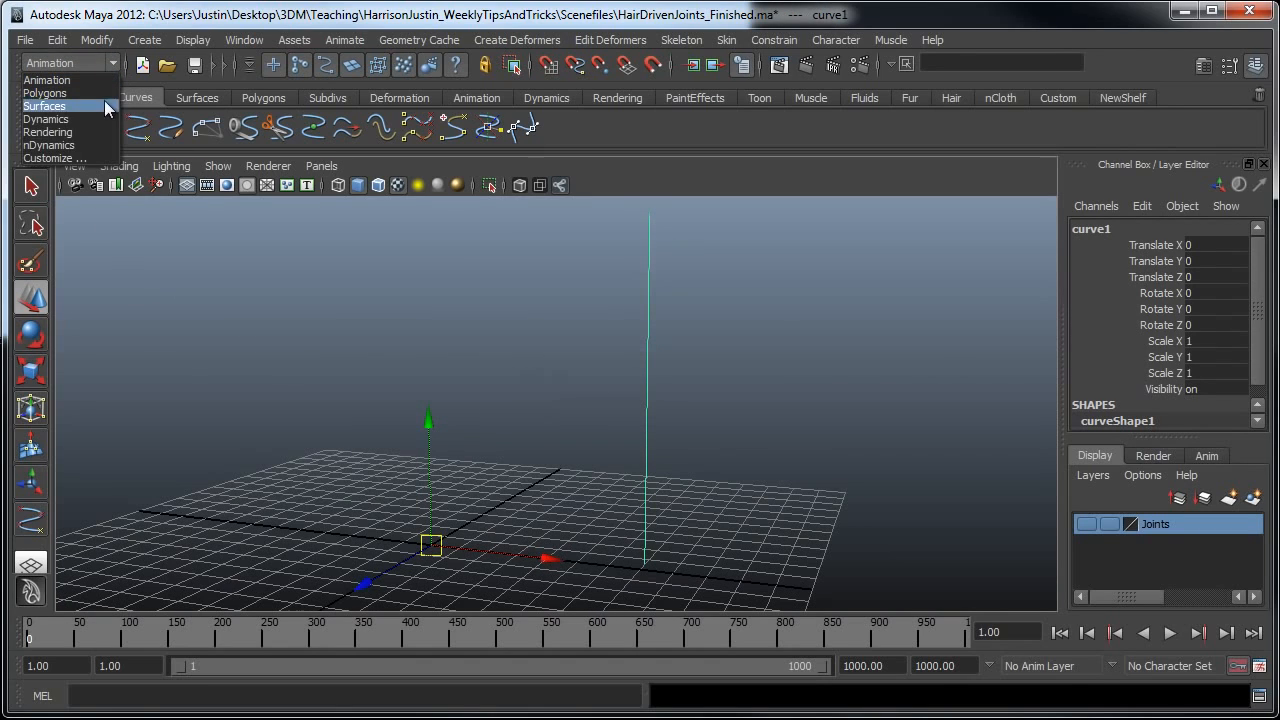
mouse_move(46, 119)
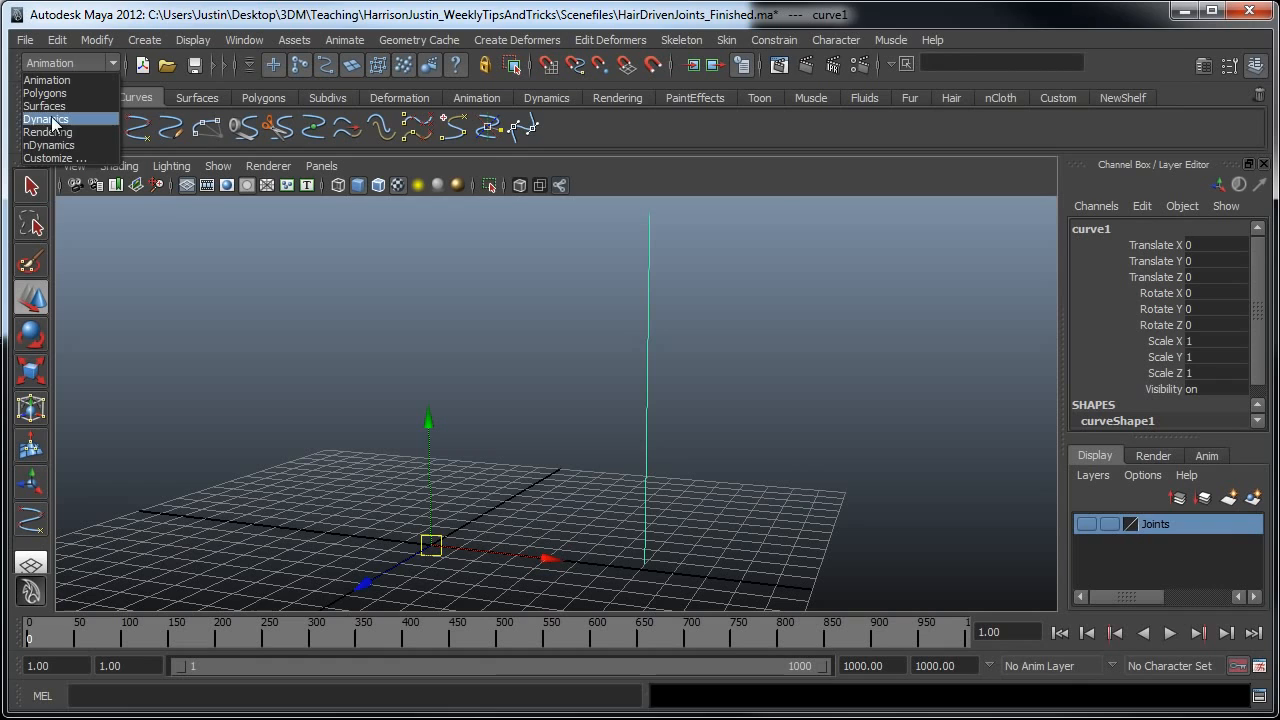
click(46, 118)
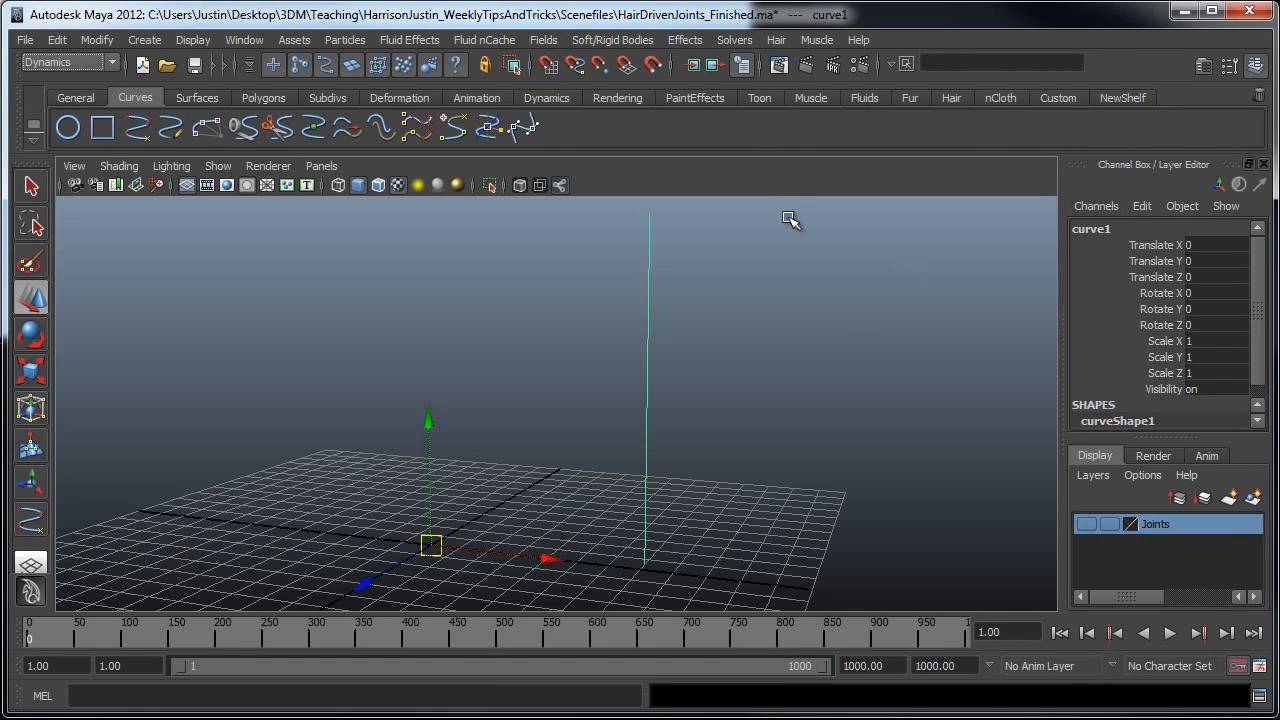
click(776, 40)
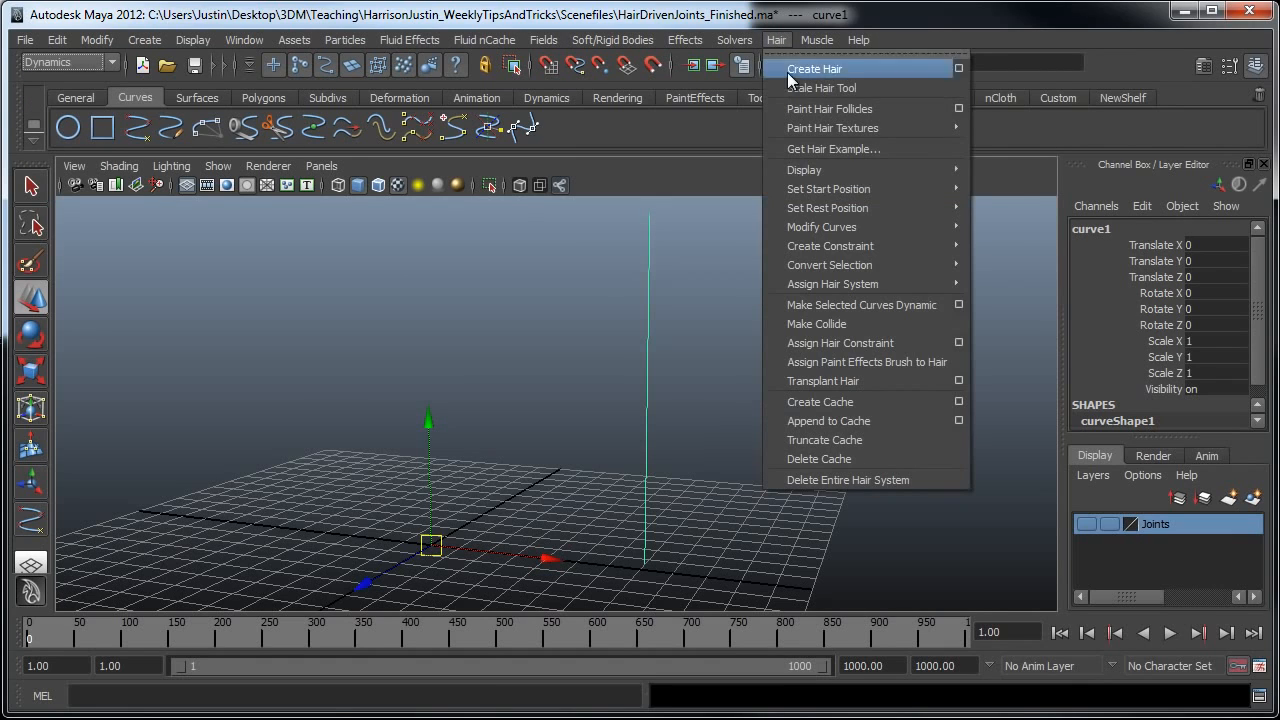
mouse_move(861, 305)
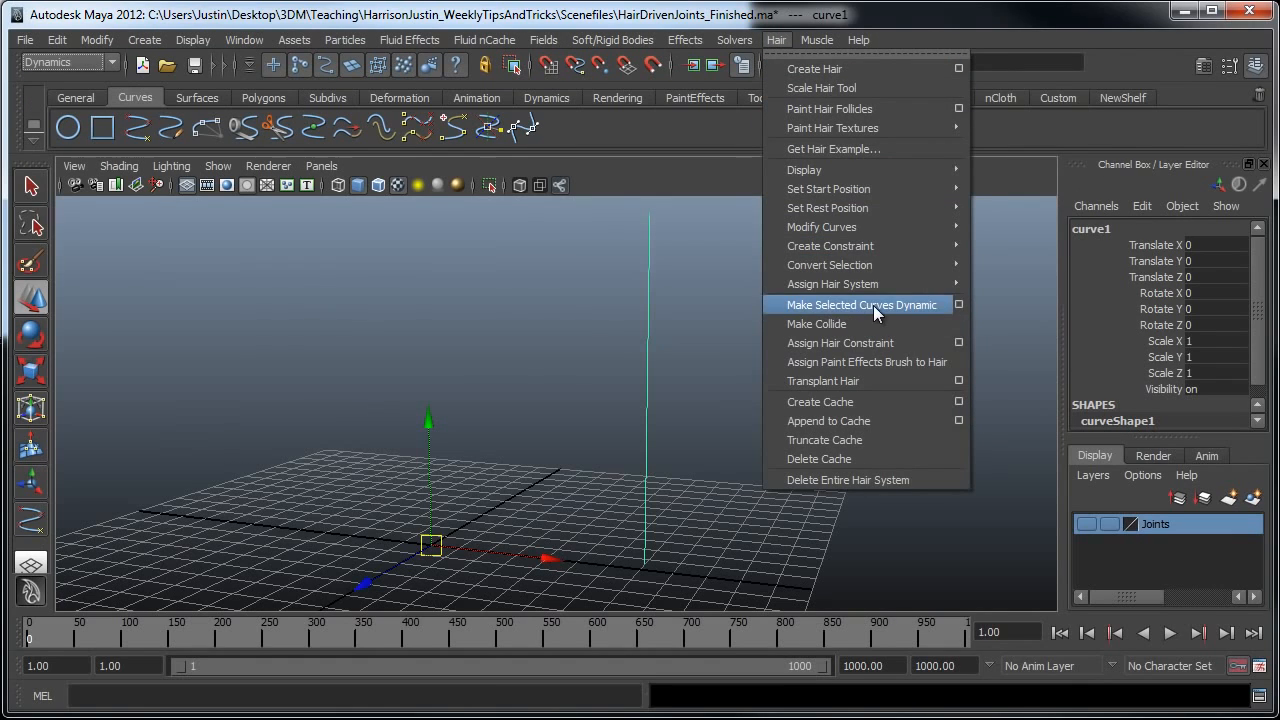
click(861, 304)
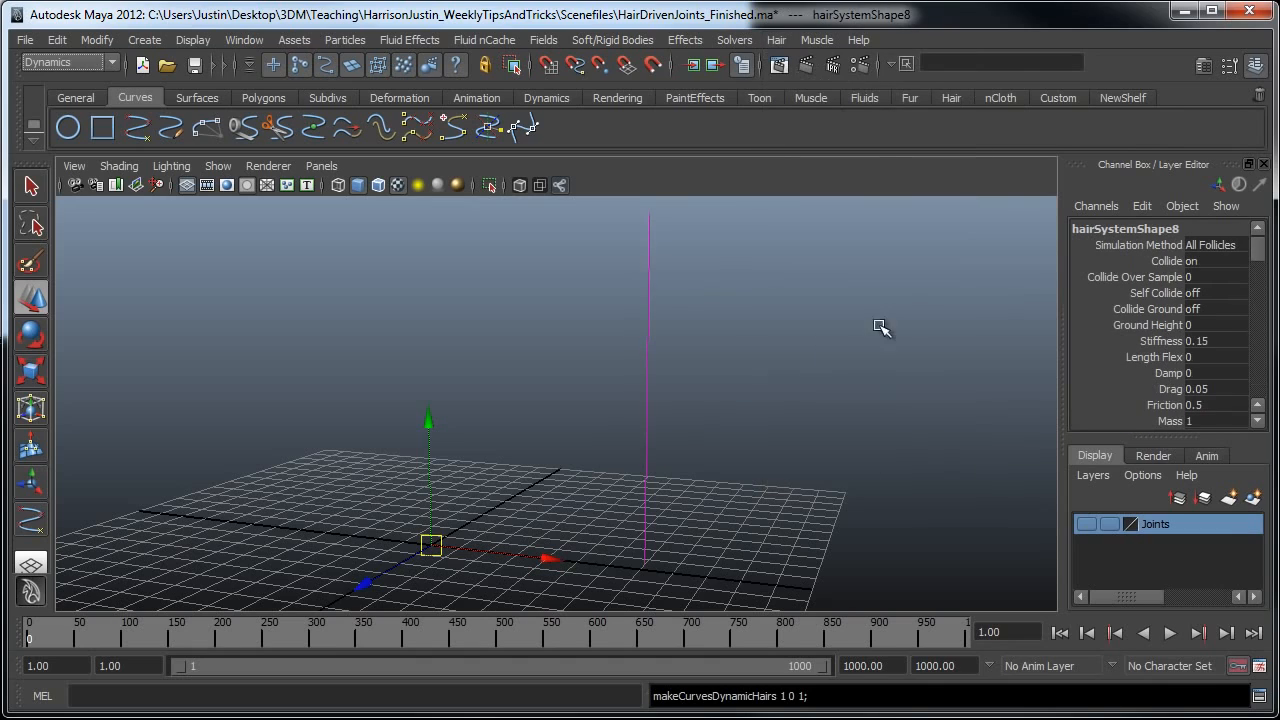
mouse_move(832, 313)
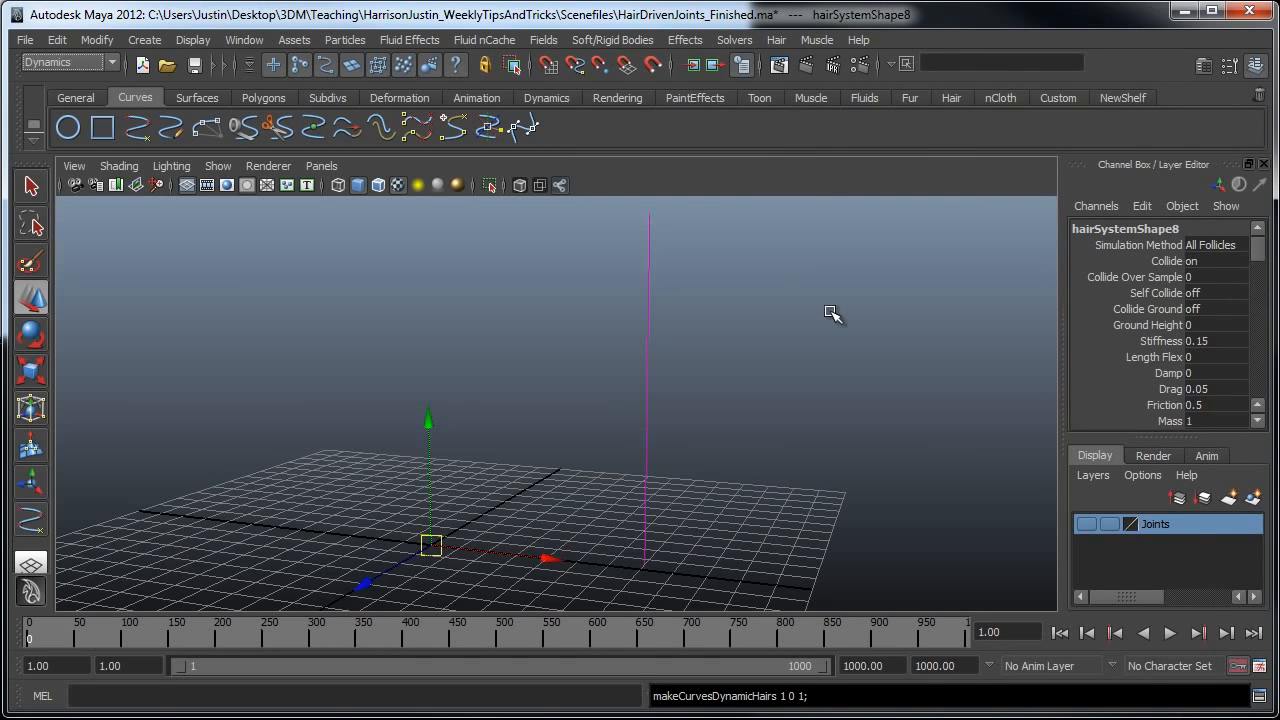
mouse_move(378, 120)
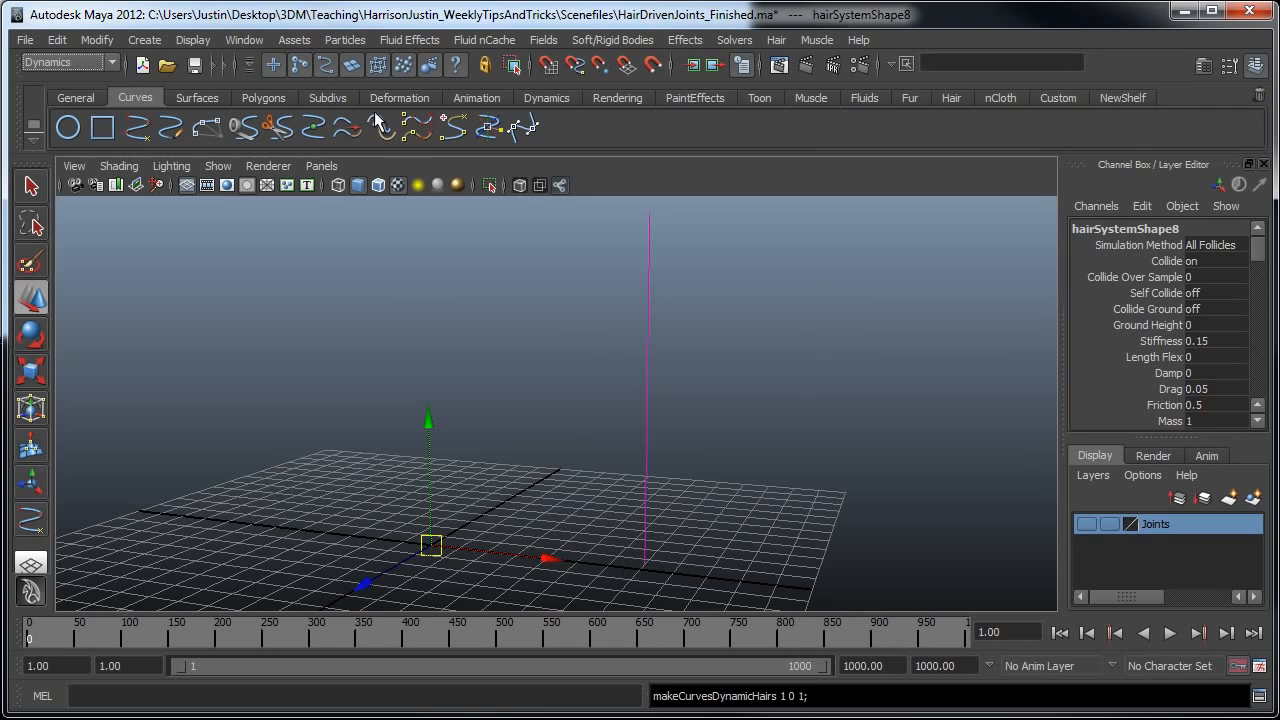
Step: Open the Outliner and expand hairSystem8Follicles and hairSystem8OutputCurves
click(244, 40)
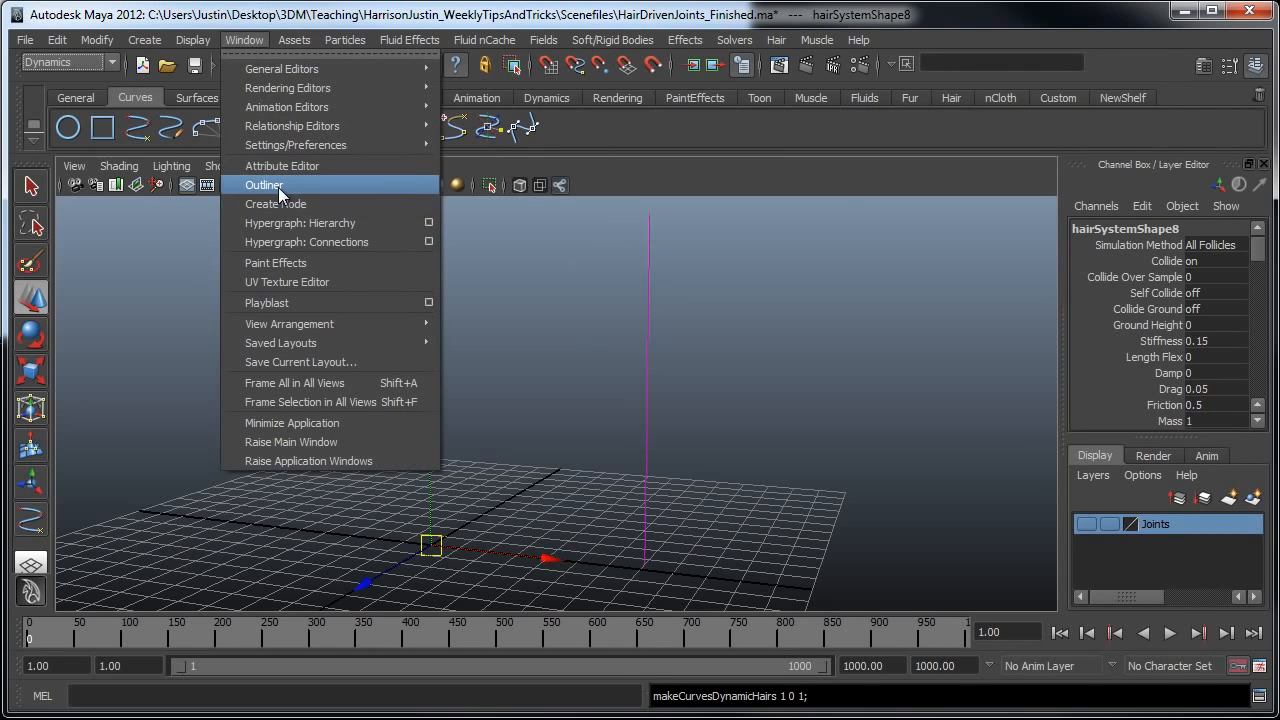
click(263, 185)
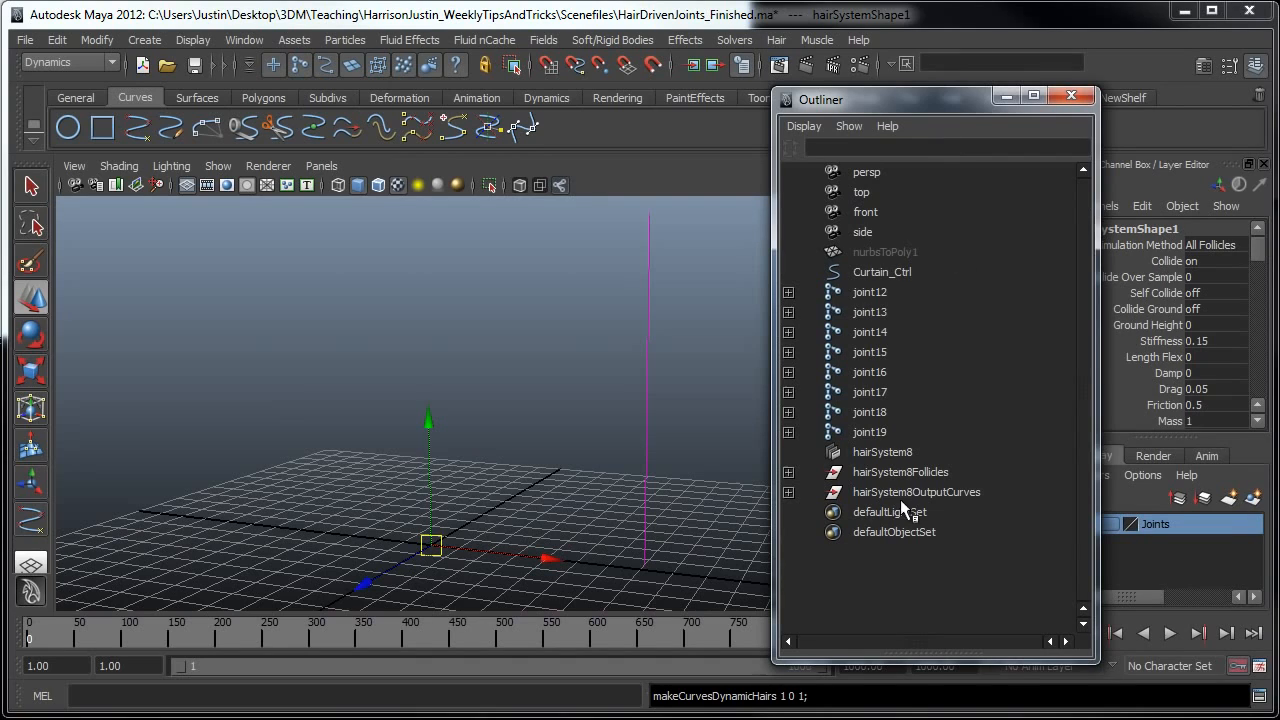
click(901, 471)
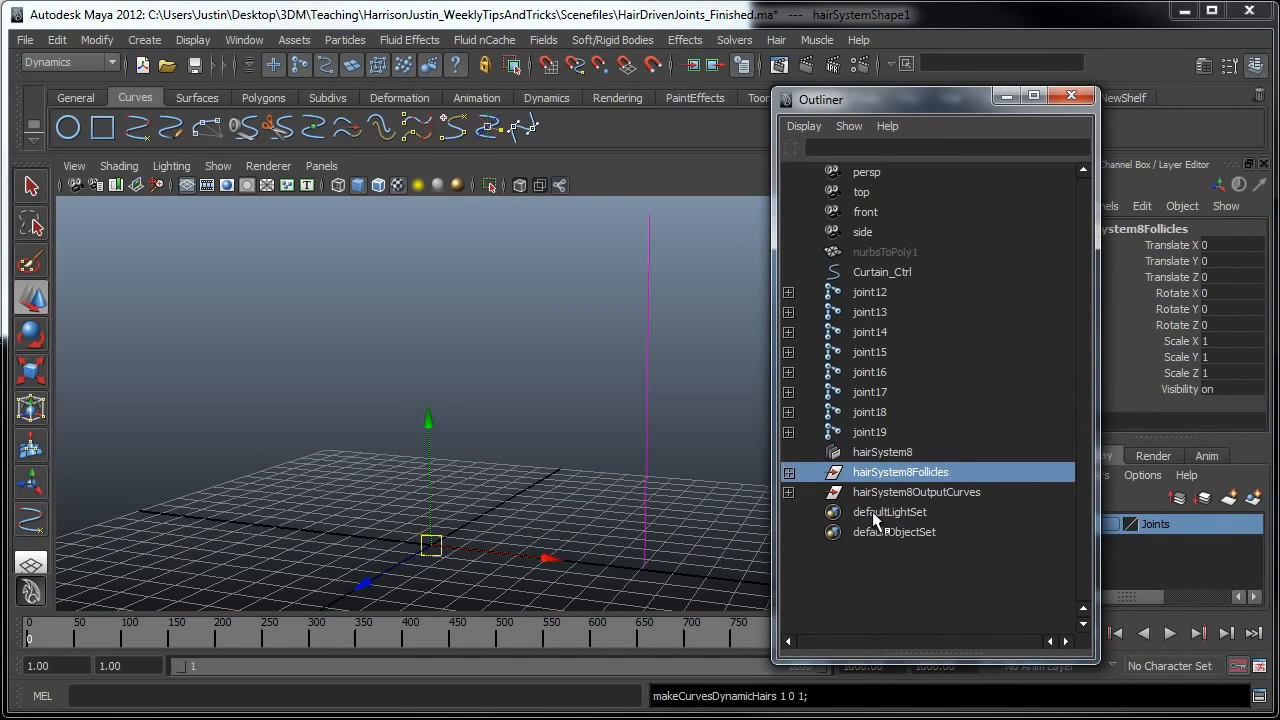
click(916, 491)
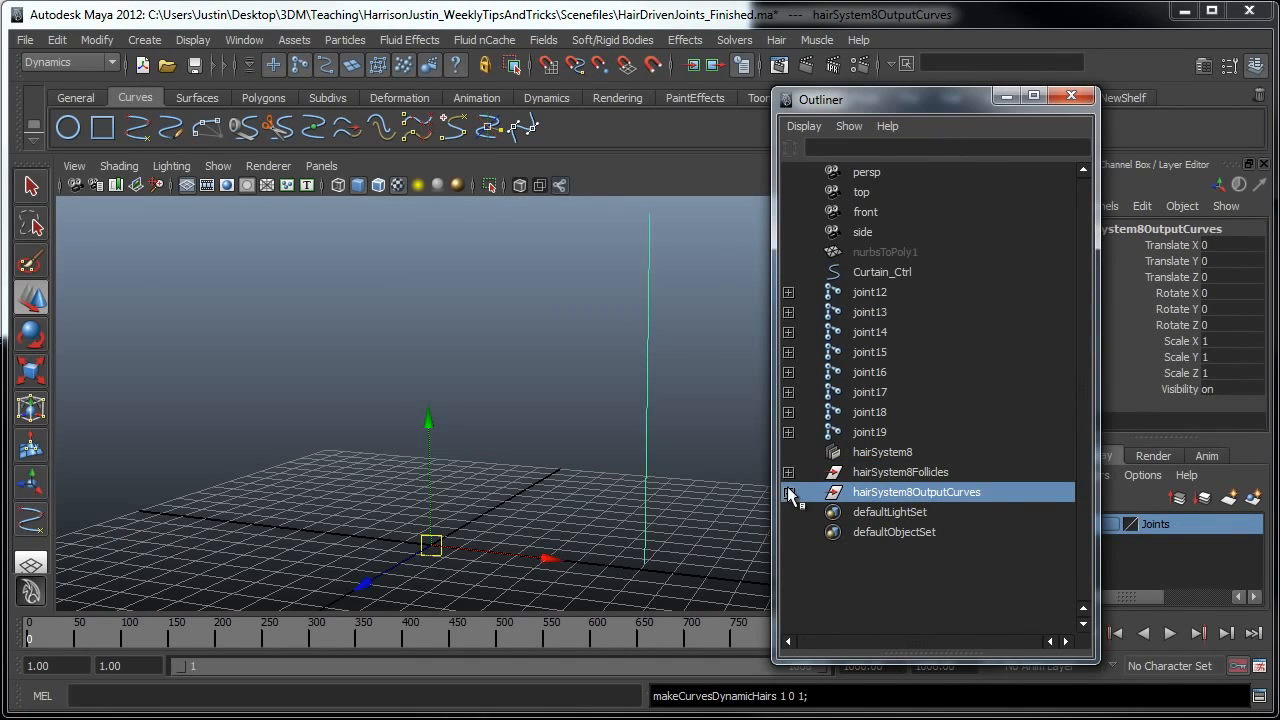
click(788, 491)
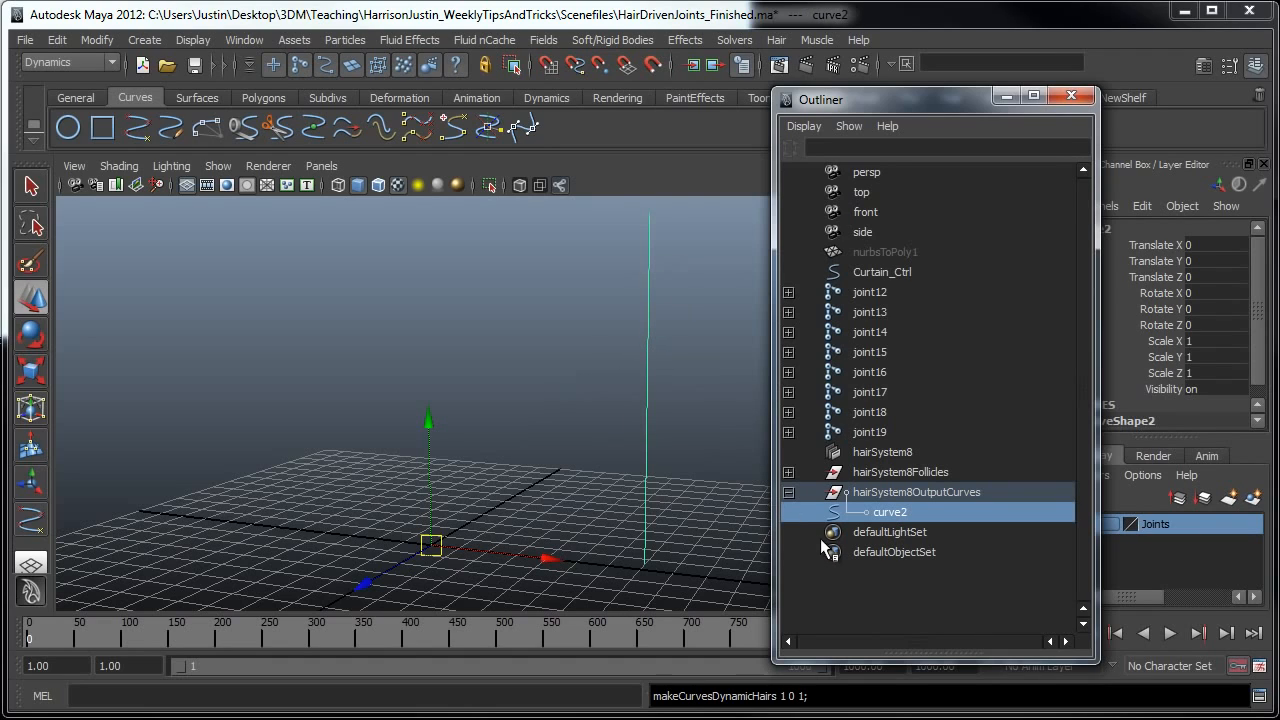
click(789, 472)
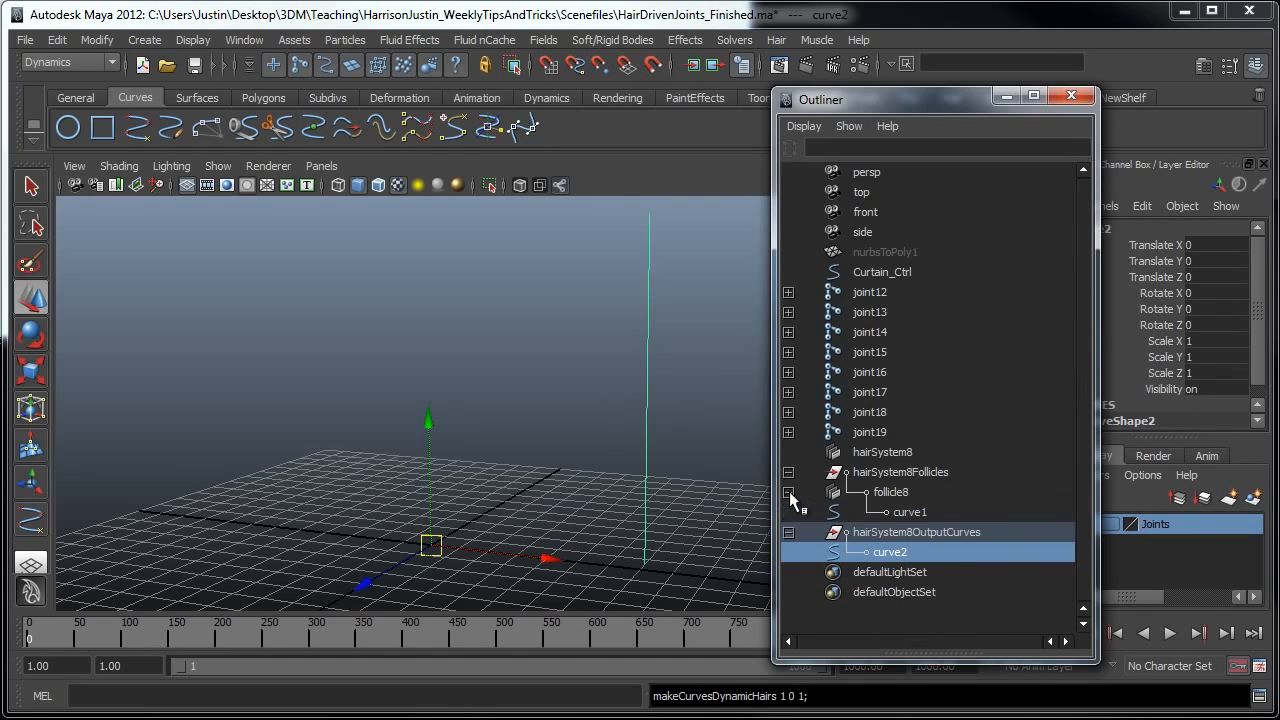
Step: Select the original curve1 under follicle8 and hide it
click(910, 511)
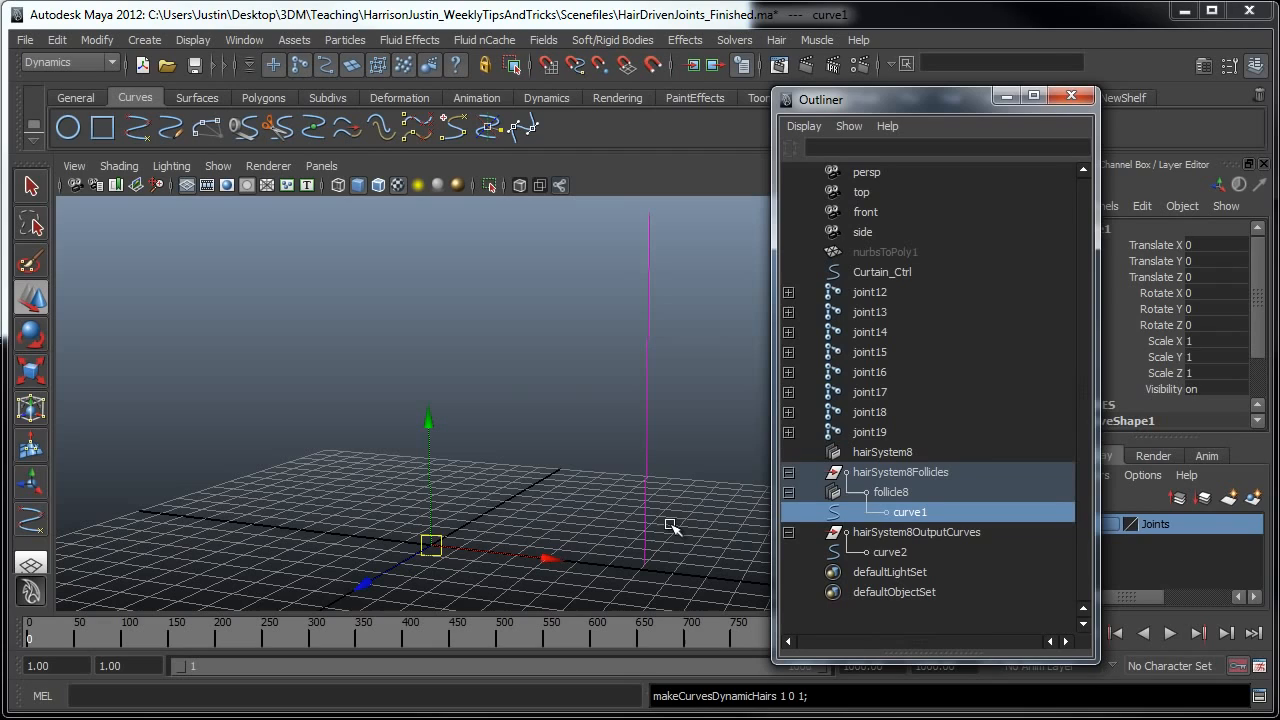
mouse_move(611, 399)
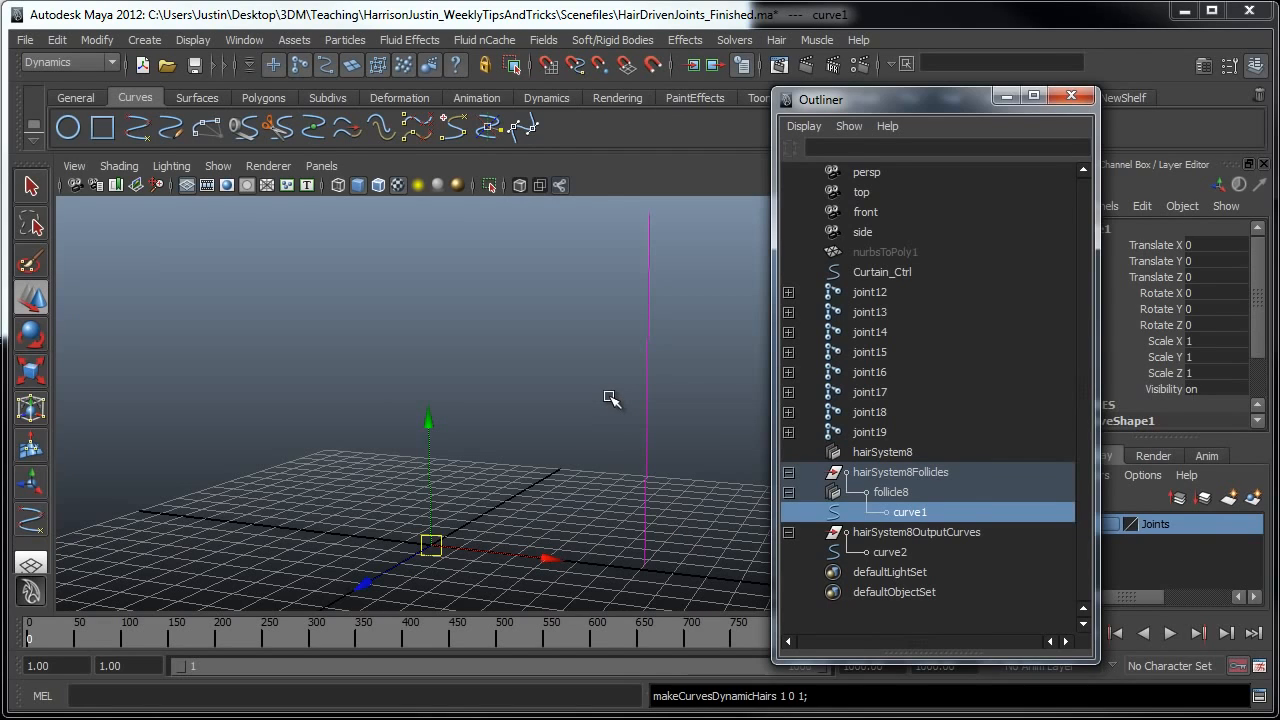
click(901, 471)
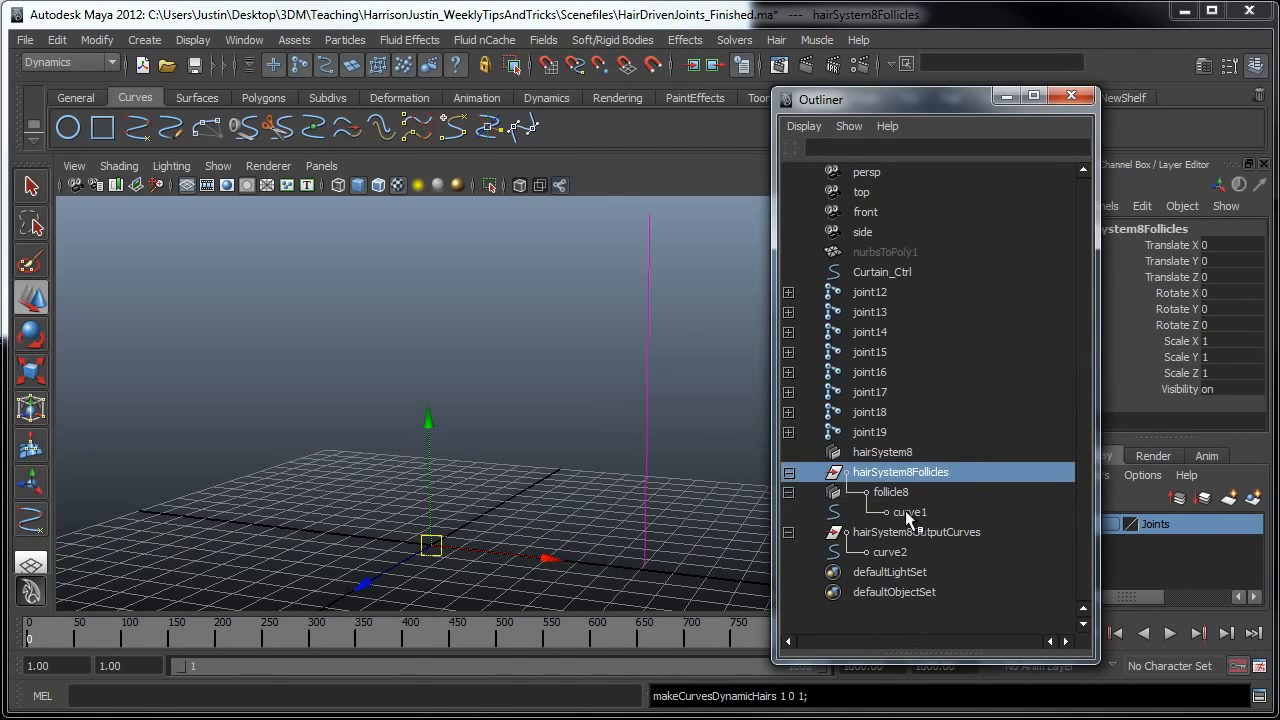
click(910, 511)
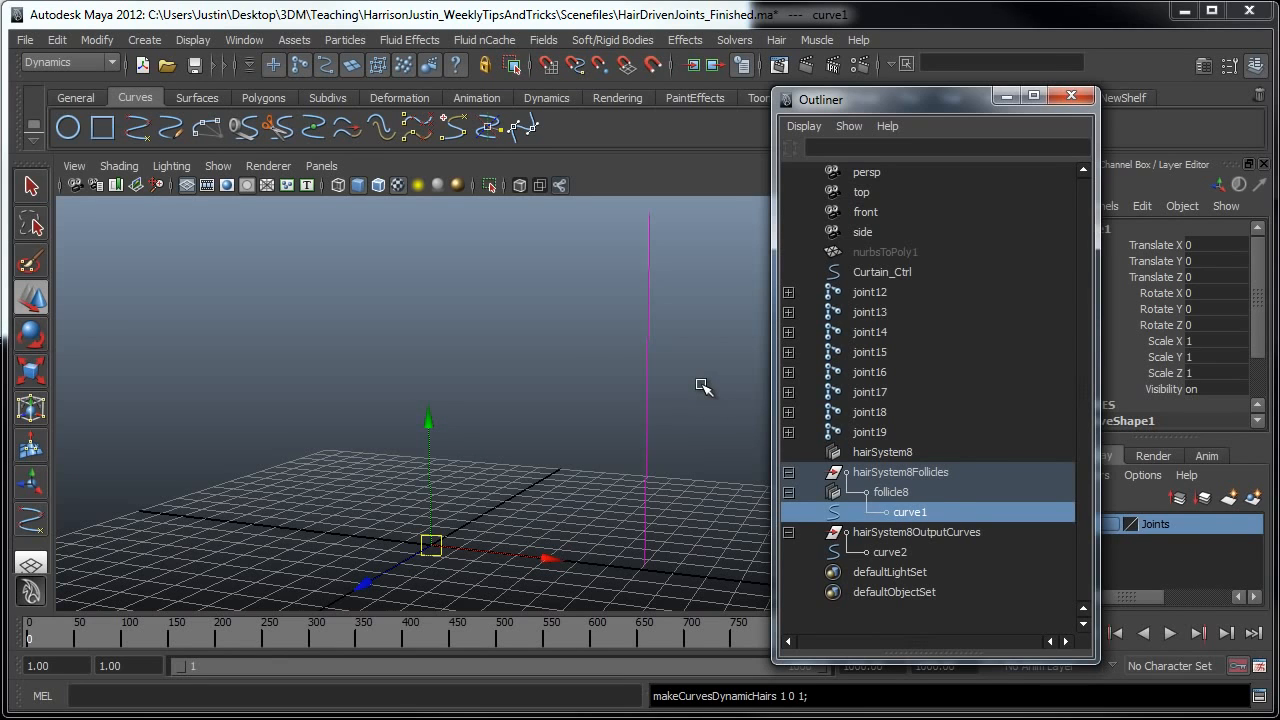
click(650, 382)
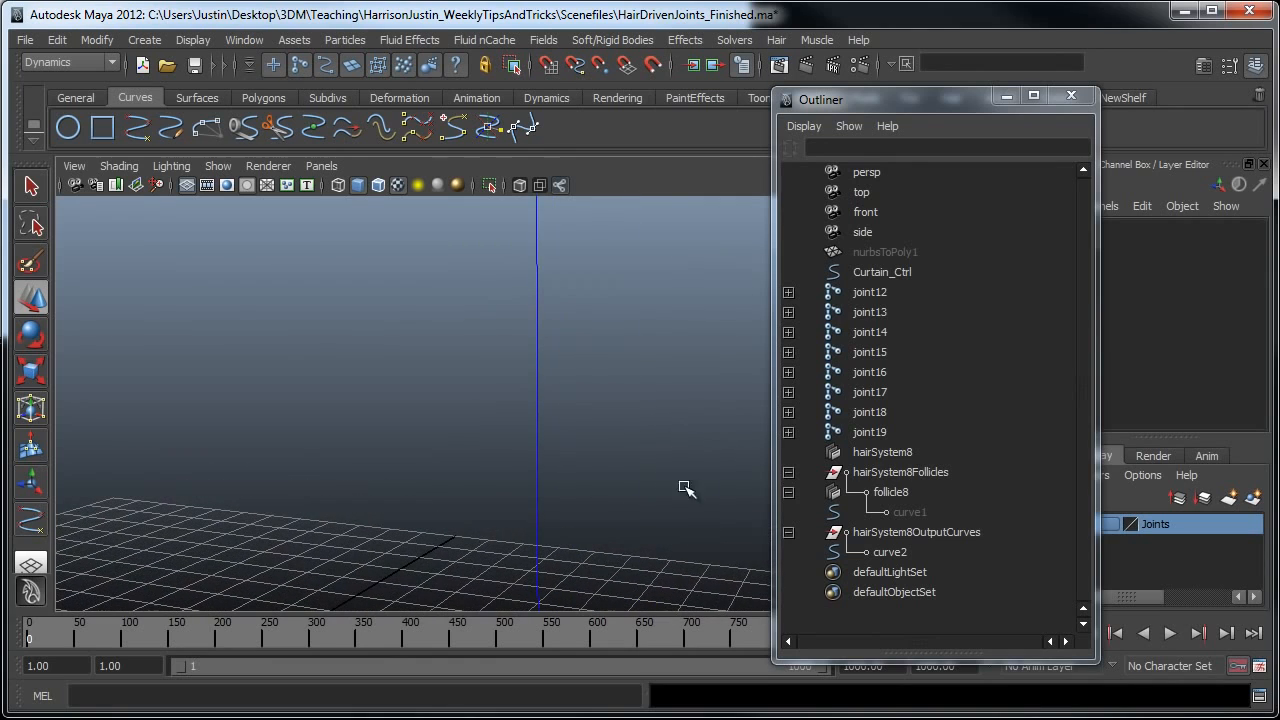
click(890, 552)
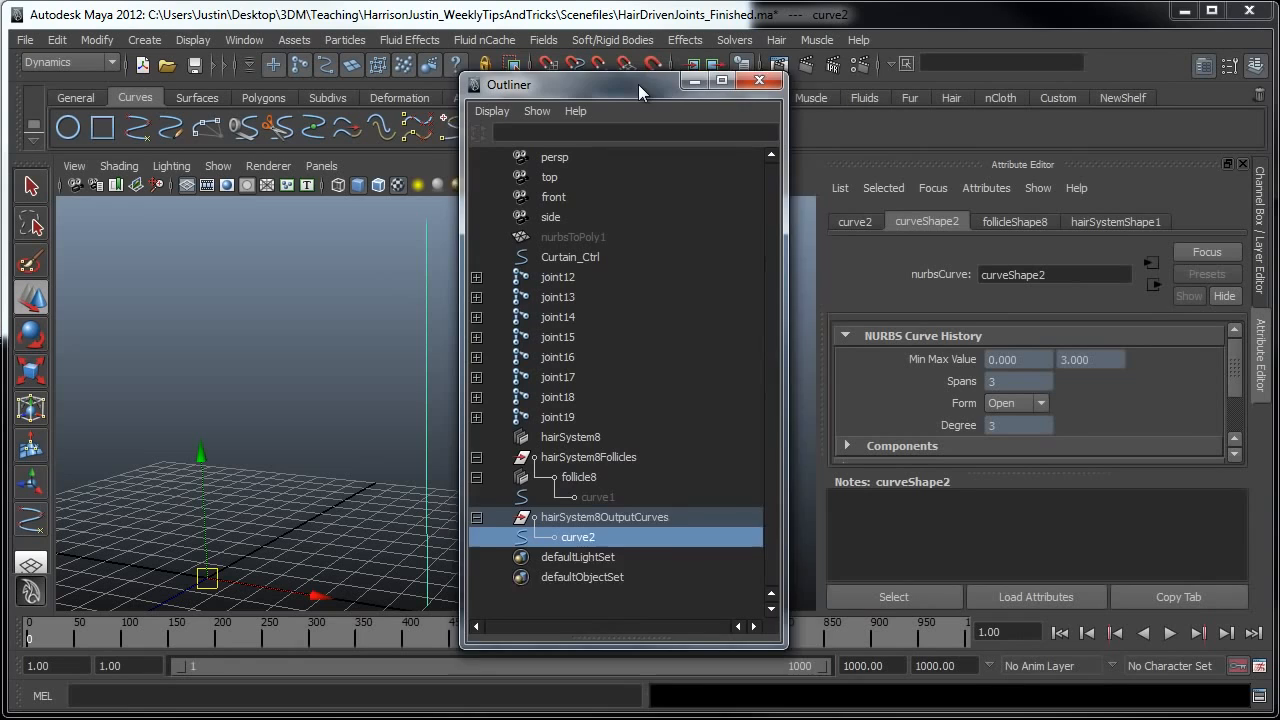
Step: Change follicleShape8's Point Lock from BothEnds to Base
click(1014, 221)
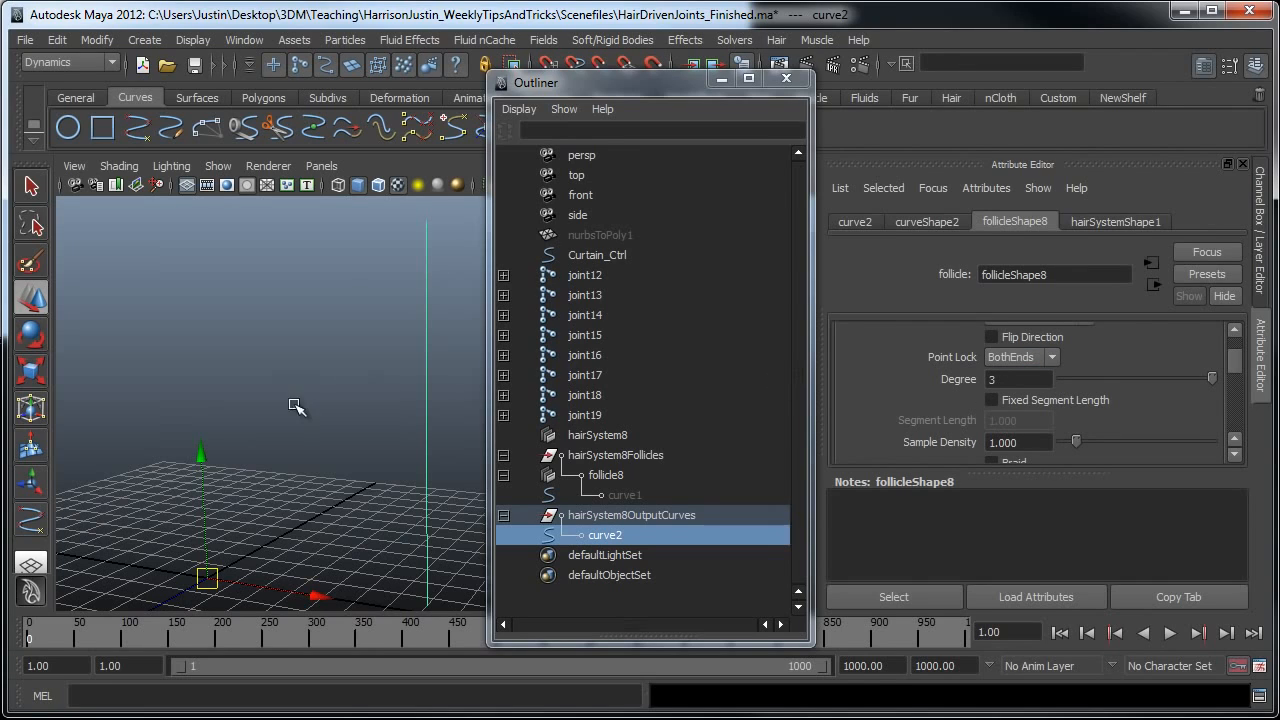
mouse_move(433, 222)
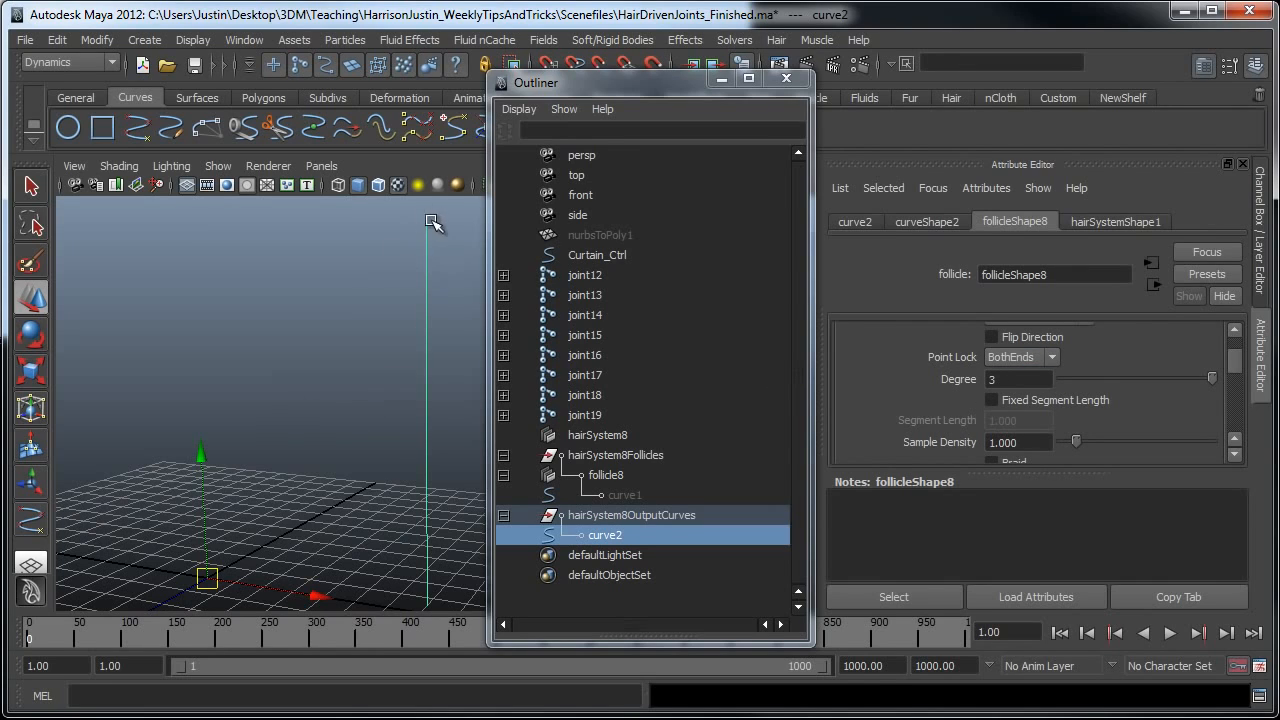
mouse_move(457, 585)
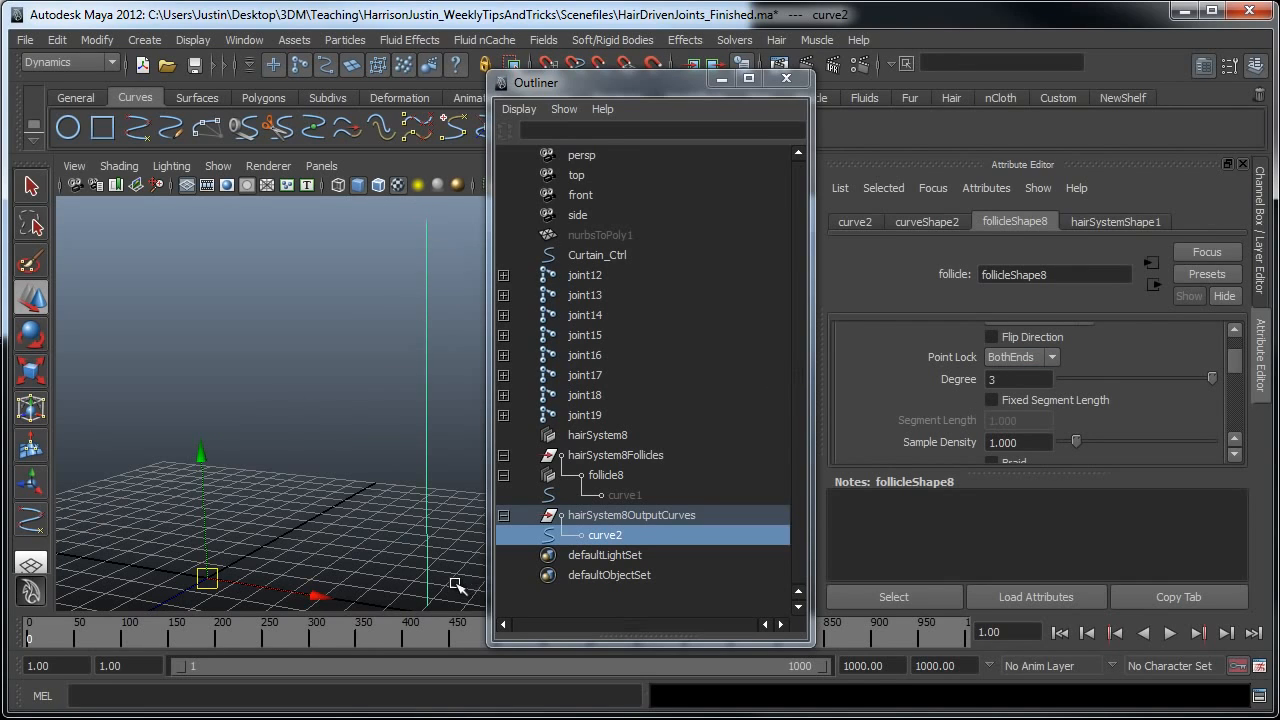
click(1051, 357)
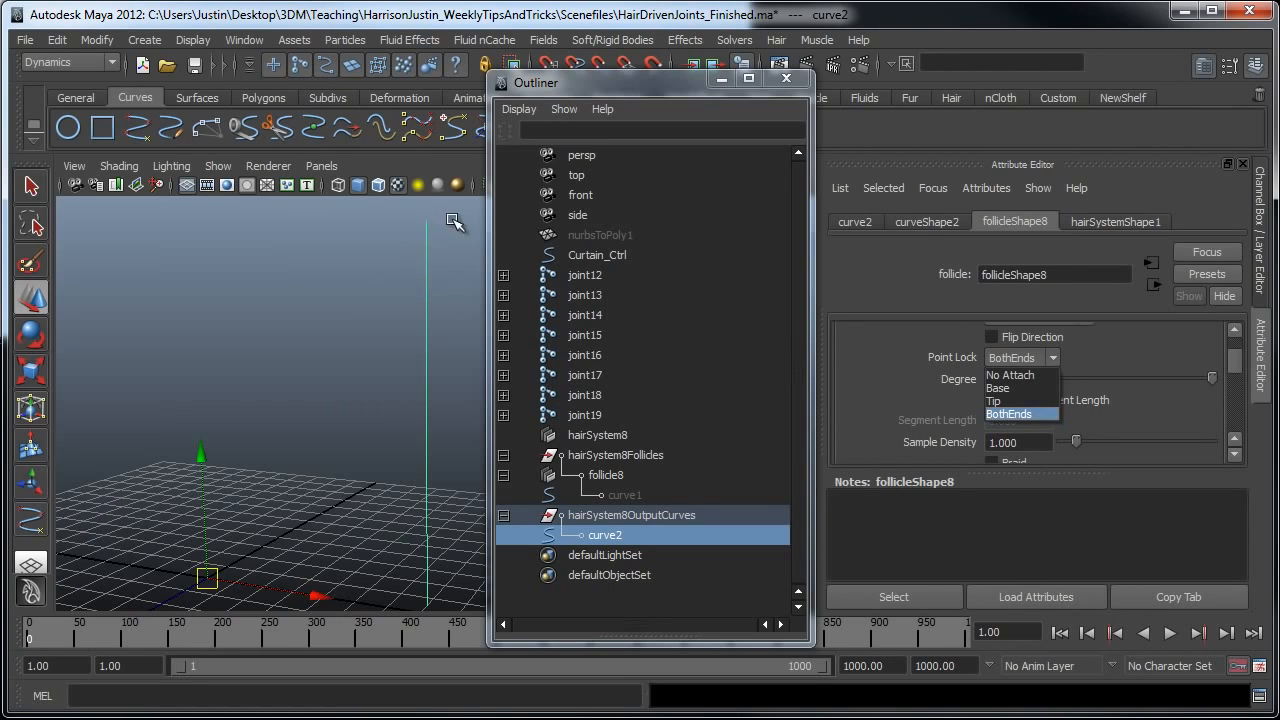
mouse_move(477, 600)
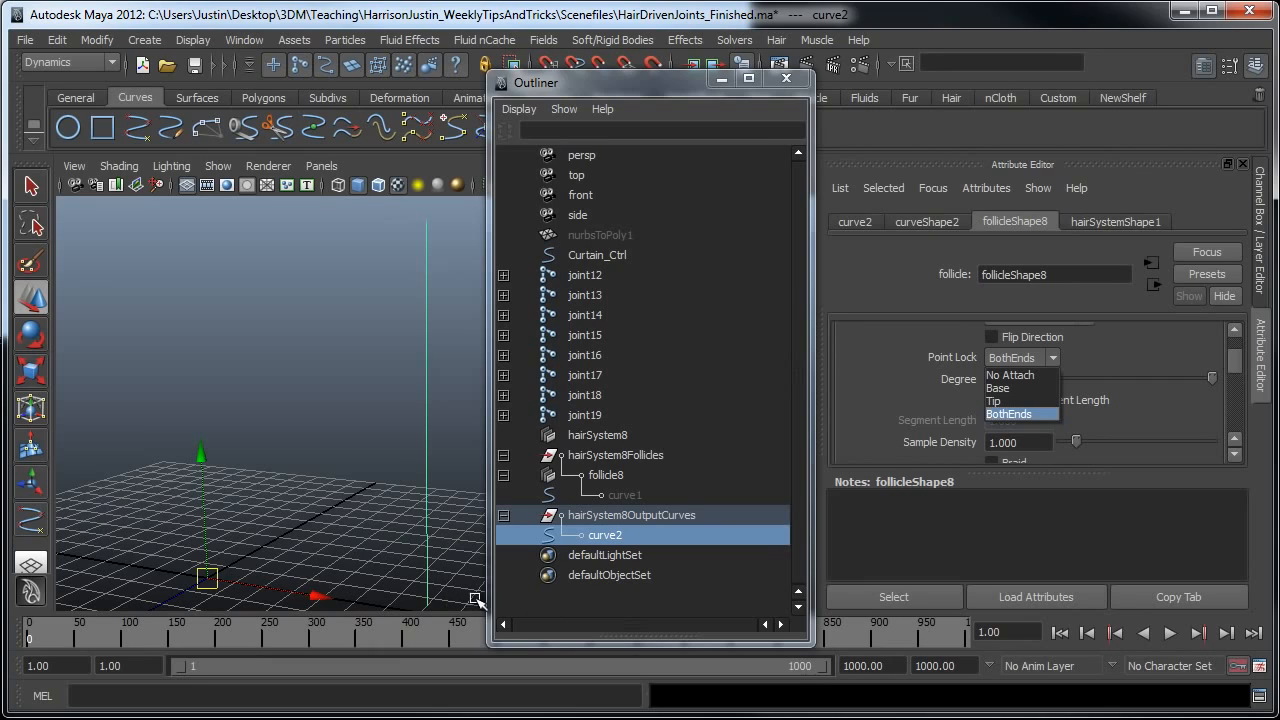
mouse_move(1050, 467)
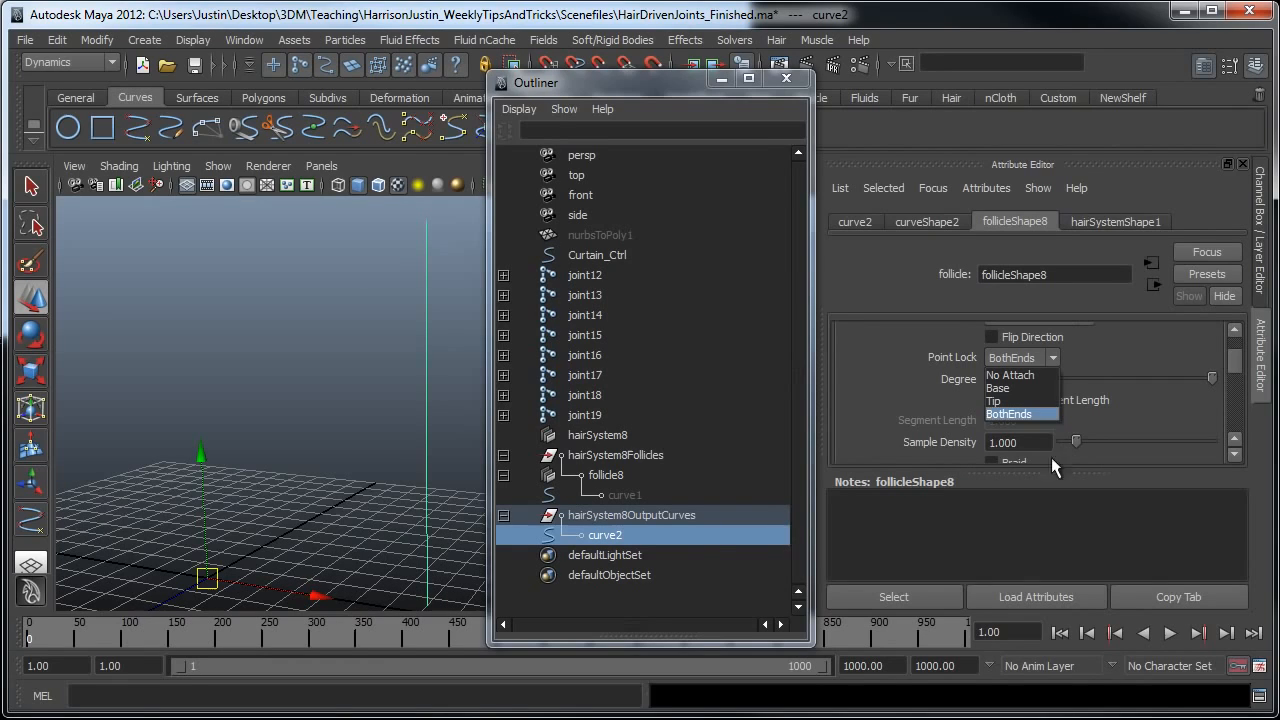
mouse_move(1021, 388)
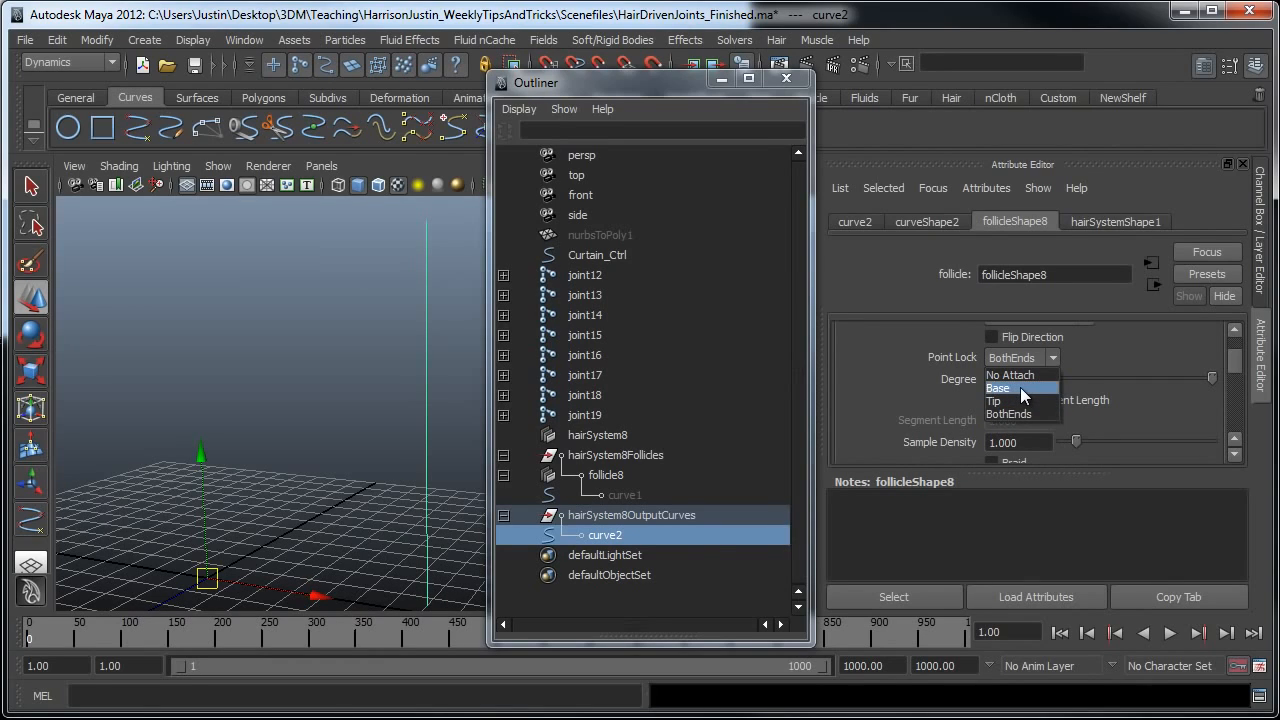
mouse_move(1018, 393)
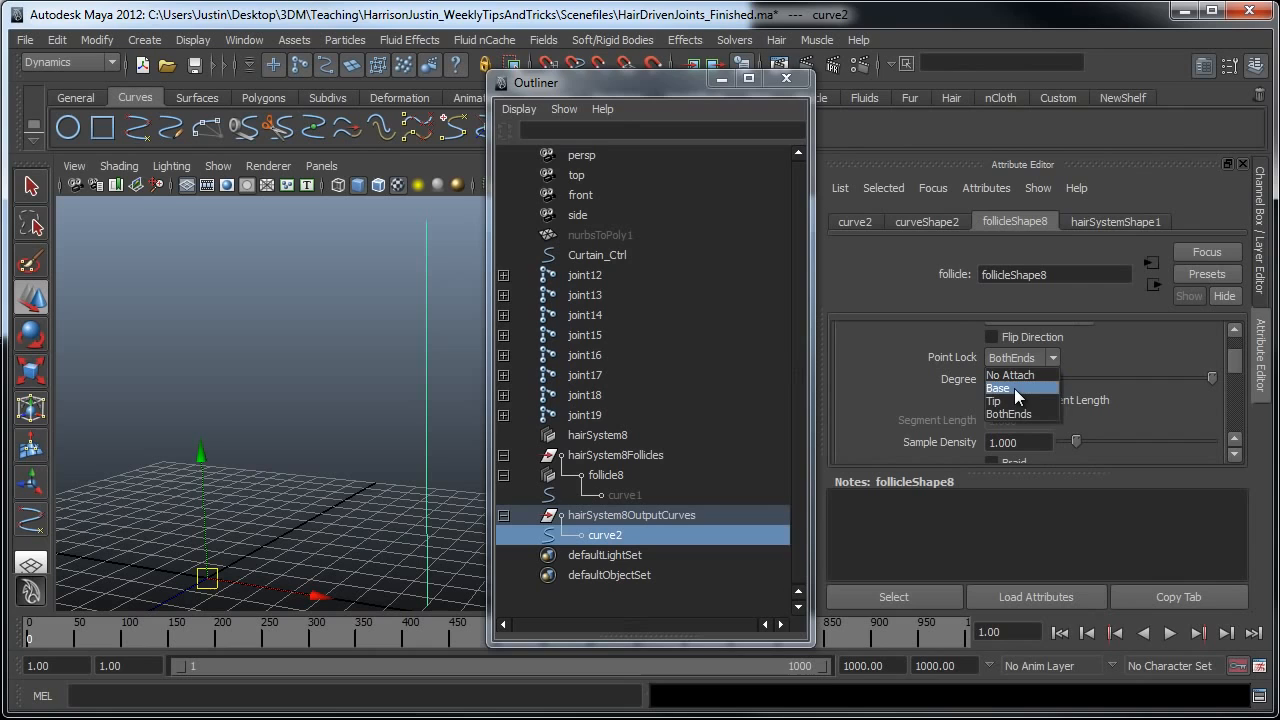
click(998, 388)
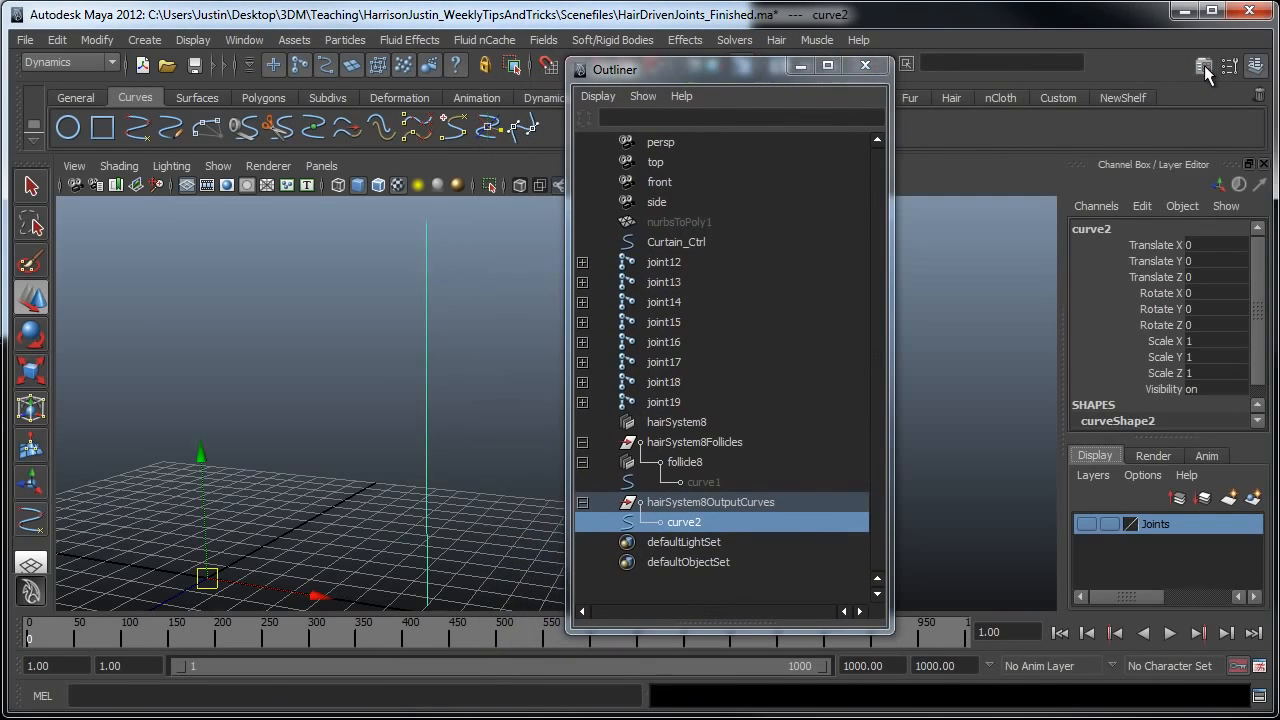
Step: Swap the Attribute Editor for the Channel Box to show curve2's channel values
click(1086, 523)
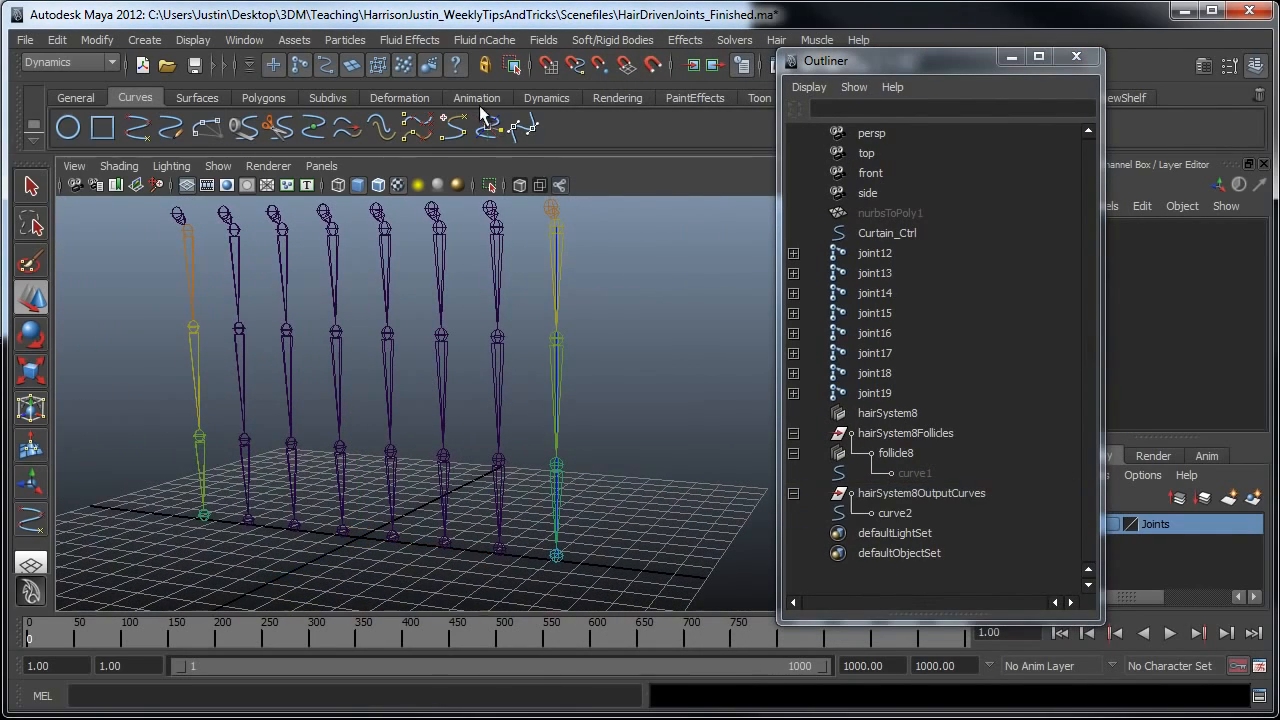
Step: On the Animation shelf, set IK Spline Handle options: Auto create curve off, Snap curve to root on
click(477, 97)
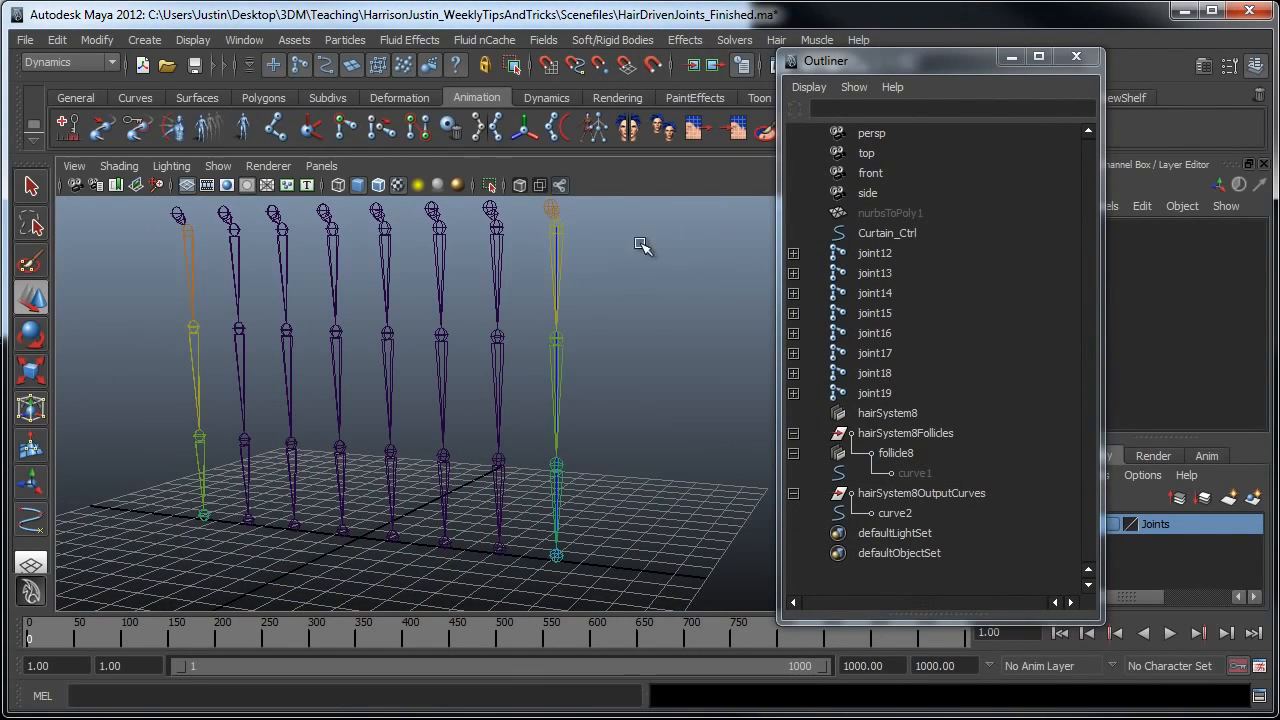
mouse_move(557, 127)
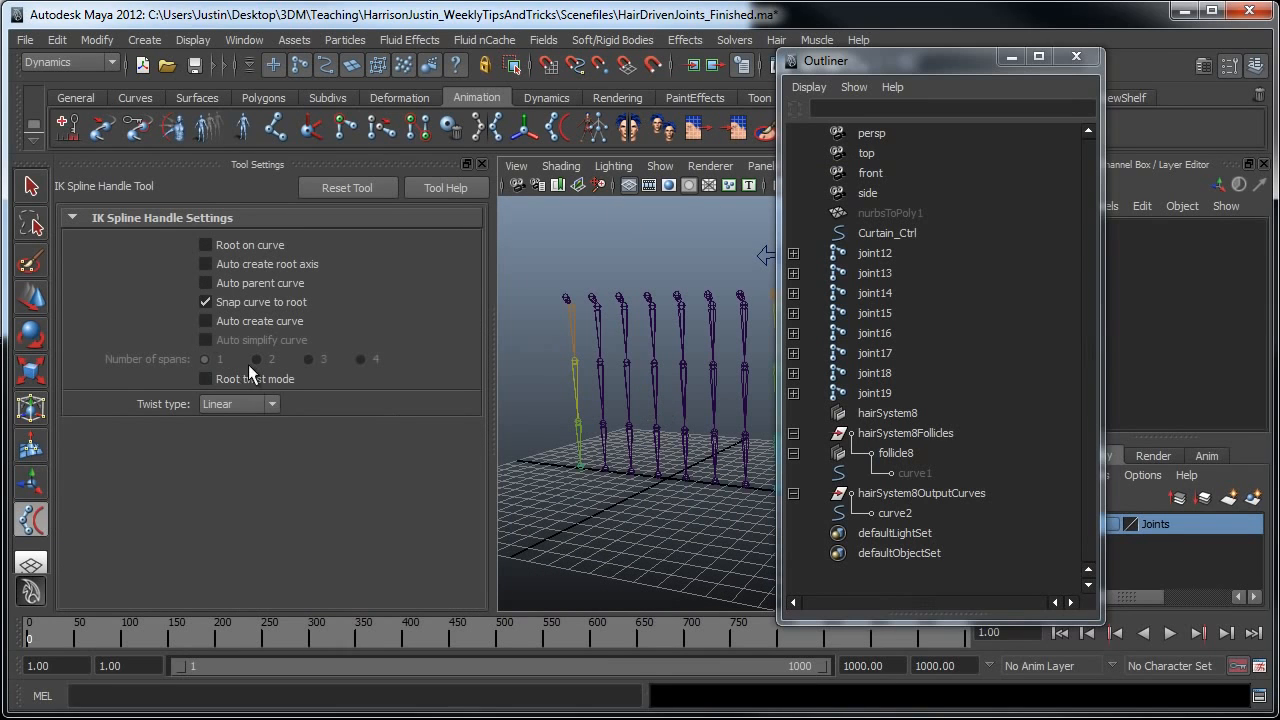
click(206, 244)
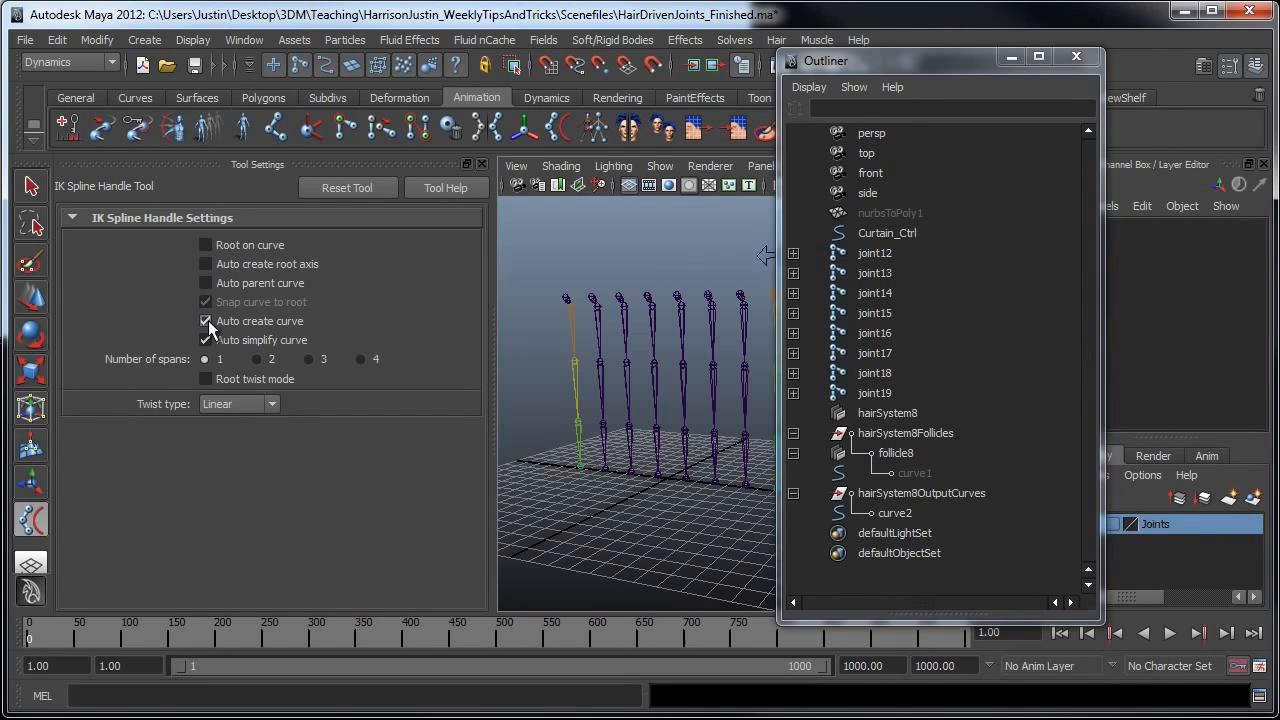
click(206, 320)
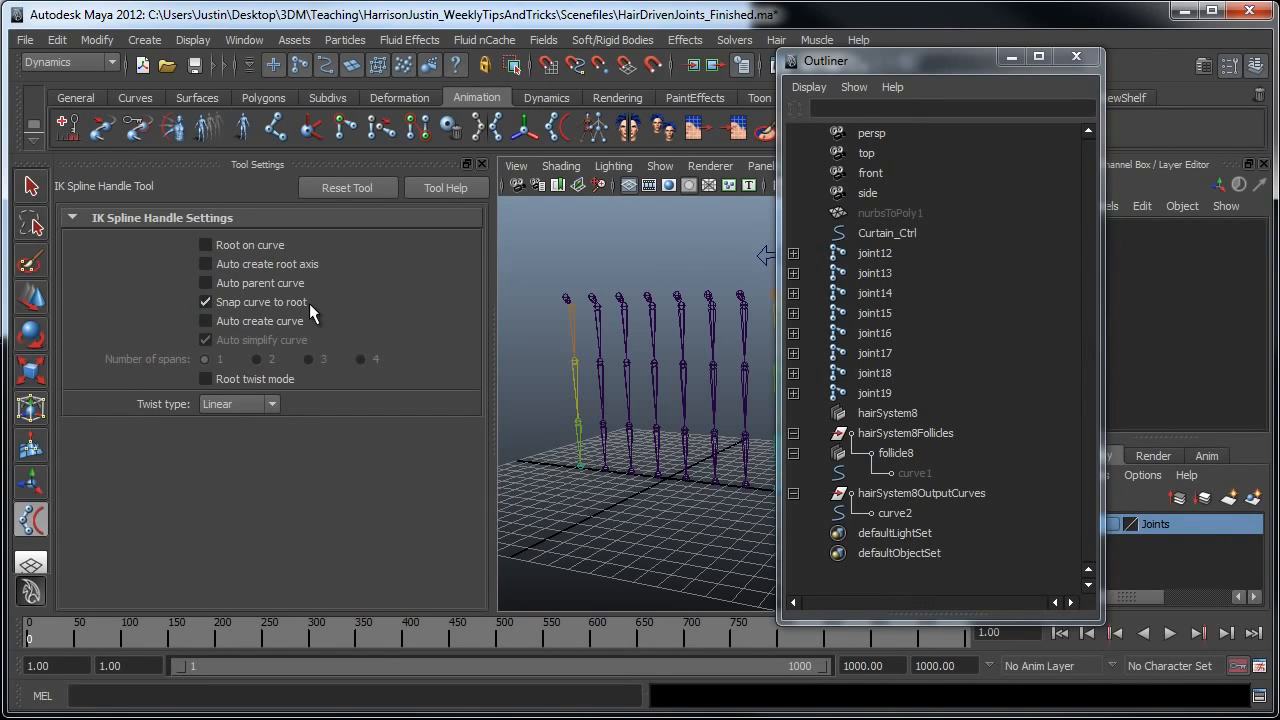
mouse_move(500, 350)
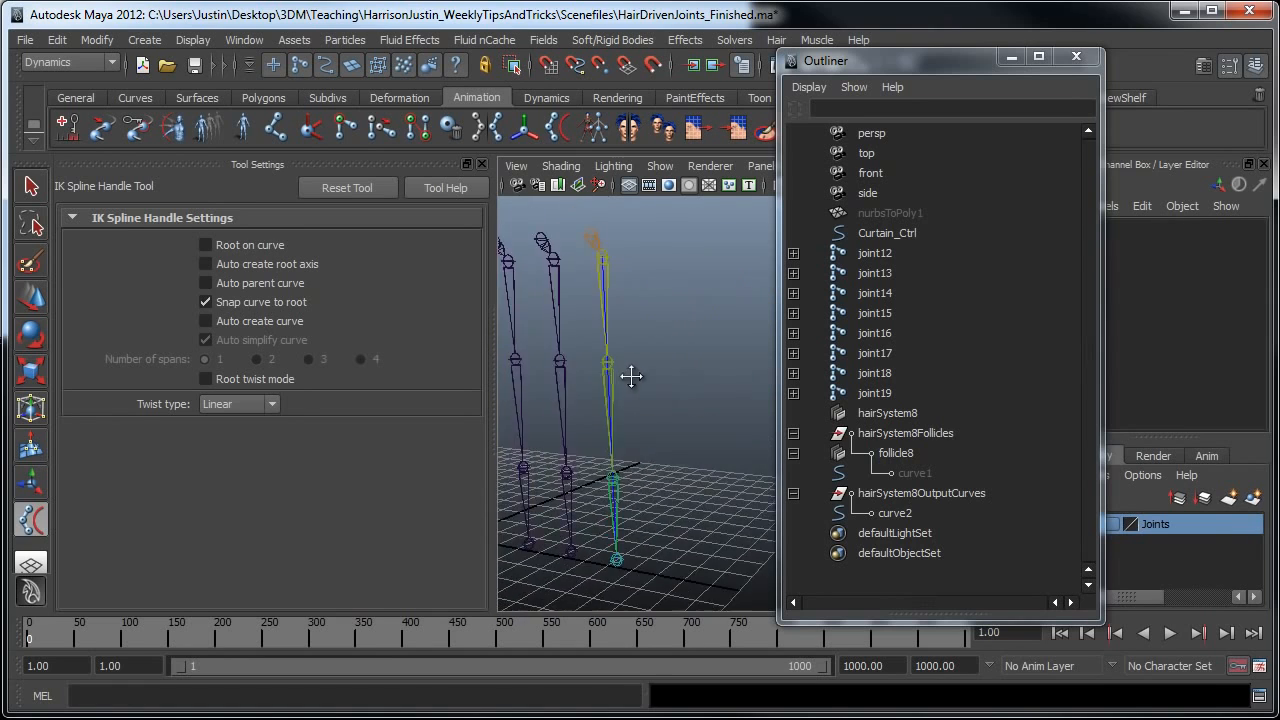
Step: Pick the rightmost chain's root joint with the IK Spline Handle Tool
click(492, 164)
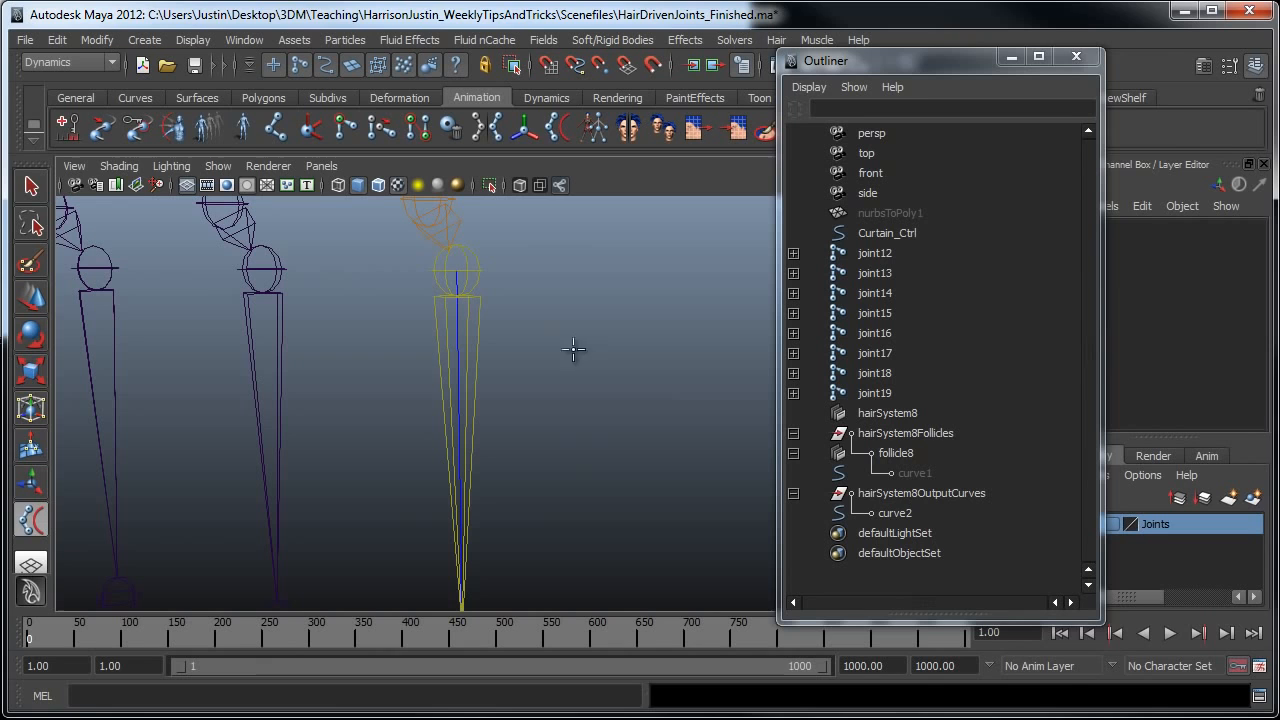
mouse_move(475, 270)
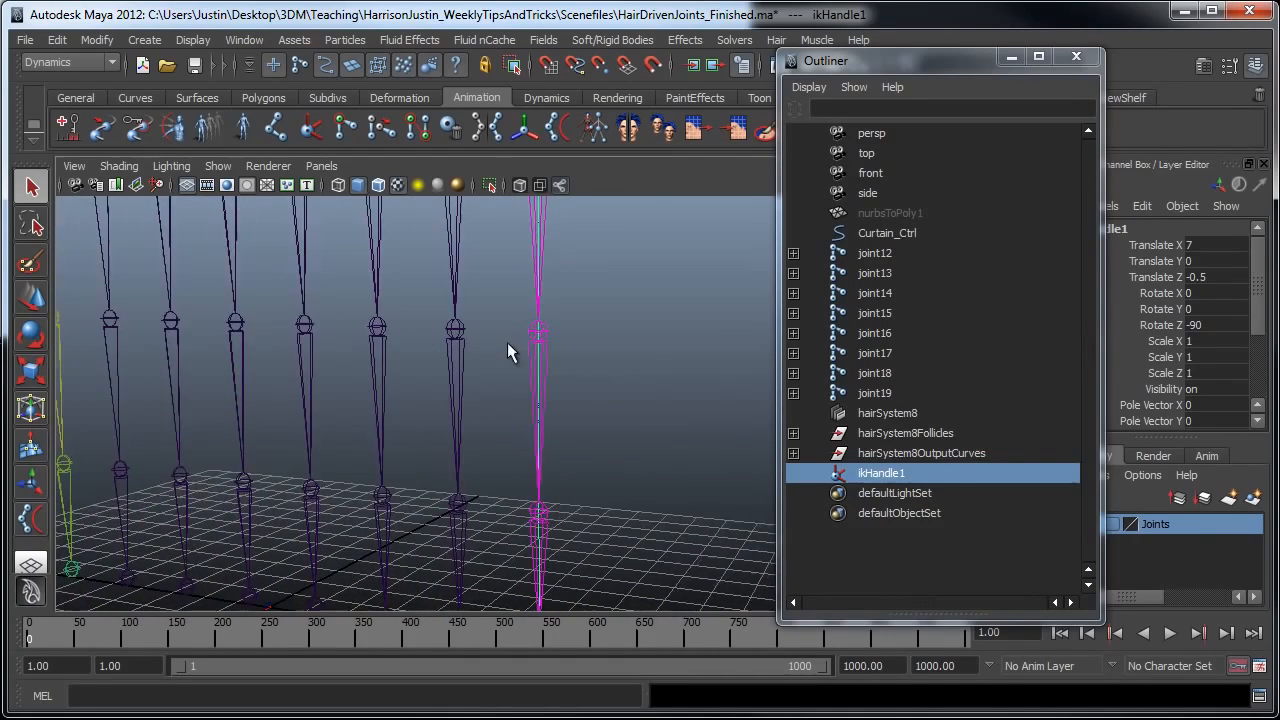
Step: In the Outliner, select hairSystem8Follicles and joint12, then parent the follicles under joint12
click(905, 432)
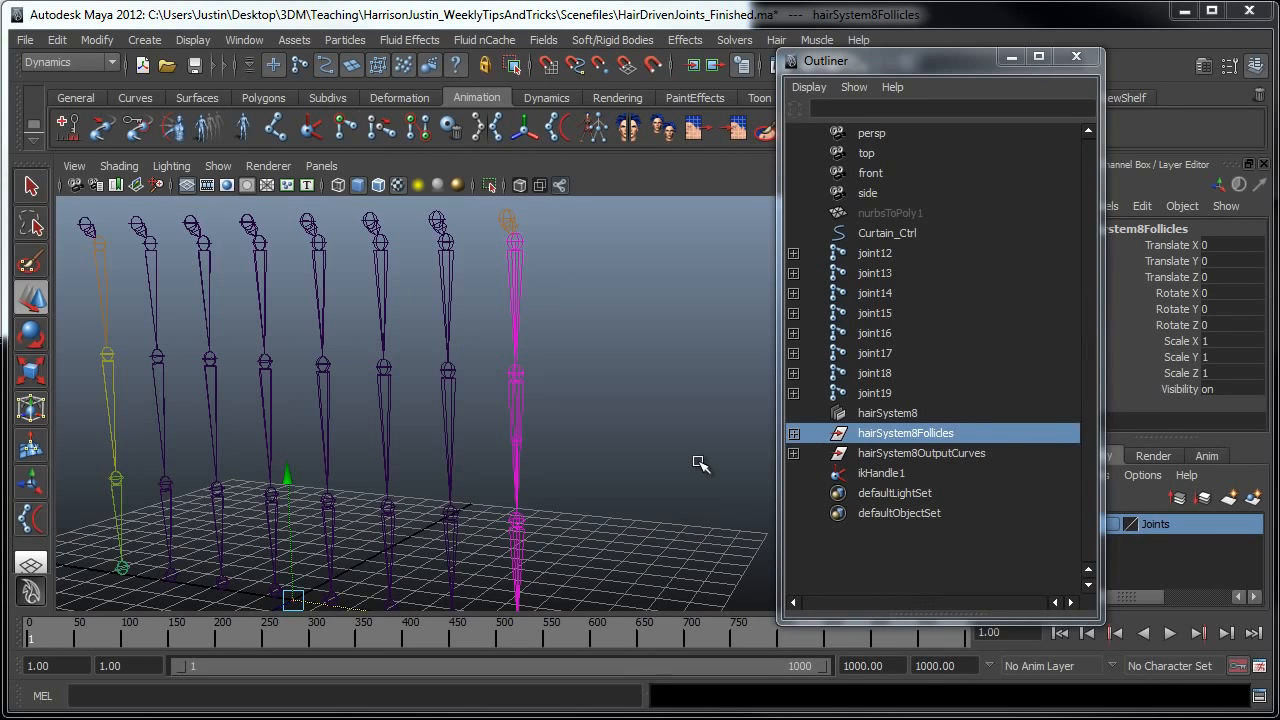
click(887, 413)
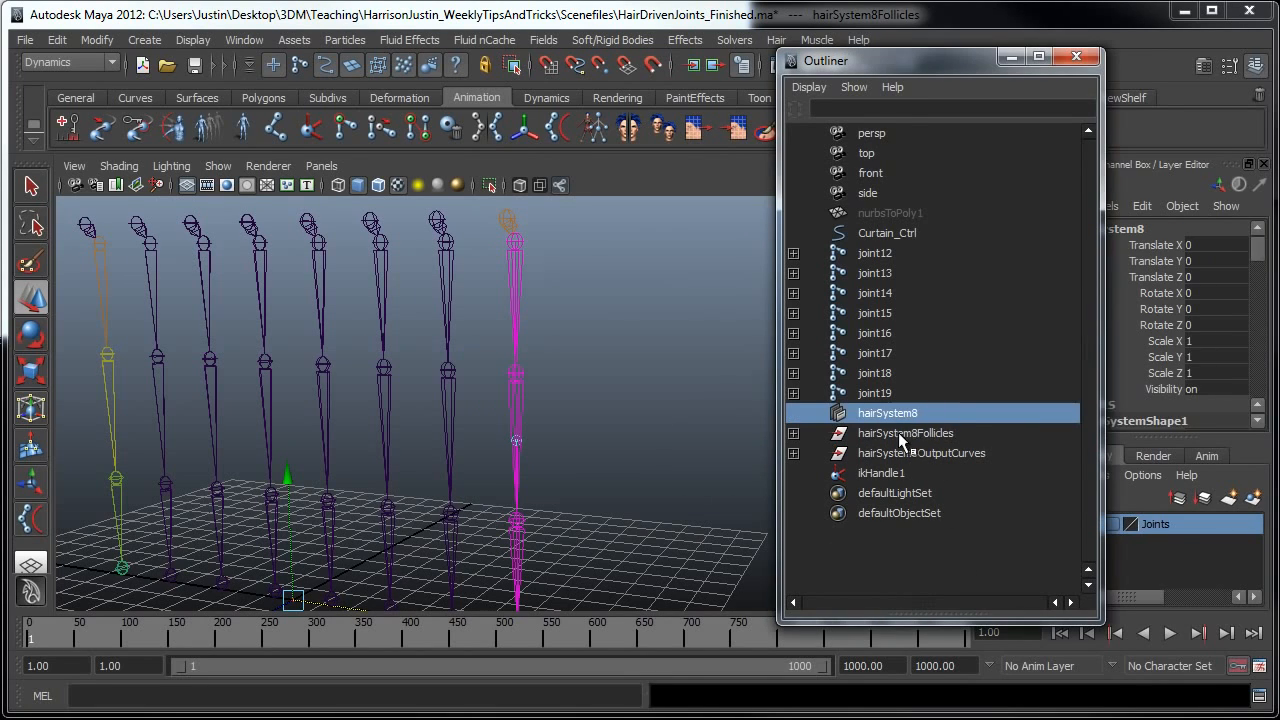
click(905, 432)
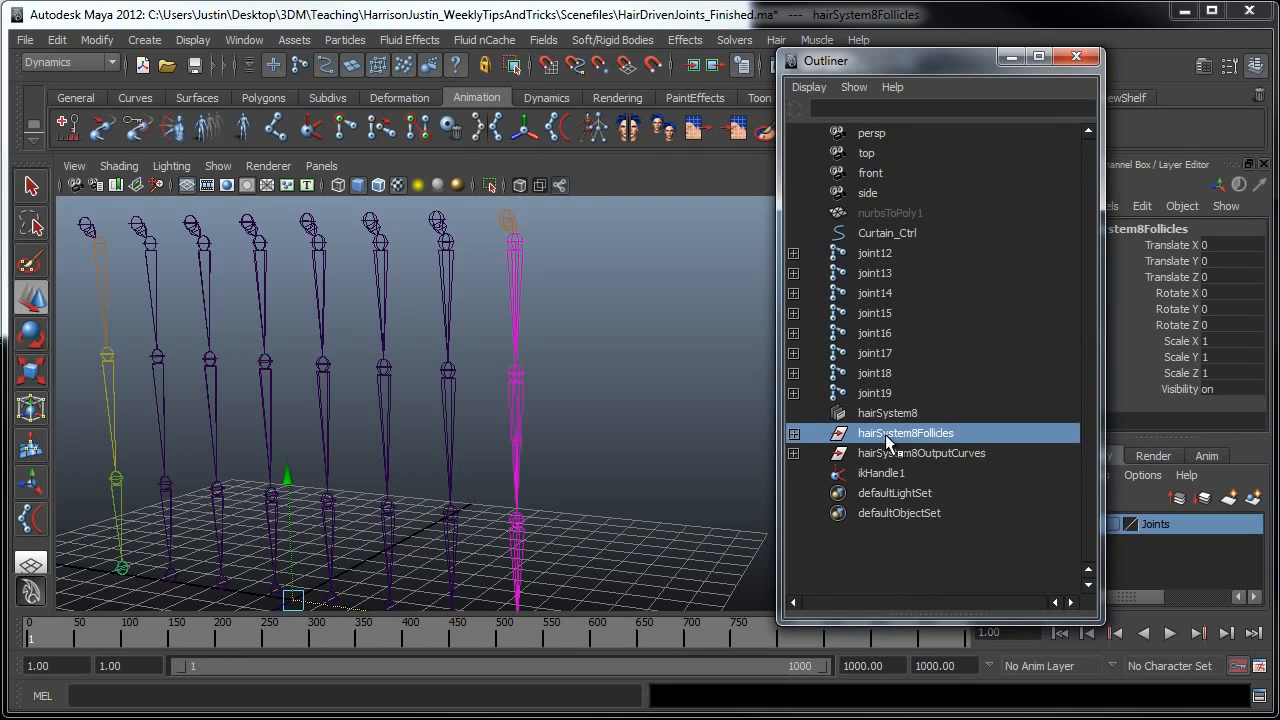
mouse_move(535, 210)
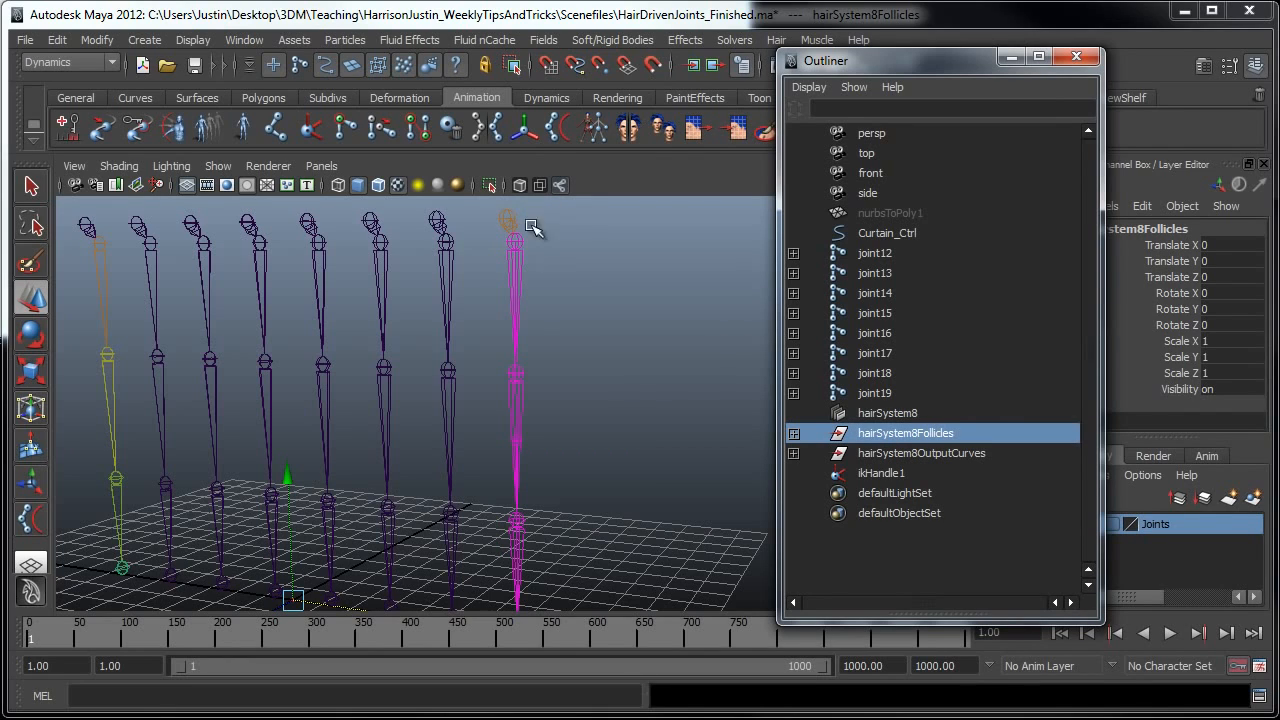
mouse_move(551, 245)
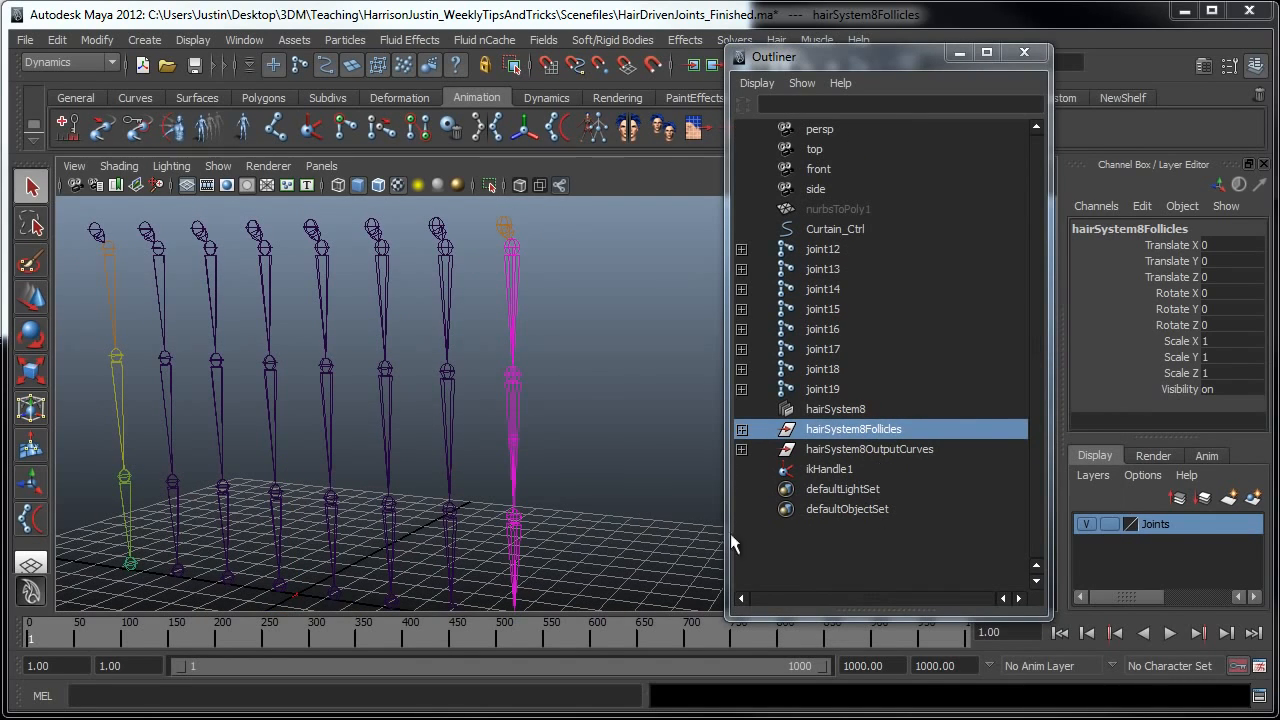
click(822, 248)
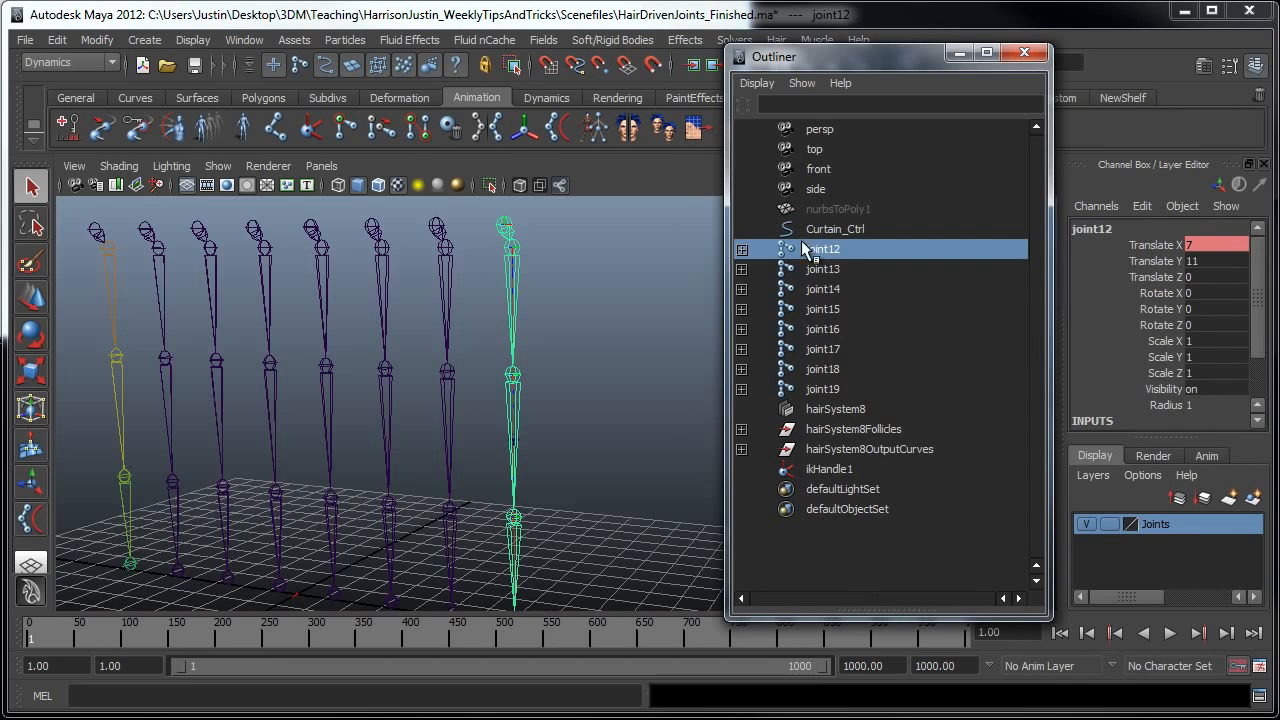
click(853, 428)
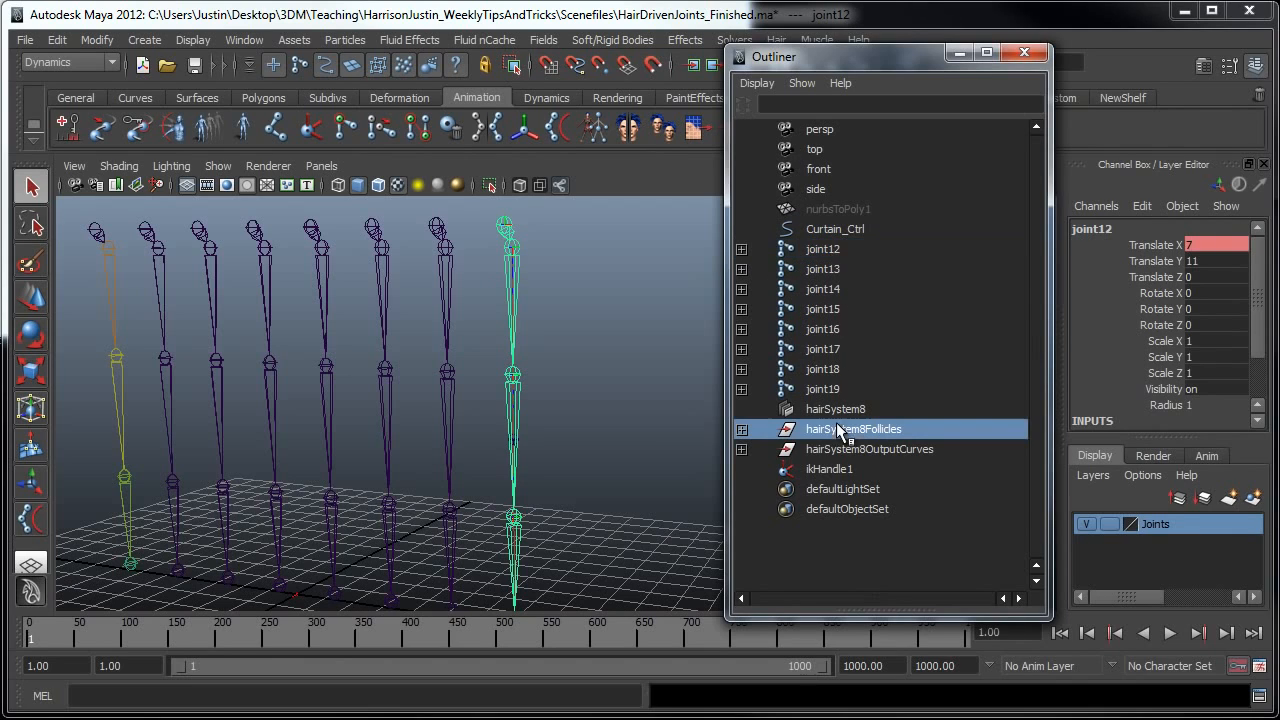
click(853, 428)
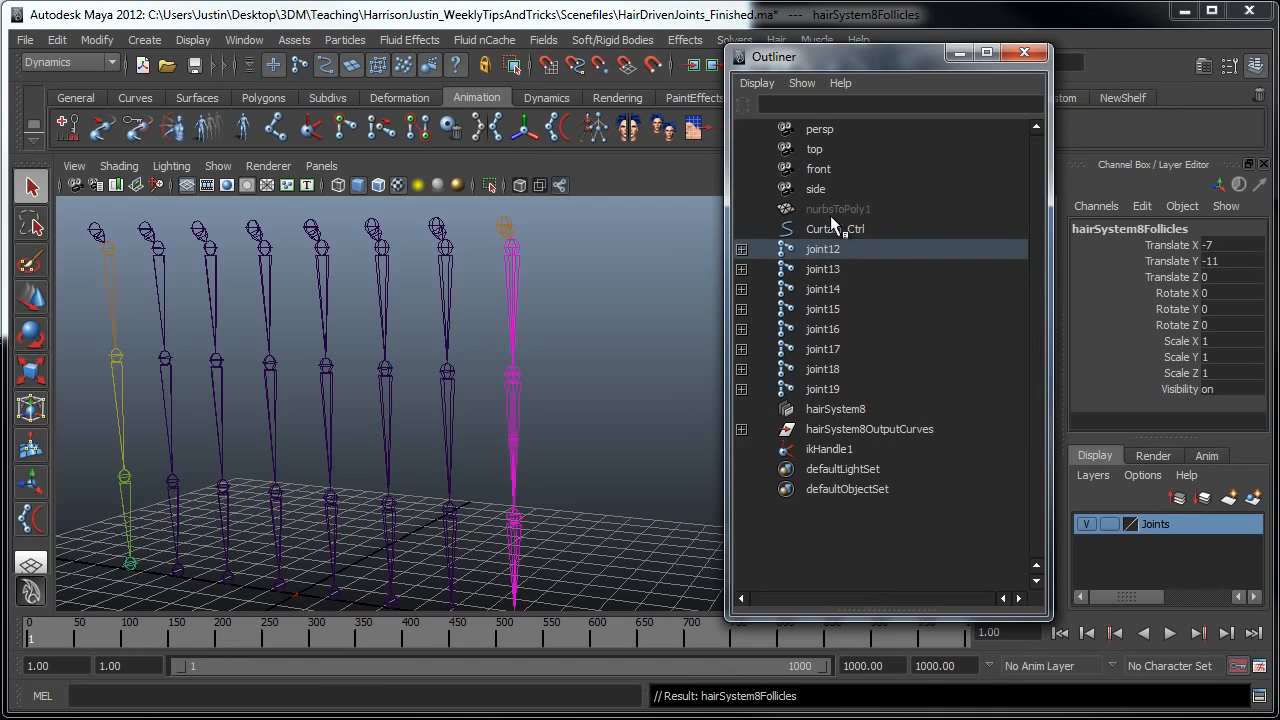
mouse_move(628, 250)
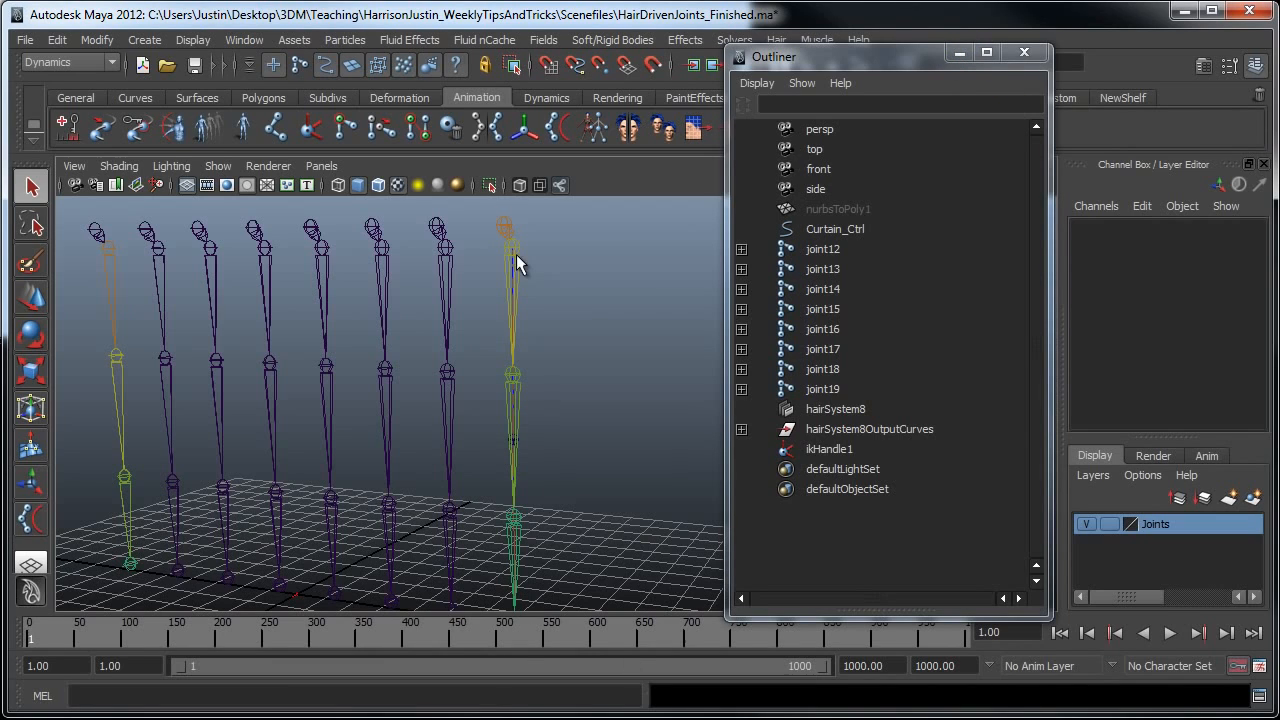
mouse_move(630, 480)
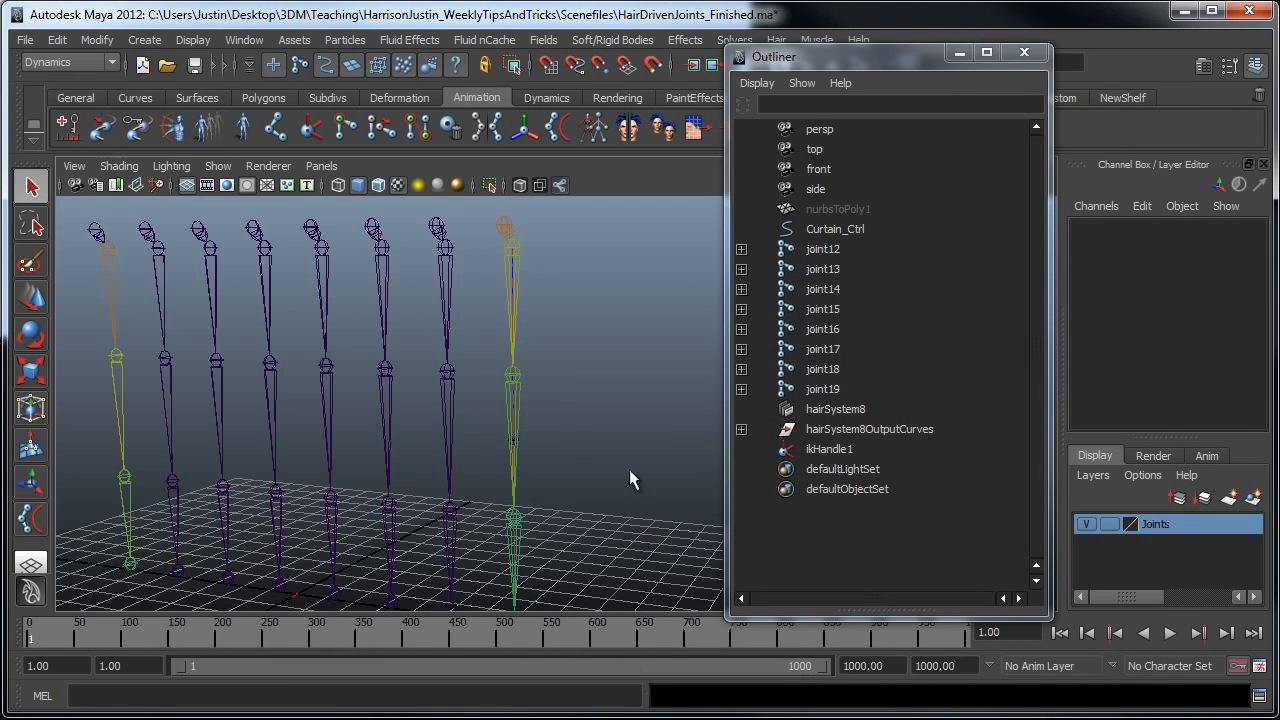
Step: Select curve2 and taper the hair system's Stiffness Scale ramp from 1.0 to 0.36
click(742, 429)
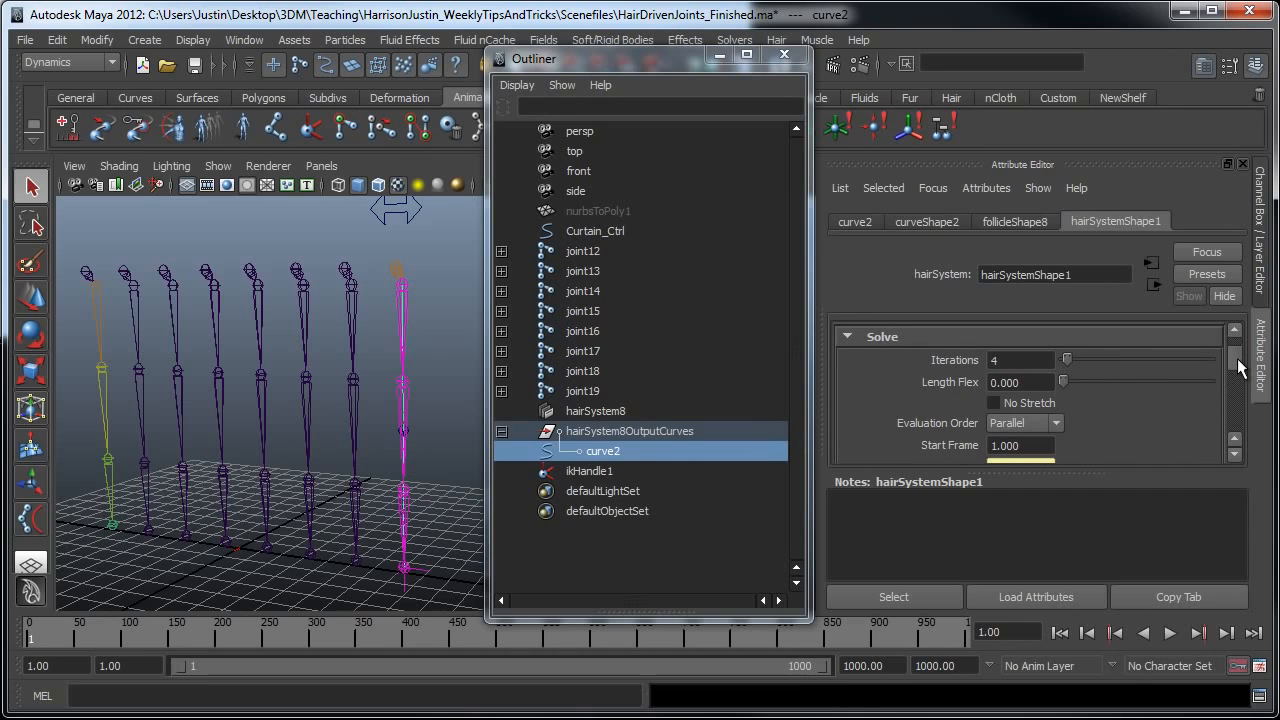
scroll(down, 3)
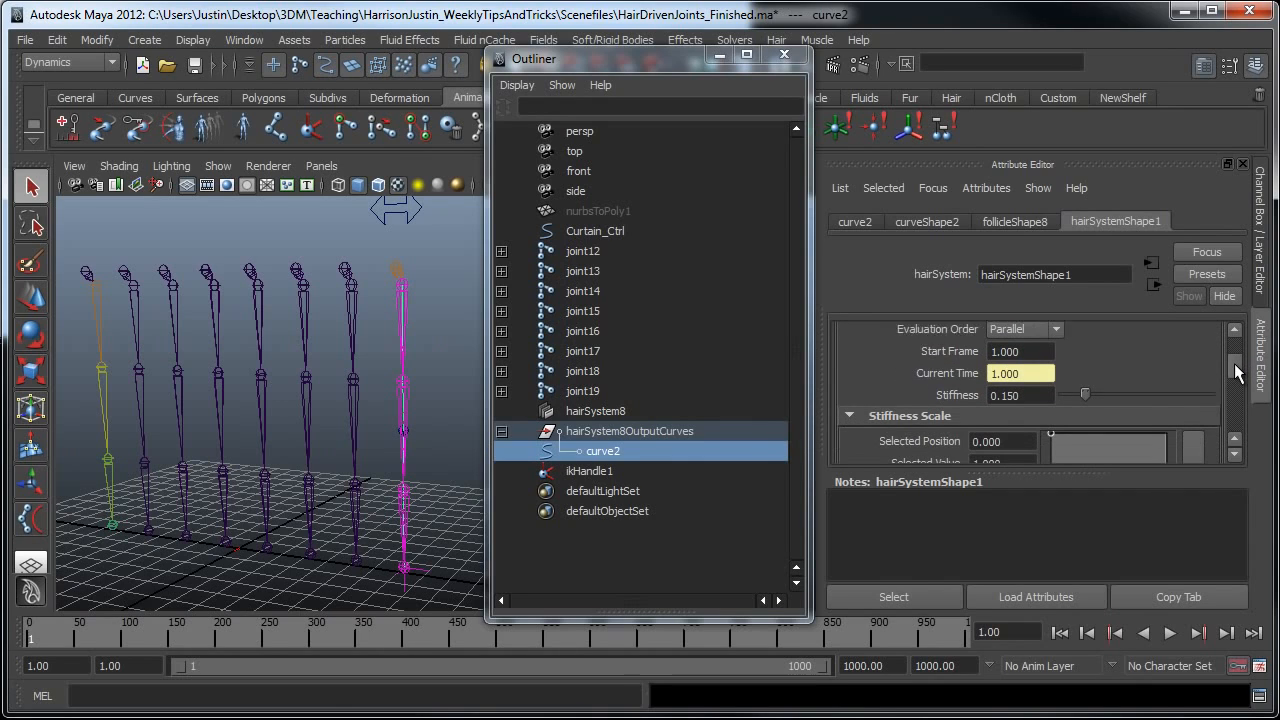
scroll(down, 3)
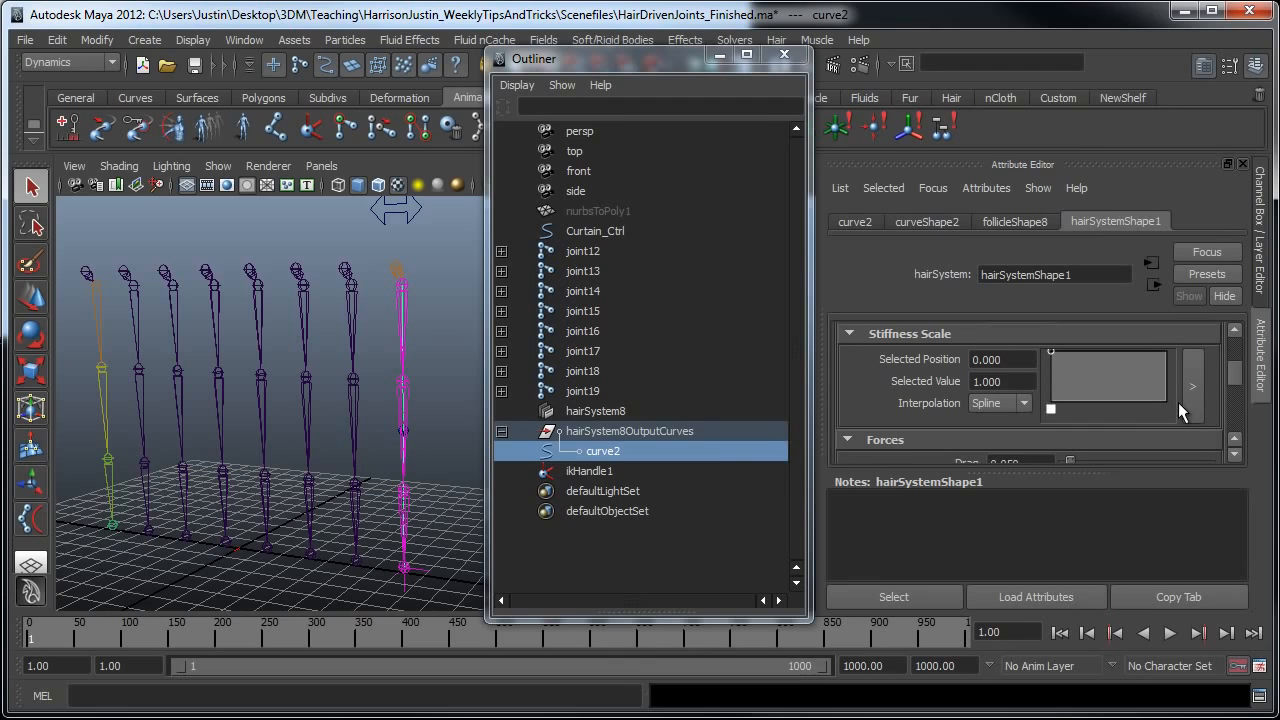
mouse_move(1243, 387)
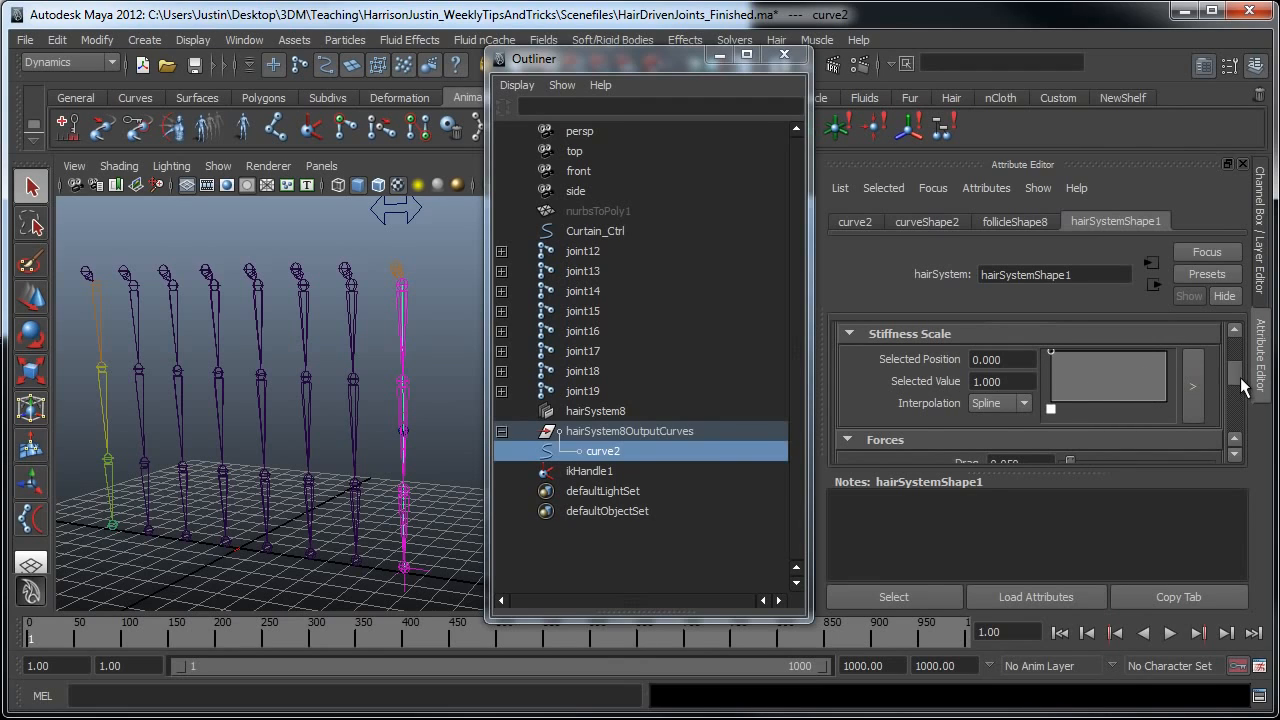
mouse_move(1170, 412)
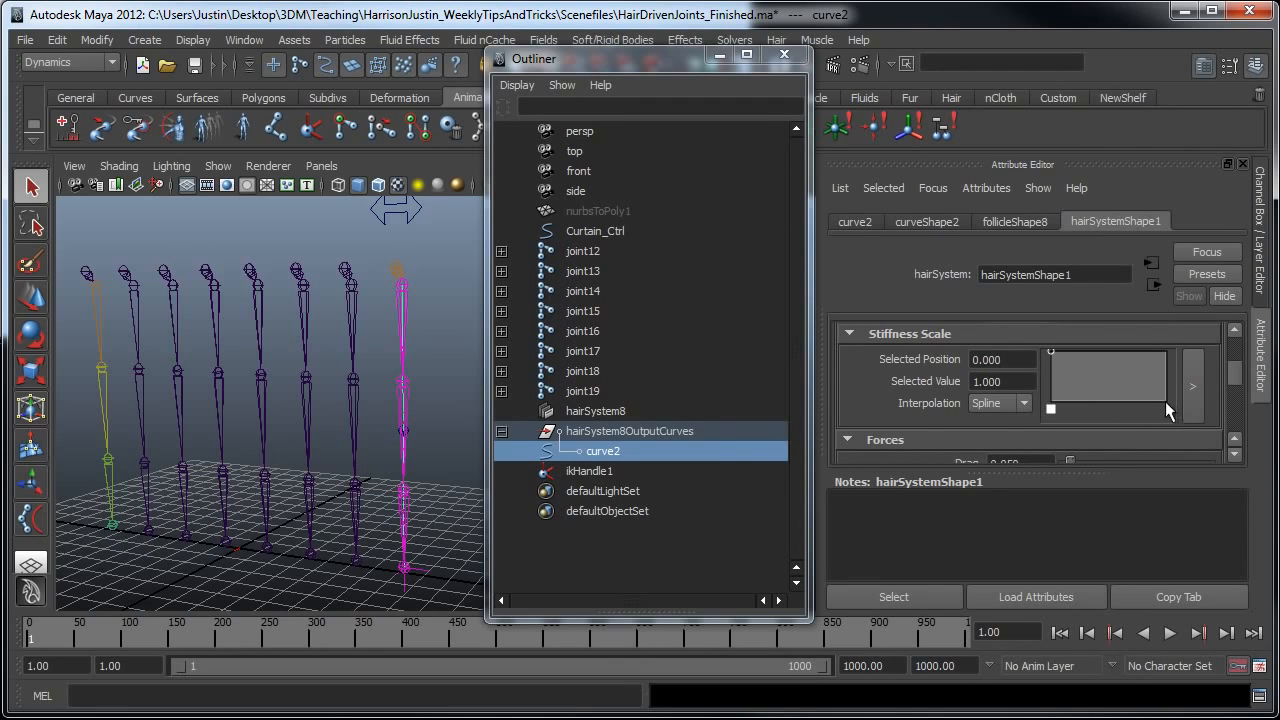
mouse_move(975, 420)
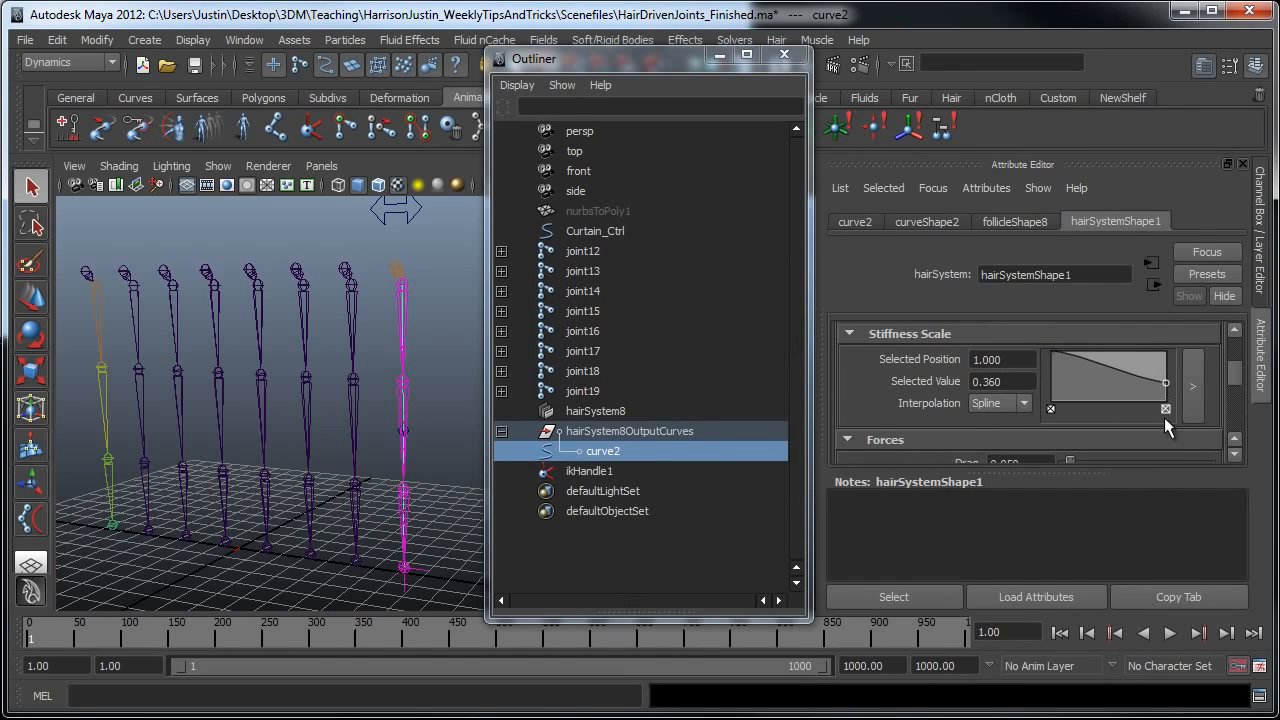
scroll(down, 3)
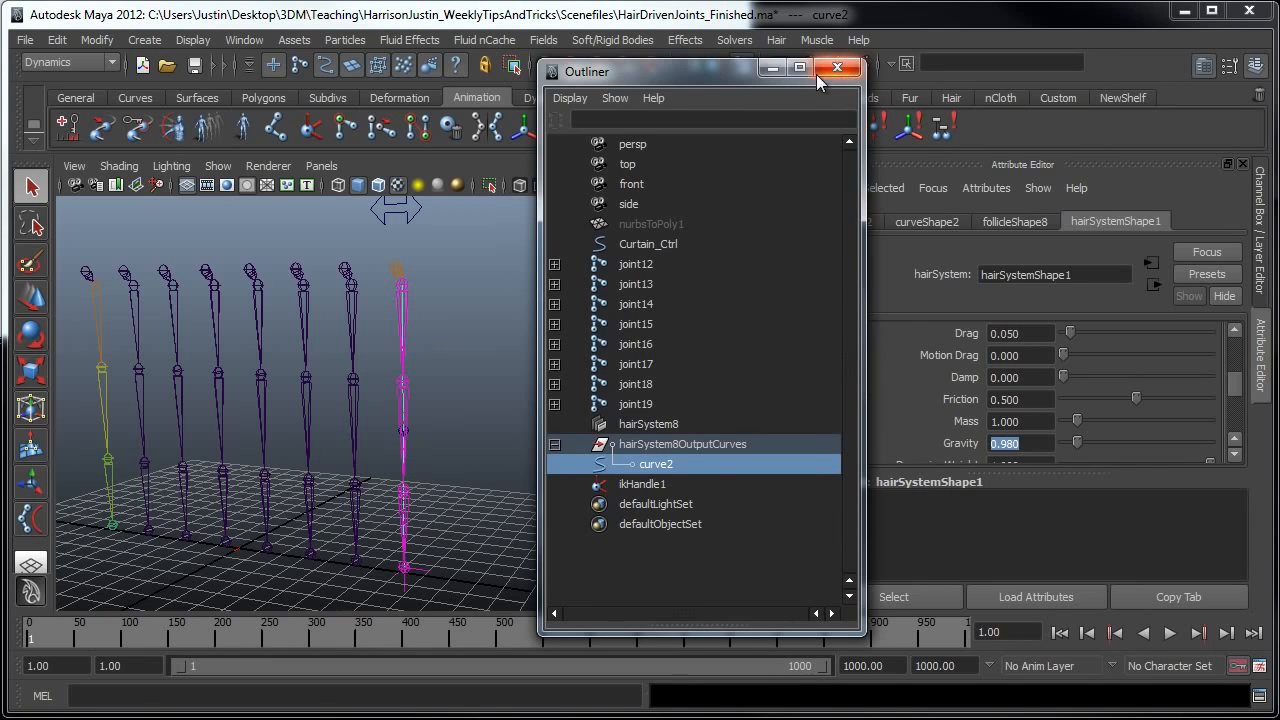
Step: Close the Outliner and save Time Slider preferences: play every frame at real-time speed
click(837, 67)
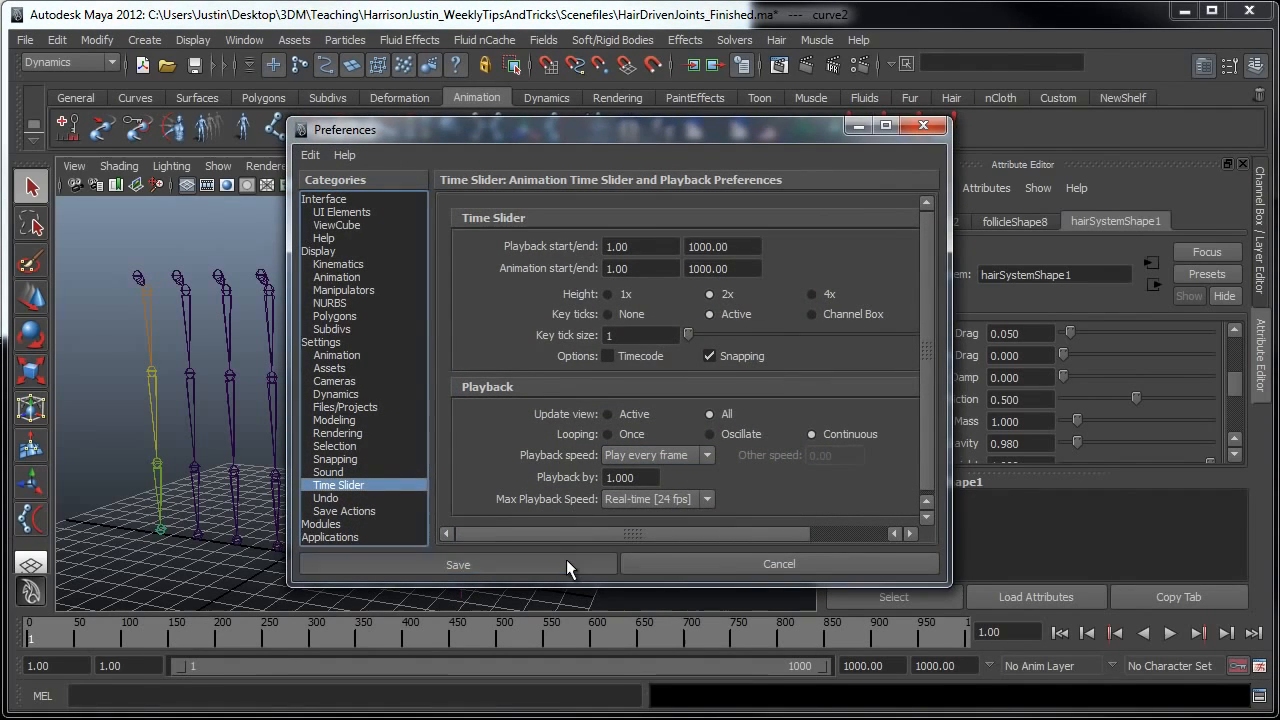
click(458, 564)
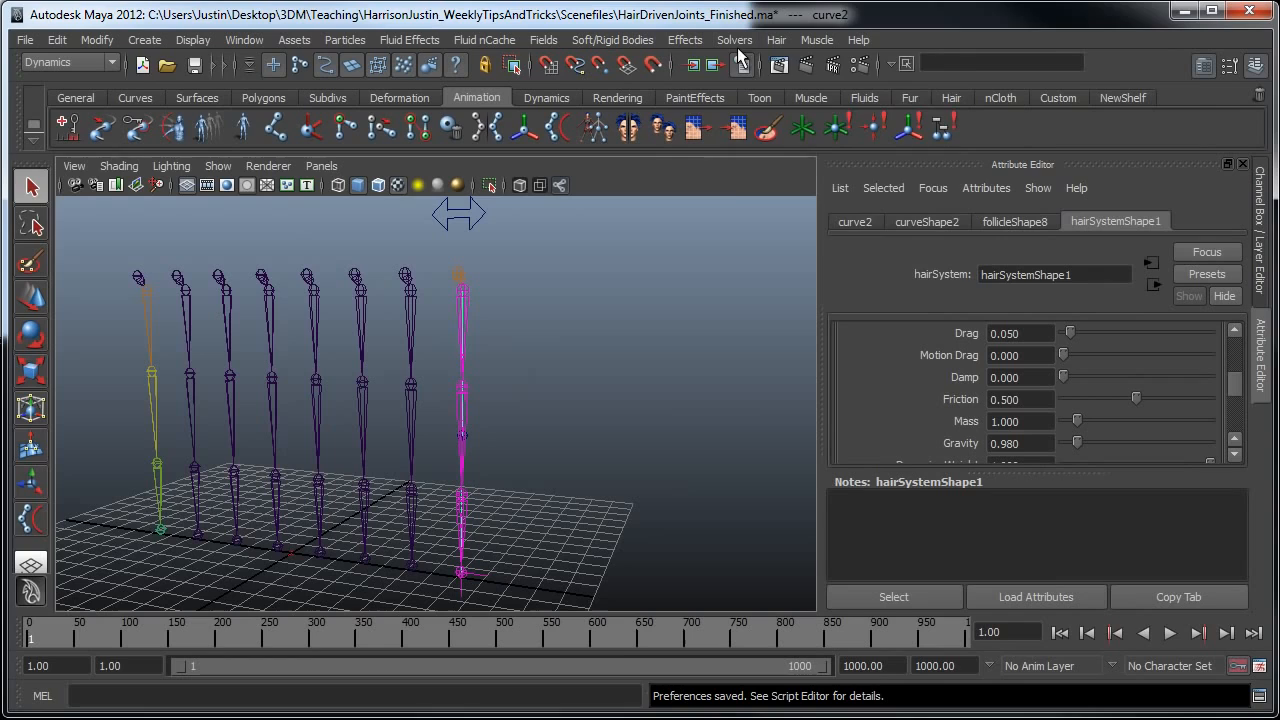
click(734, 39)
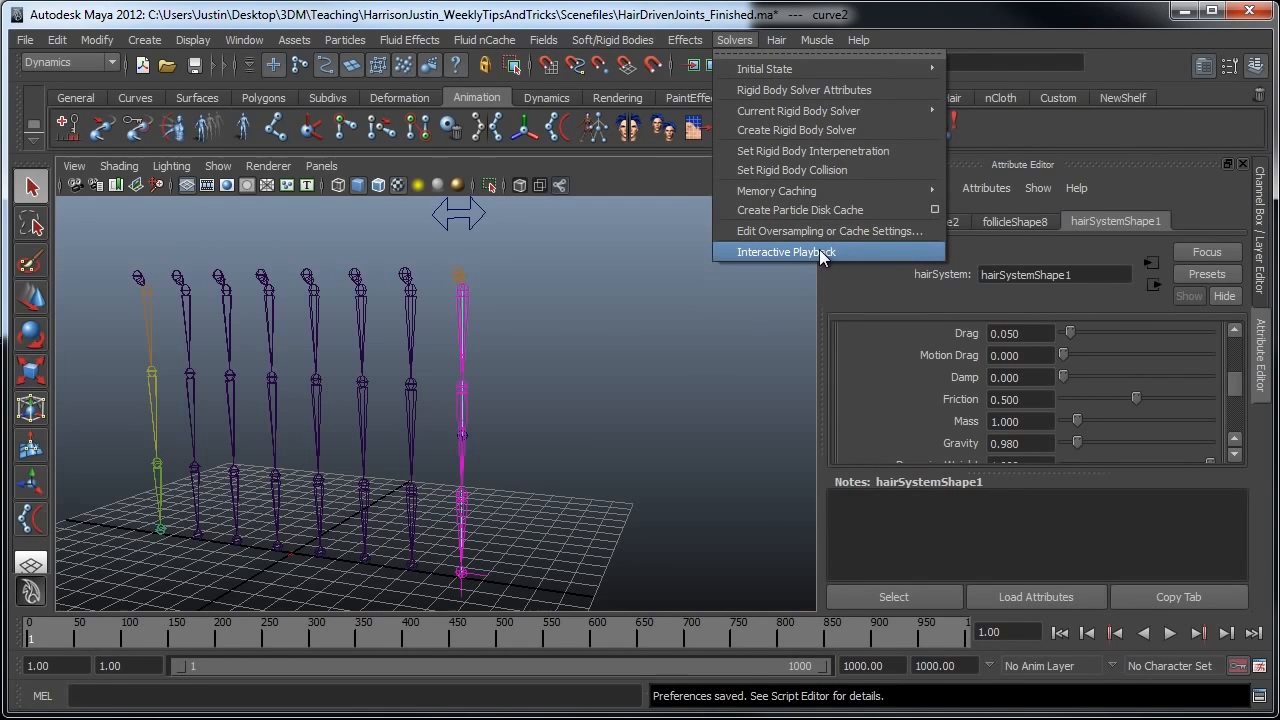
Step: Run Interactive Playback and drag Curtain_Ctrl sideways to swing the joint chains
click(786, 251)
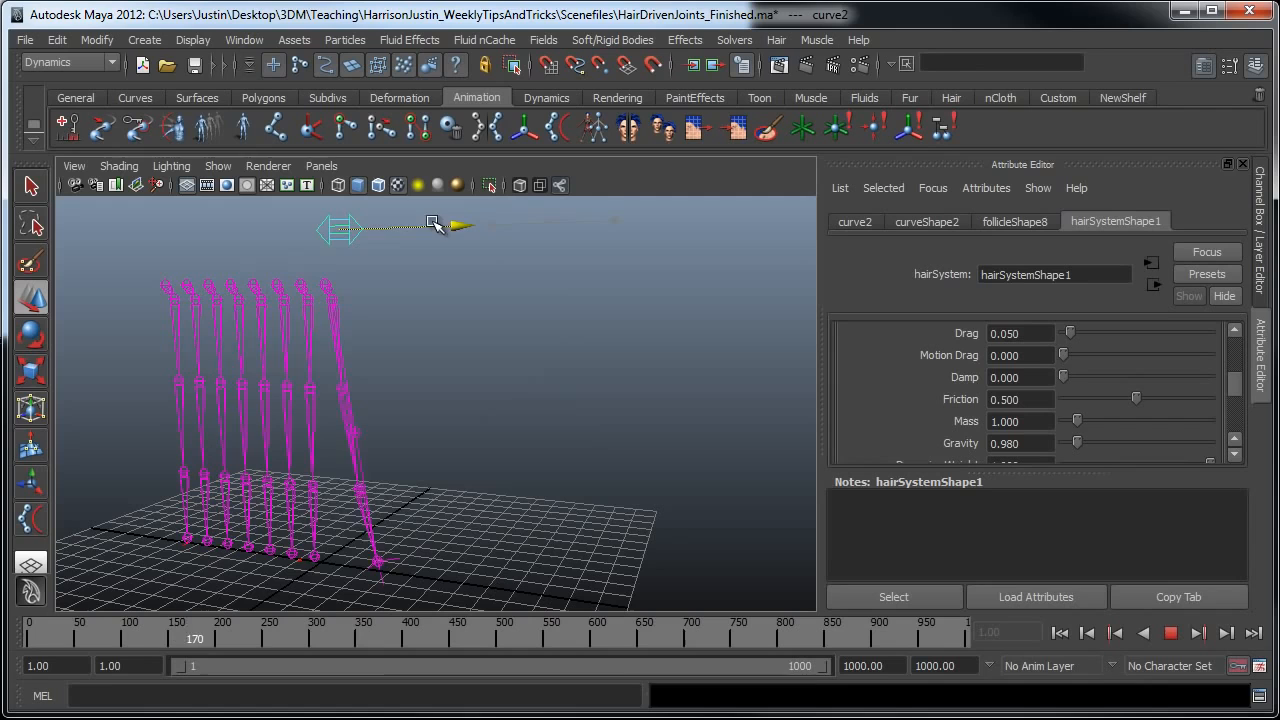
drag(194, 631, 238, 631)
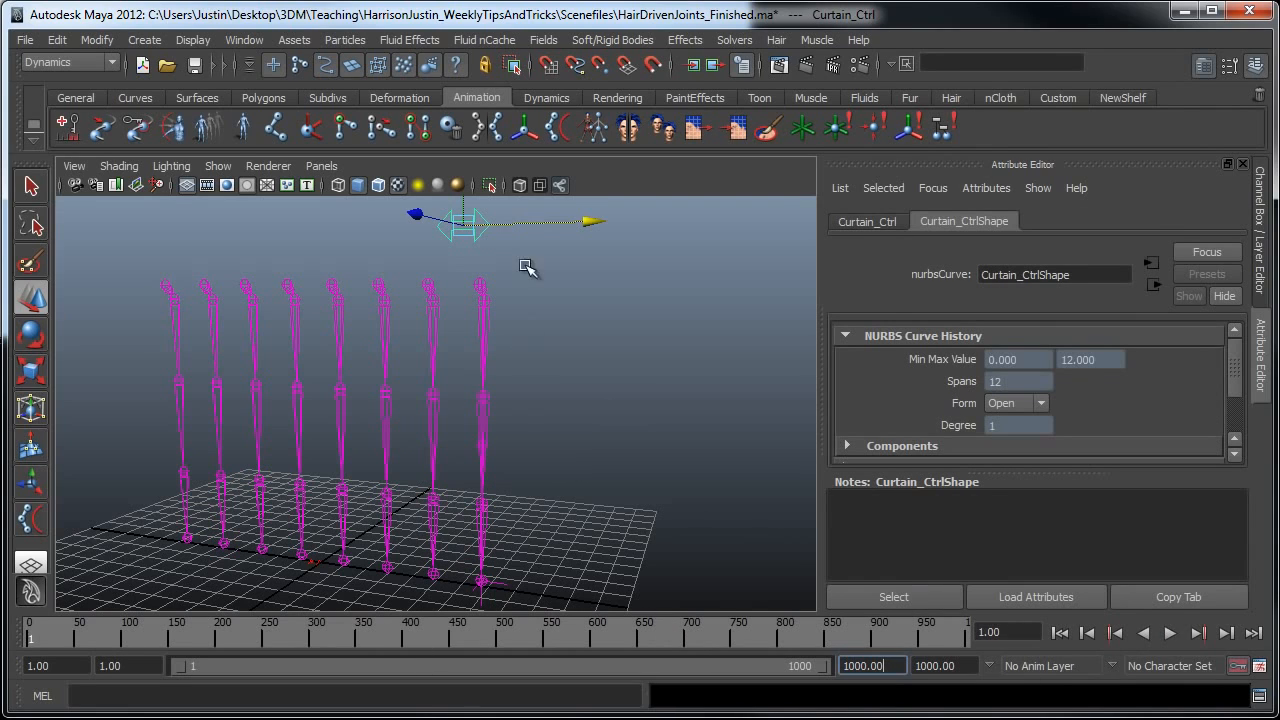
mouse_move(372, 408)
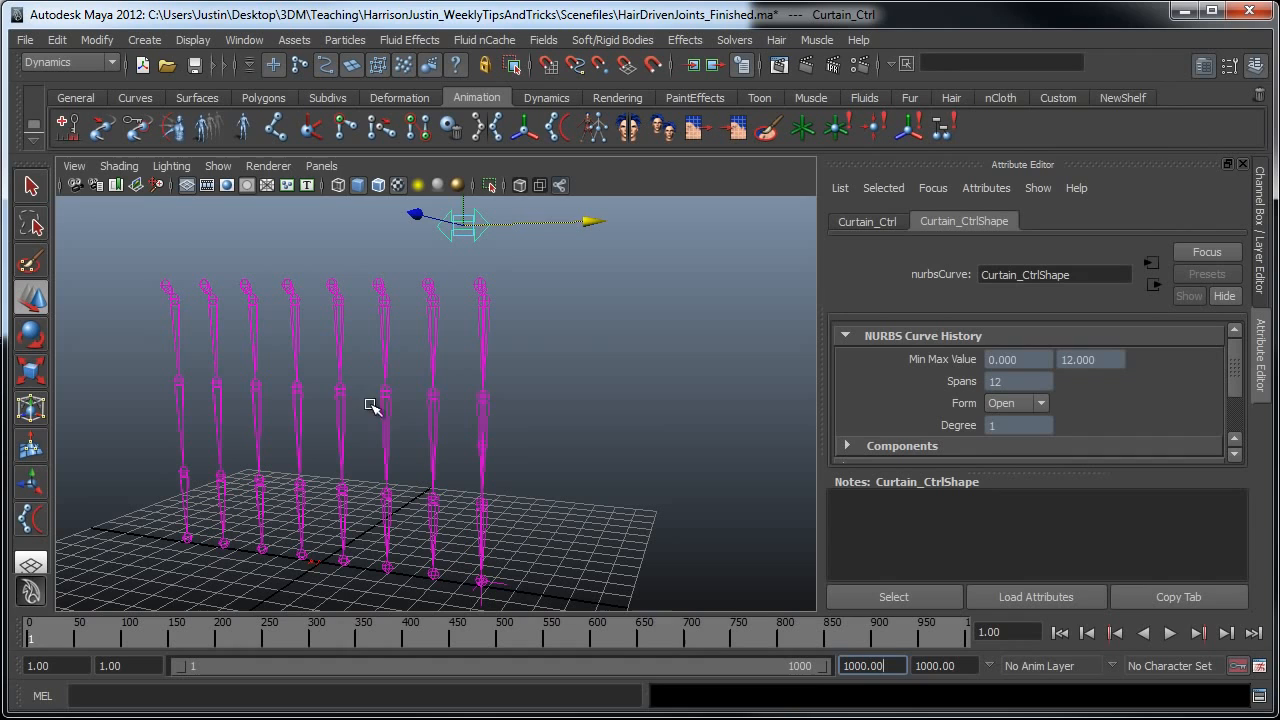
mouse_move(470, 505)
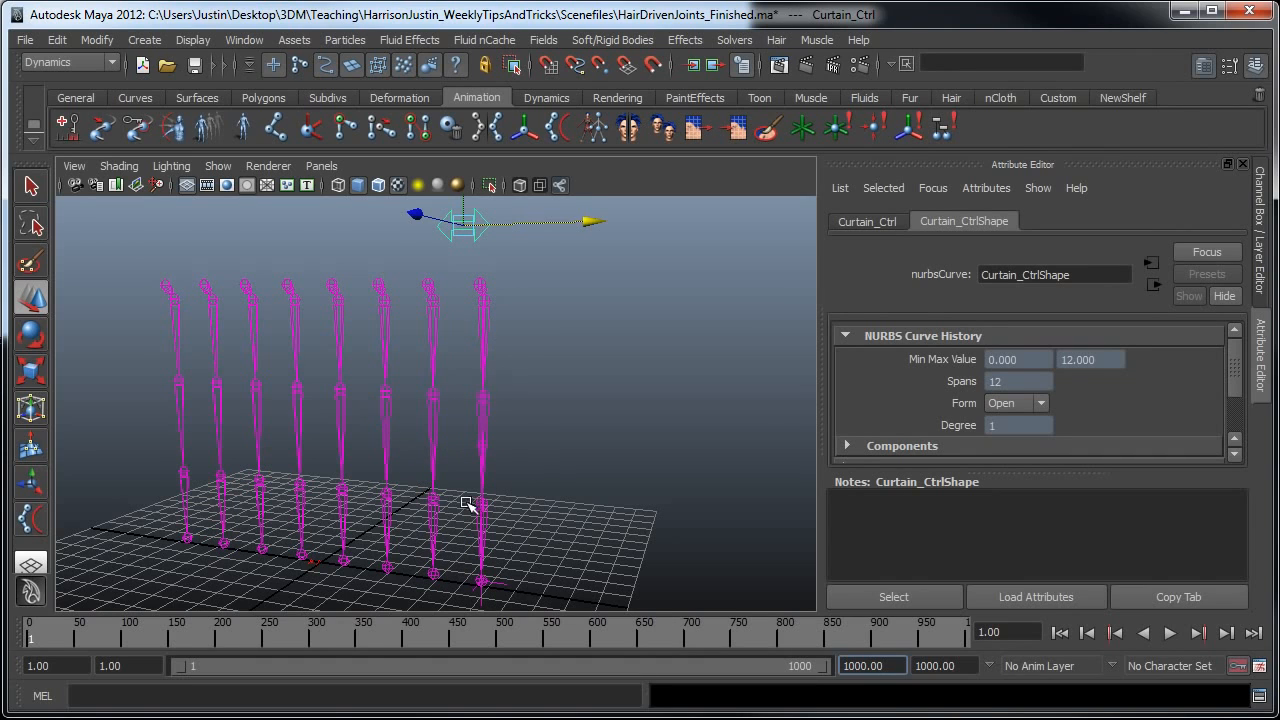
mouse_move(1155, 110)
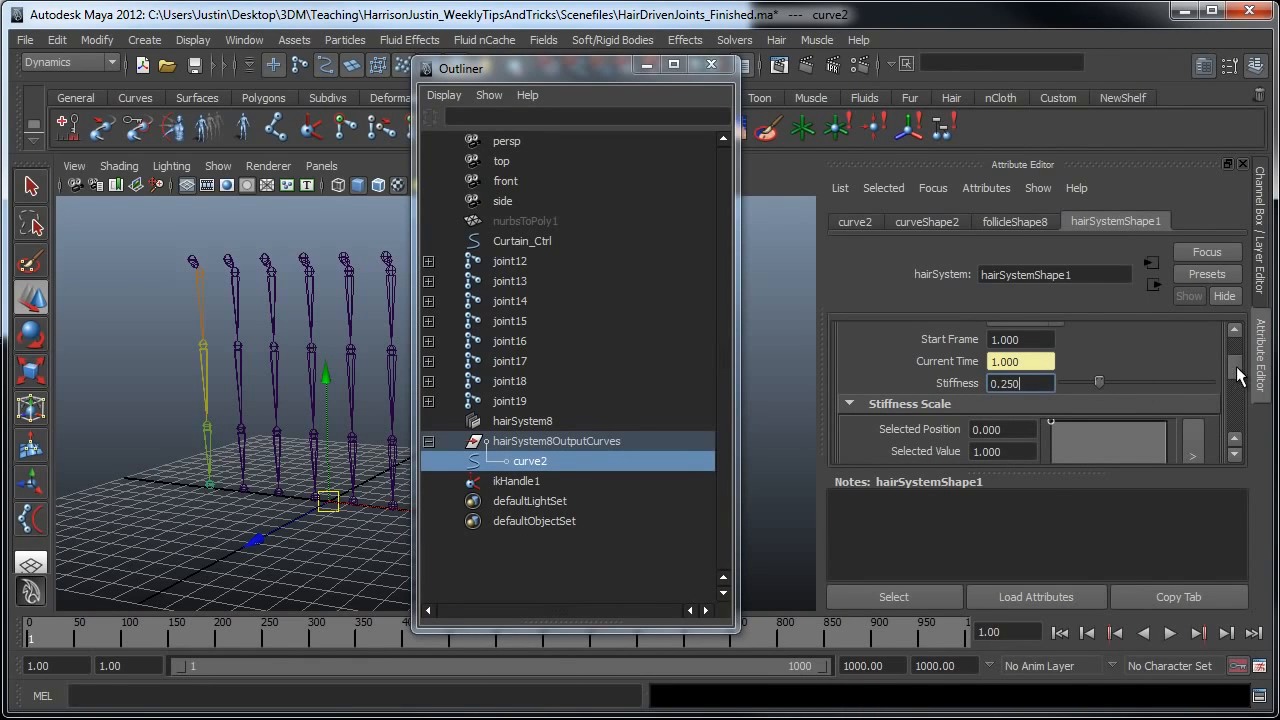
Step: Add and drag Stiffness Scale ramp points, easing to 0.75 and dropping to 0.2 at the tip
scroll(down, 3)
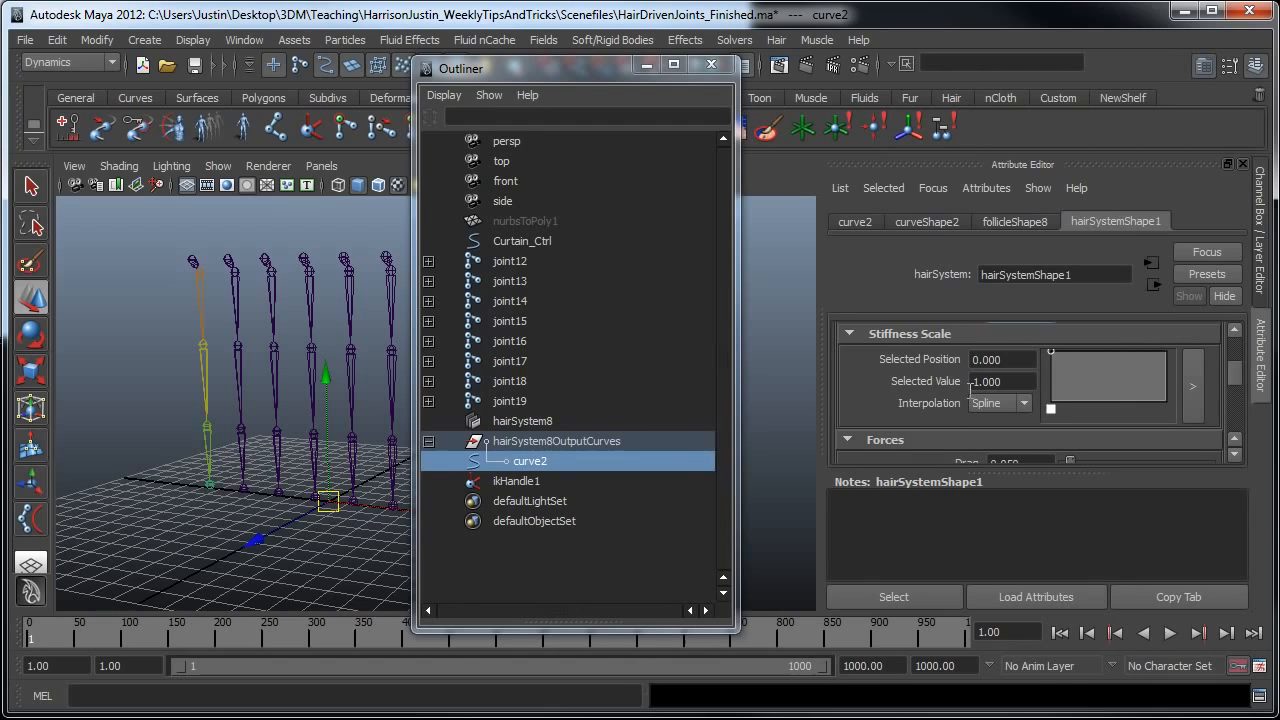
drag(1050, 351, 1123, 375)
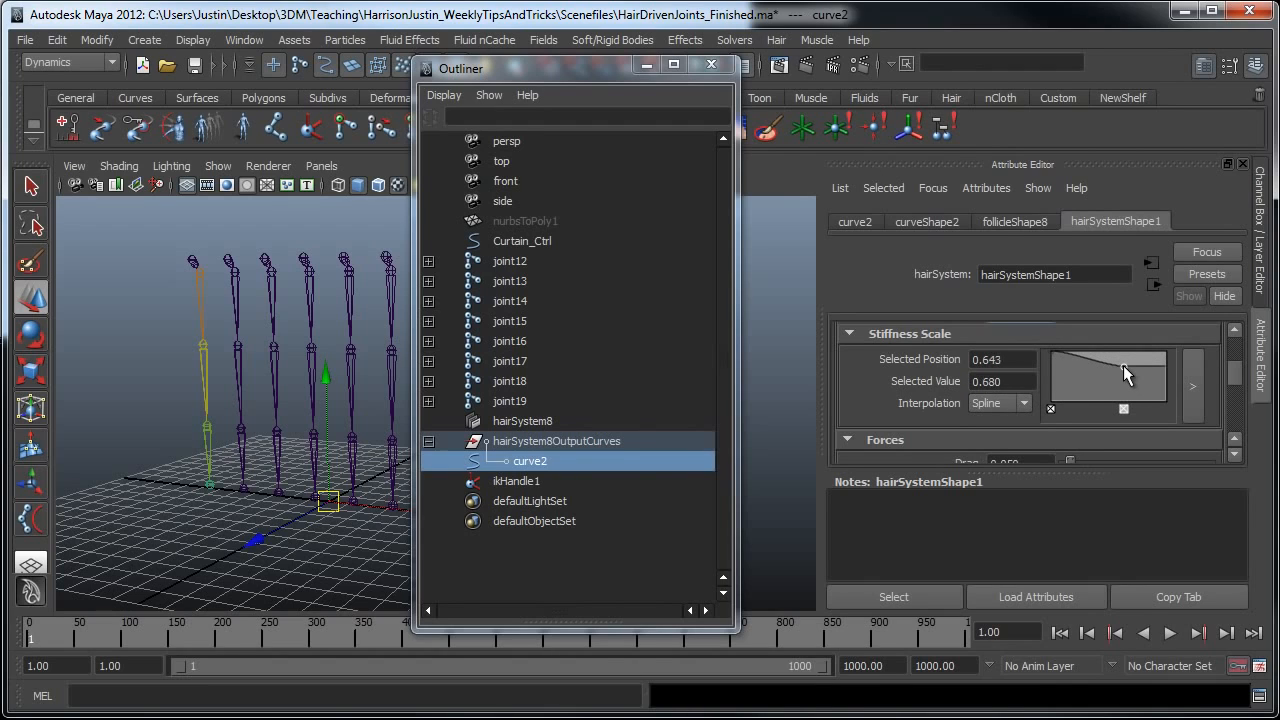
drag(1125, 360, 1155, 390)
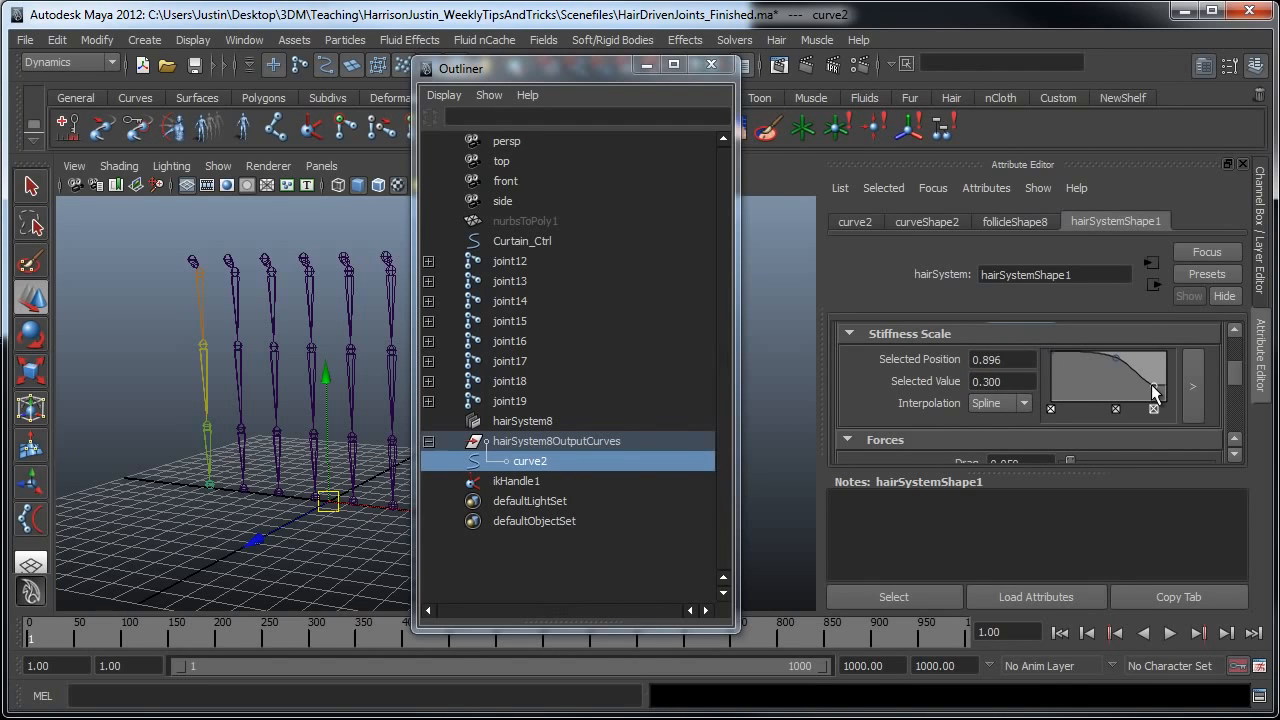
drag(1155, 390, 1150, 407)
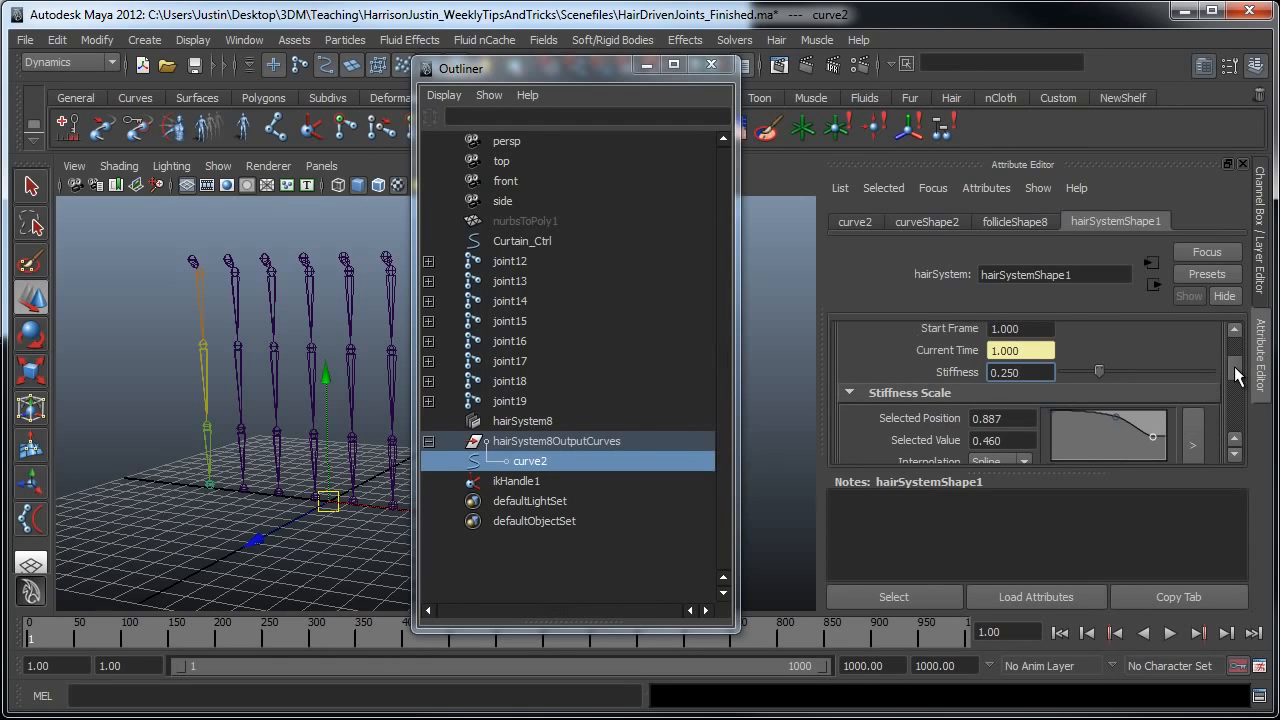
scroll(down, 3)
text(0.200)
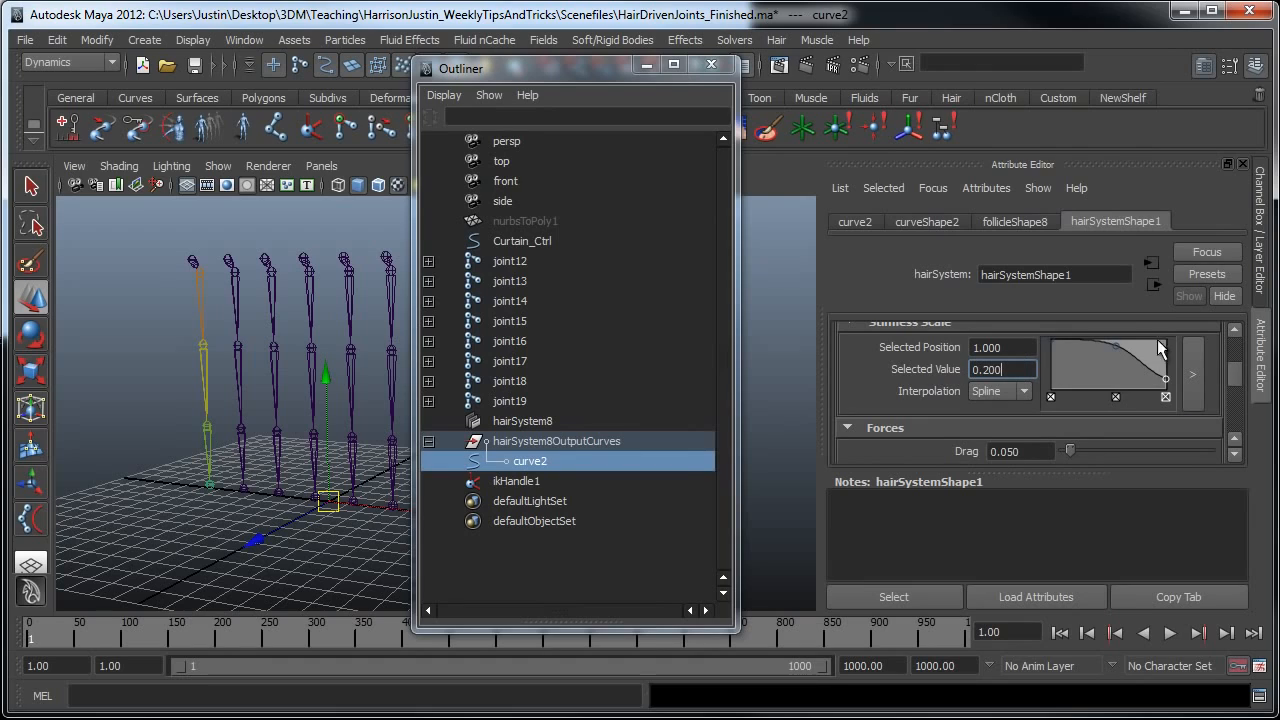
drag(1160, 347, 1128, 357)
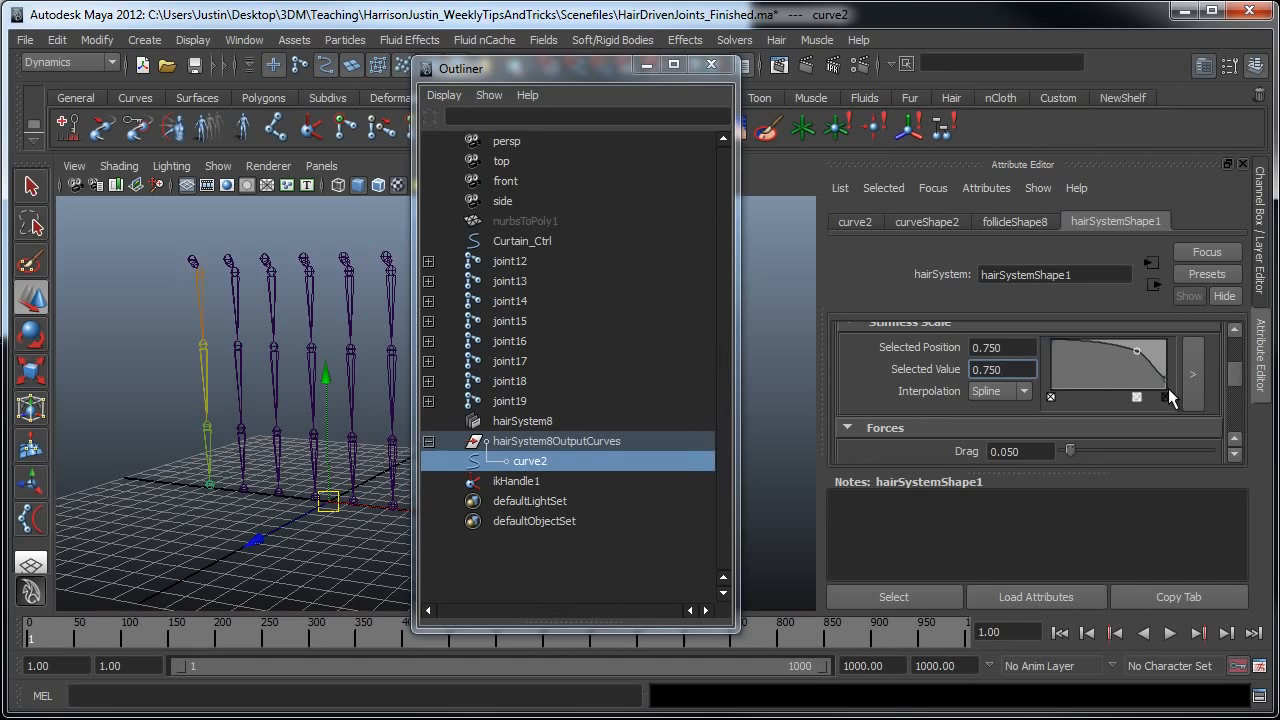
scroll(down, 3)
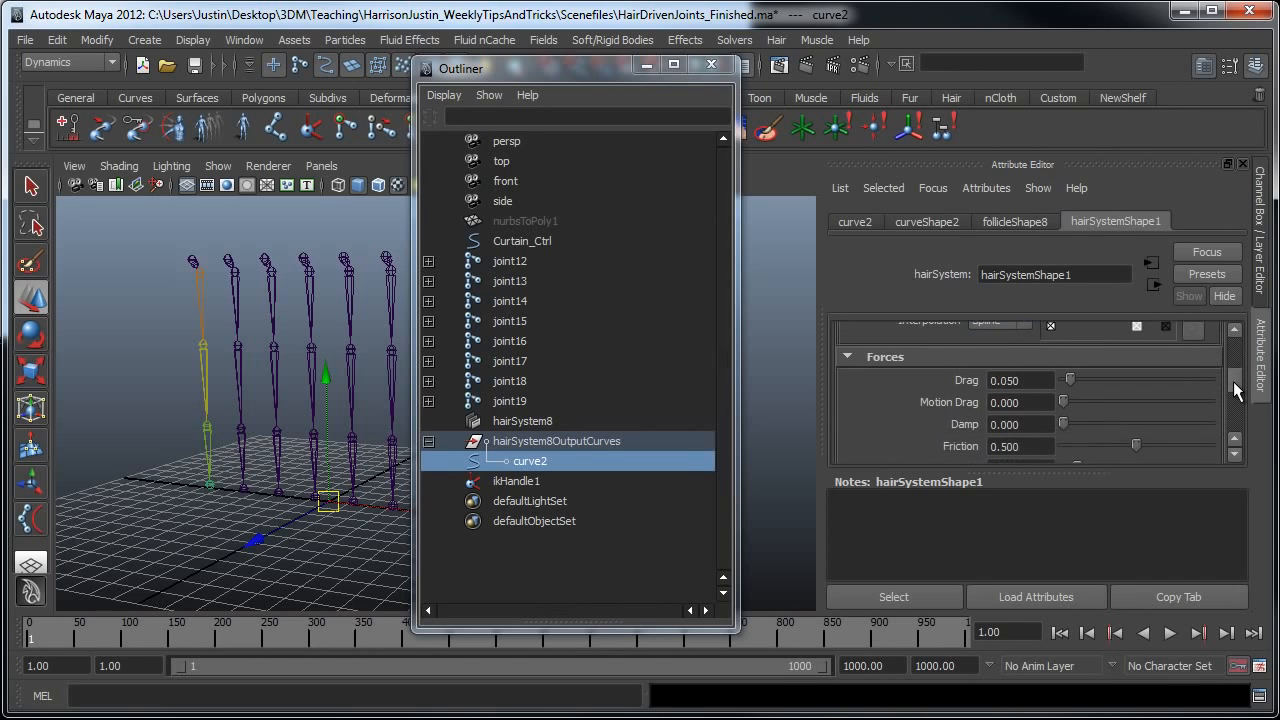
scroll(down, 3)
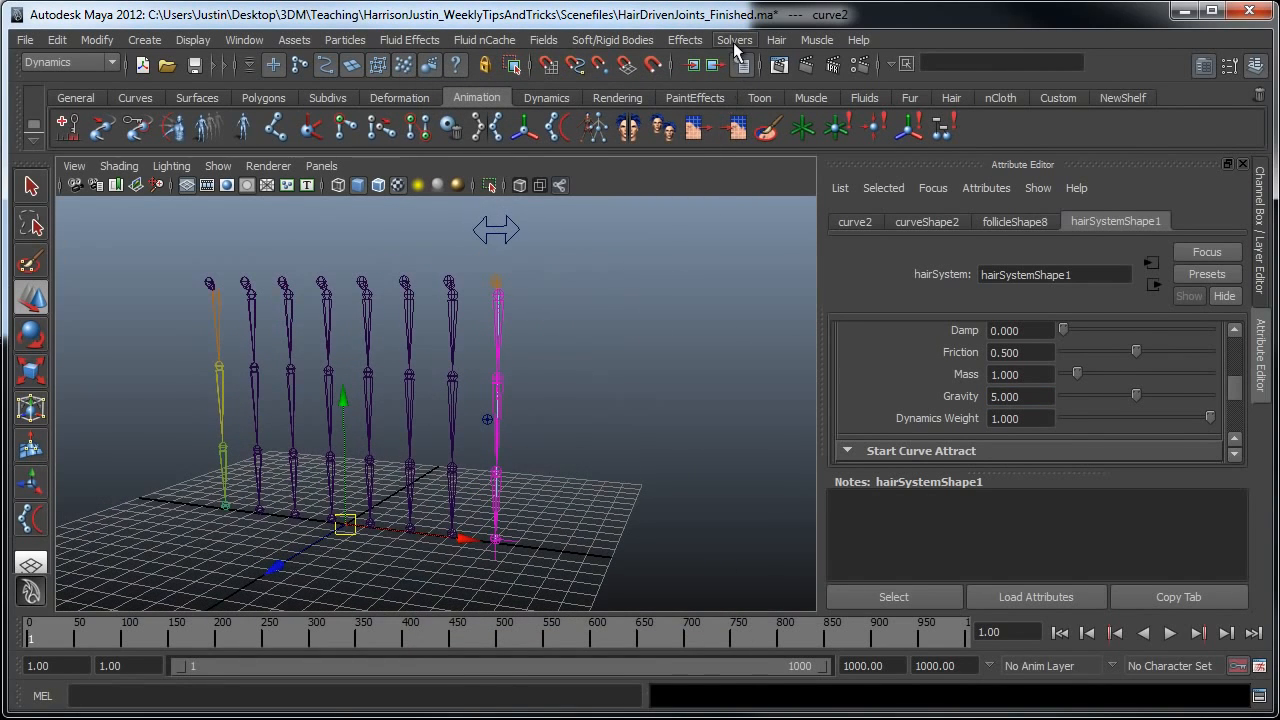
Step: Replay the simulation interactively, stop it, and rewind the time slider to frame one
click(1169, 632)
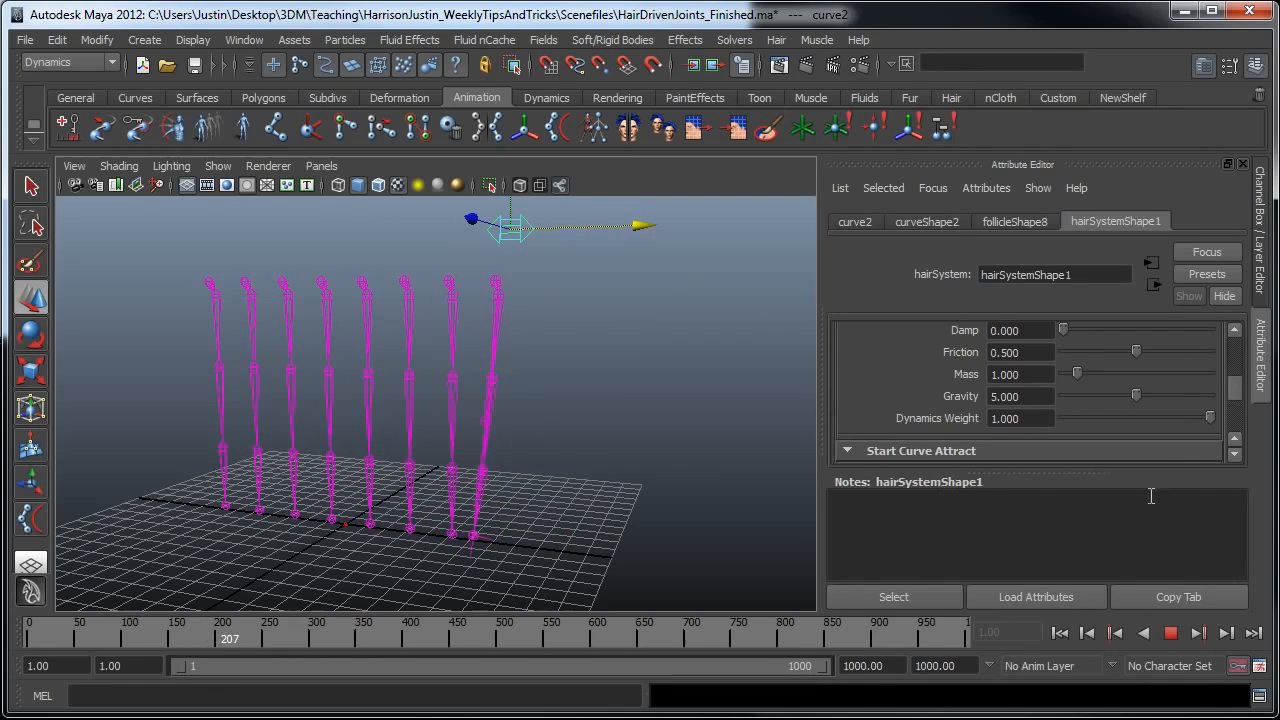
click(1060, 632)
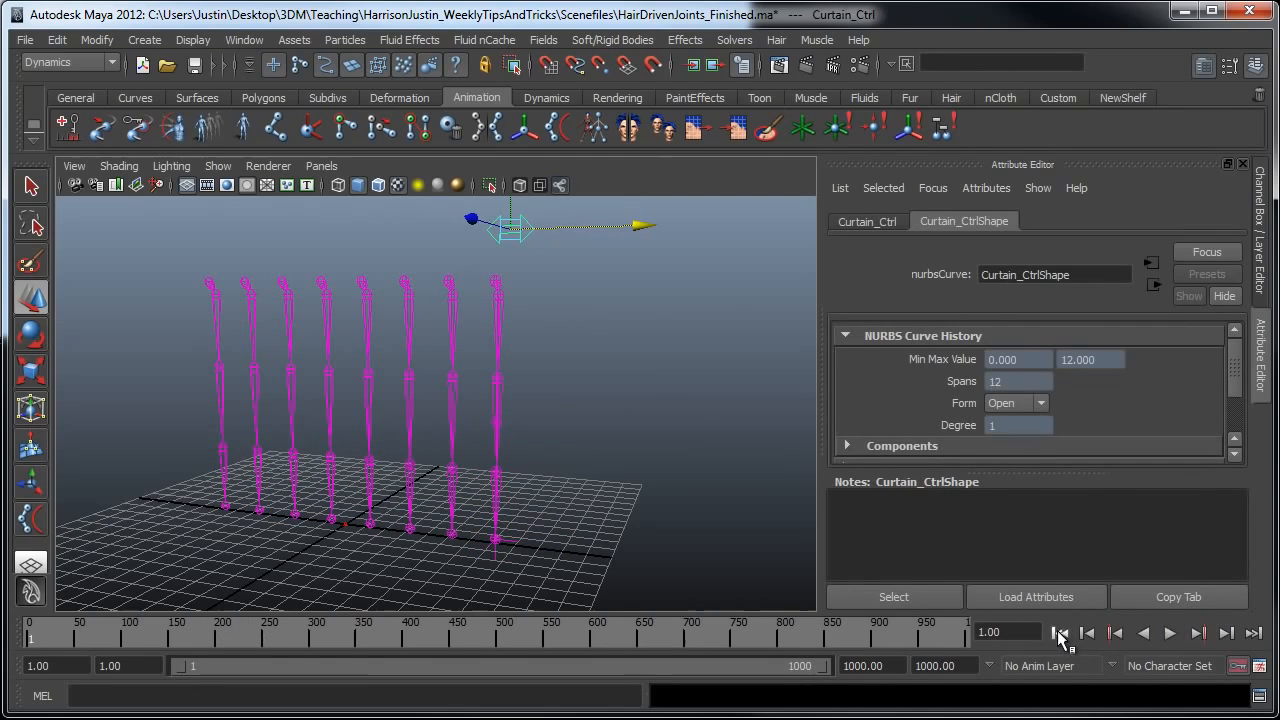
click(217, 166)
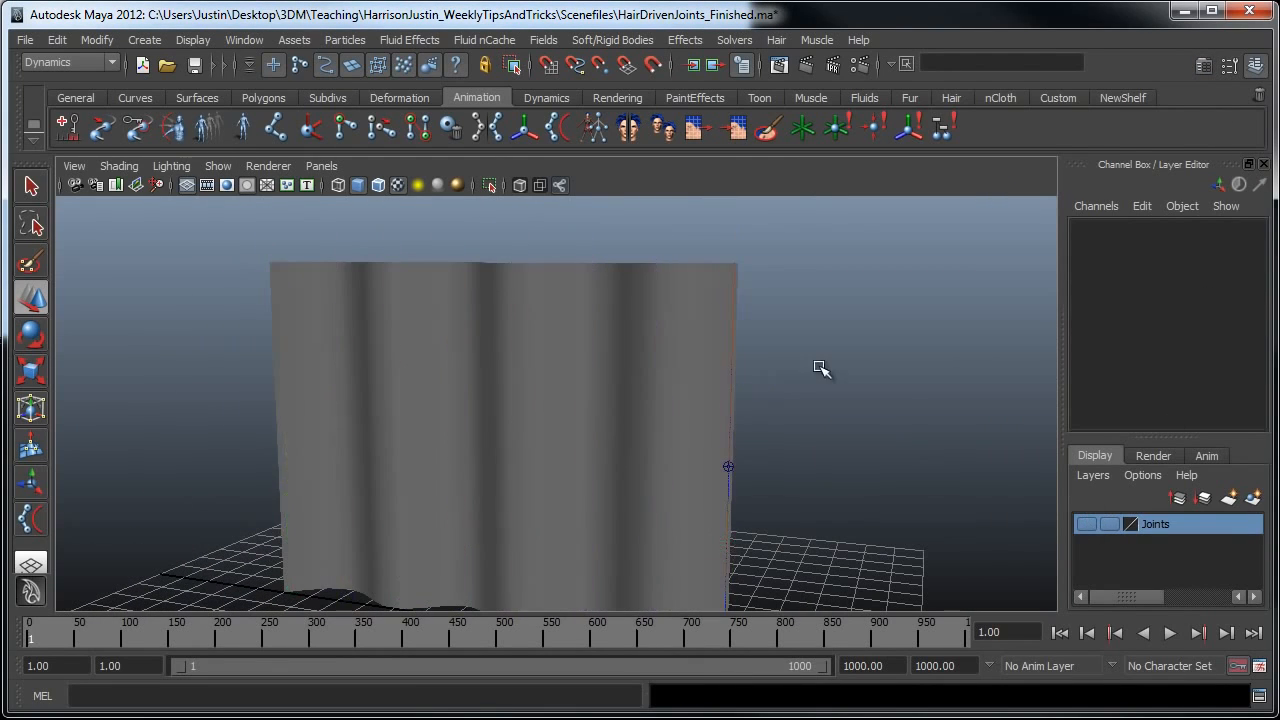
Step: Hide IK handles in the viewport and select Curtain_Ctrl
click(217, 165)
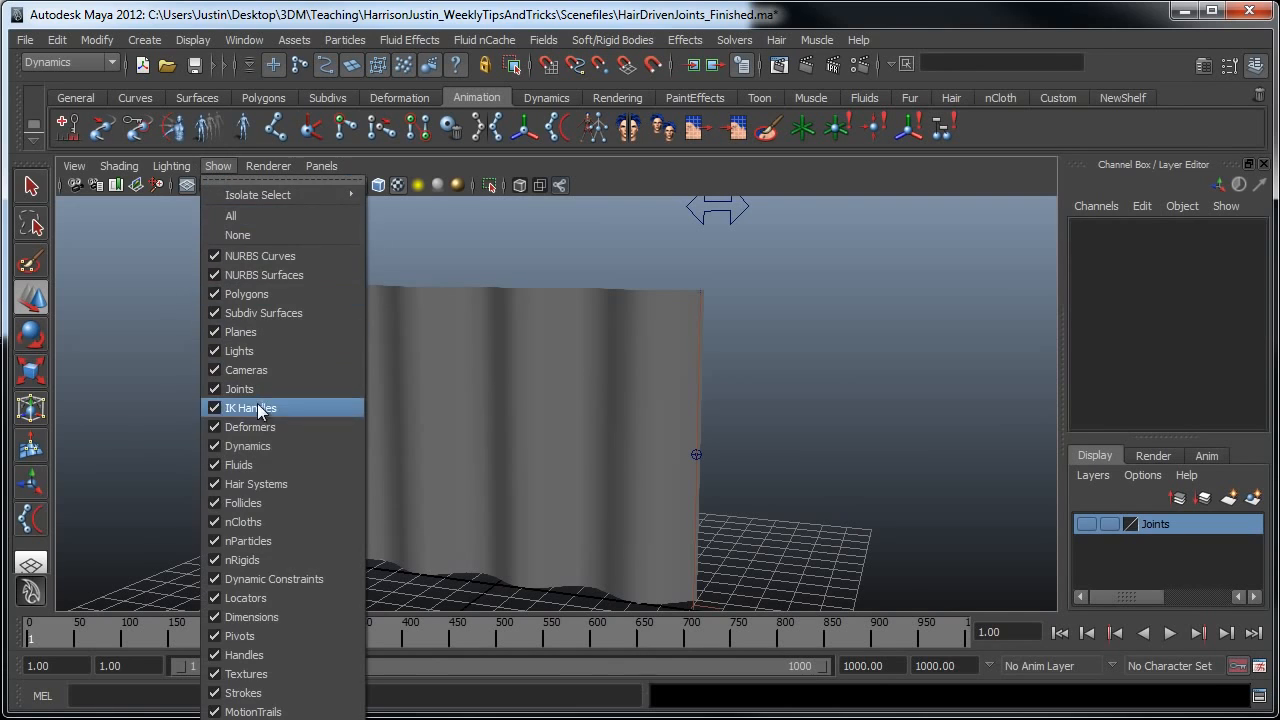
click(251, 407)
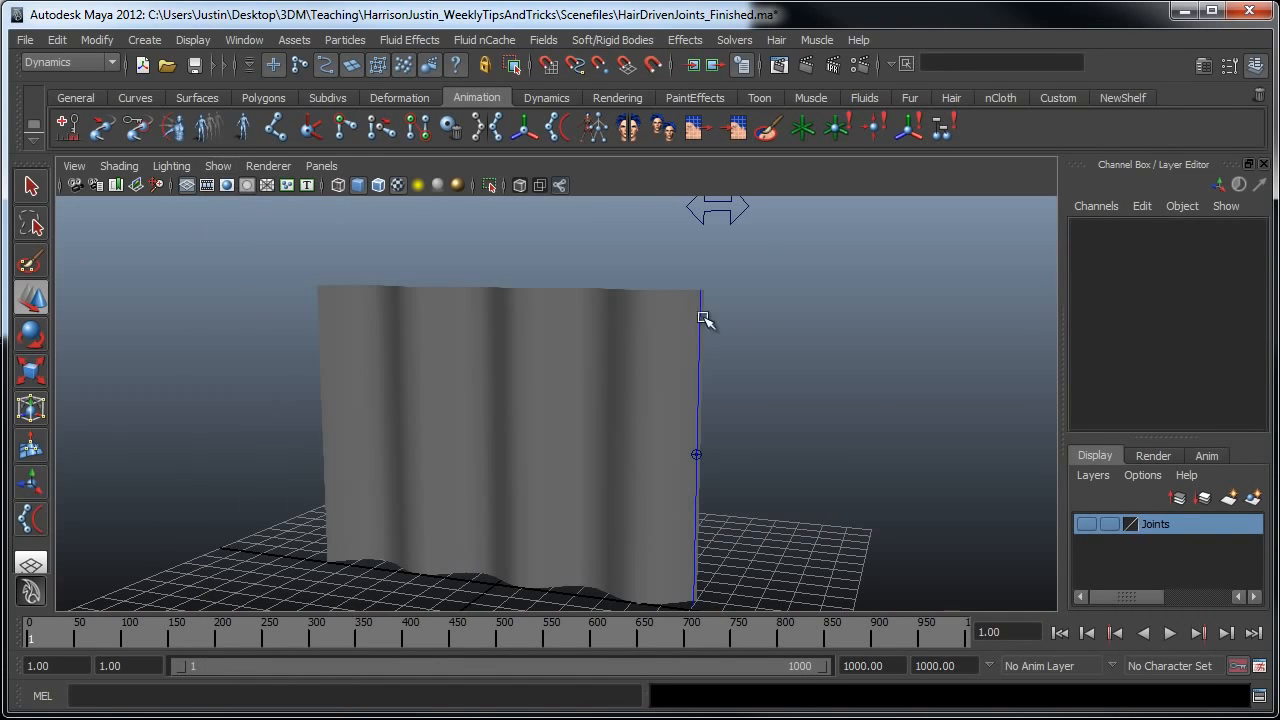
click(700, 320)
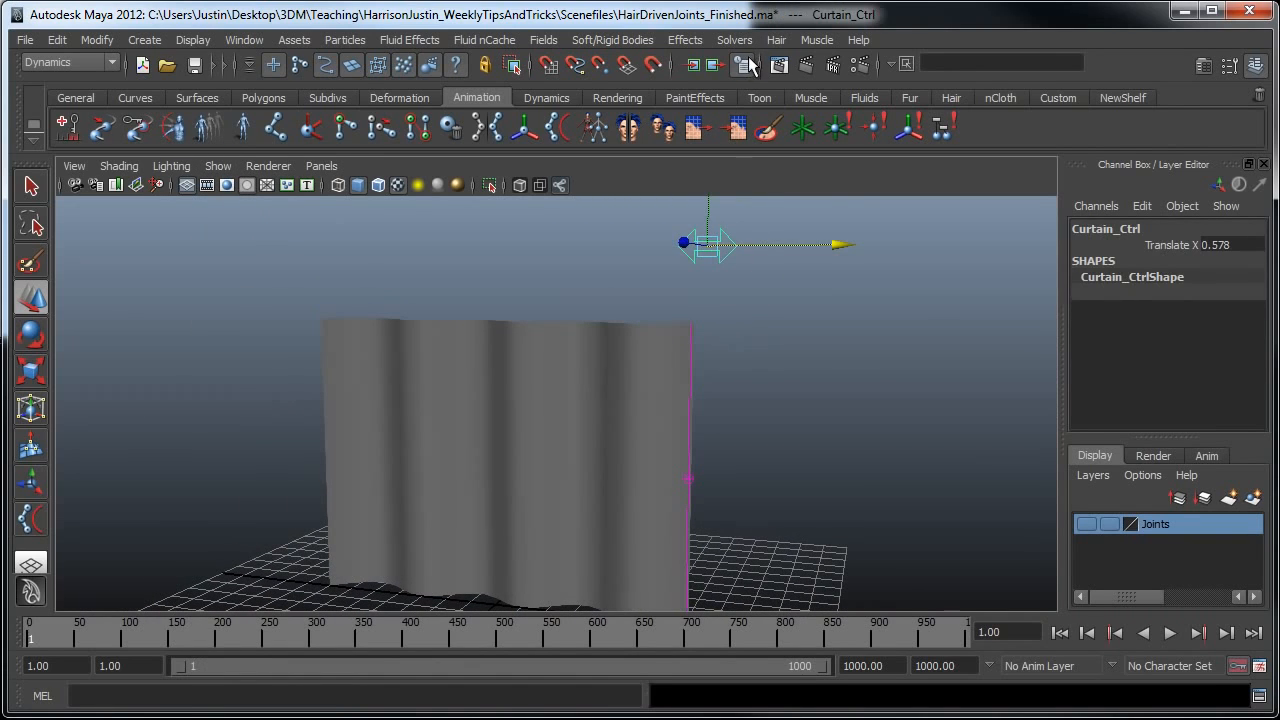
Step: Run Interactive Playback, swing Curtain_Ctrl back and forth, then stop playback
click(734, 40)
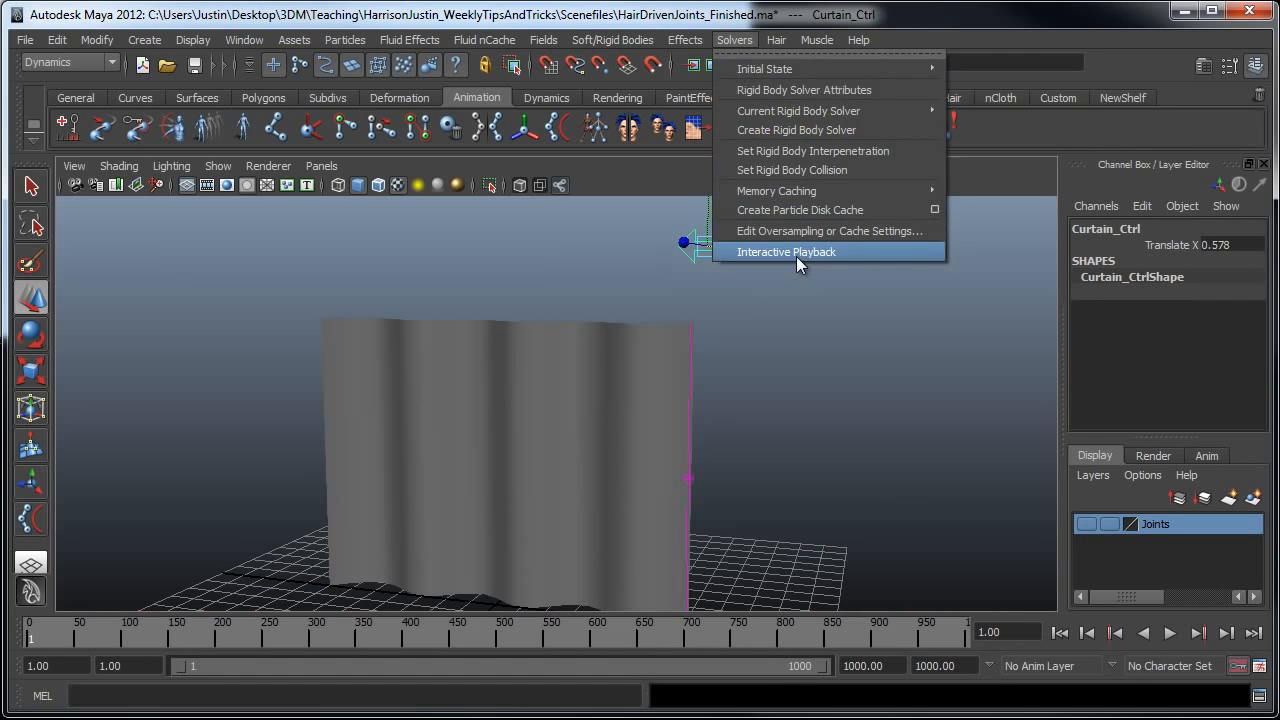
click(786, 251)
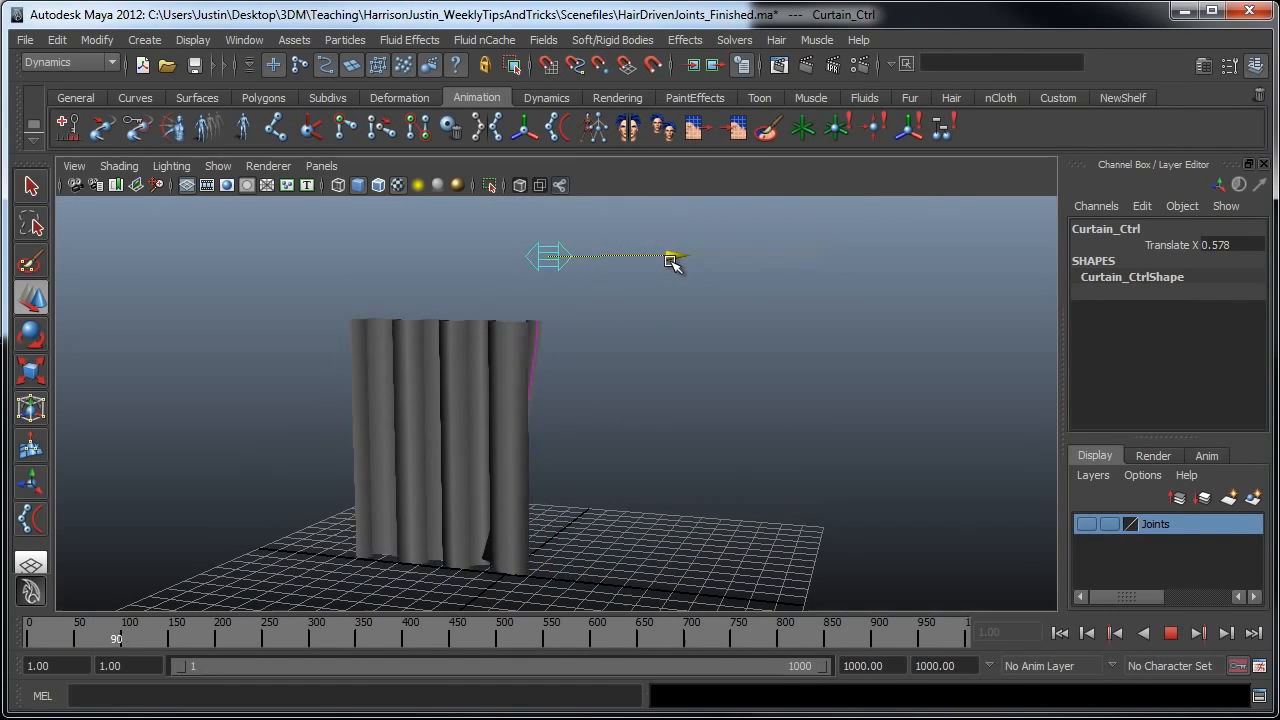
drag(675, 258, 760, 275)
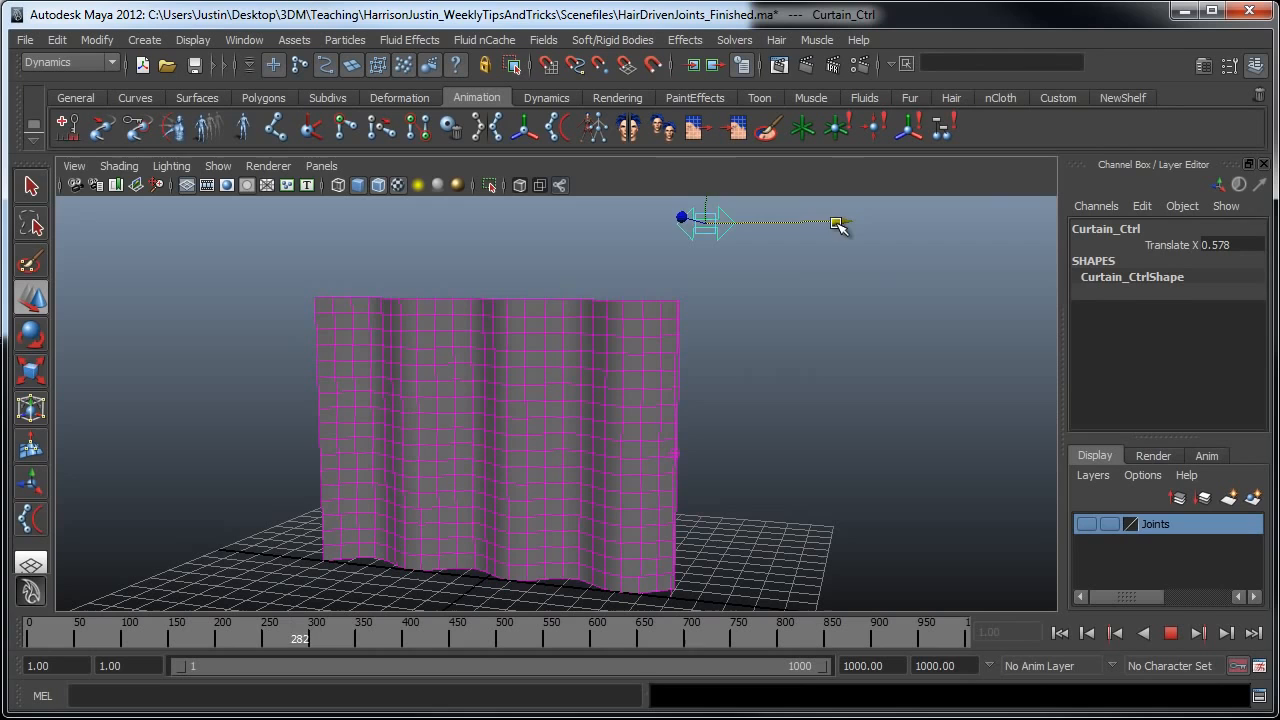
drag(840, 222, 620, 222)
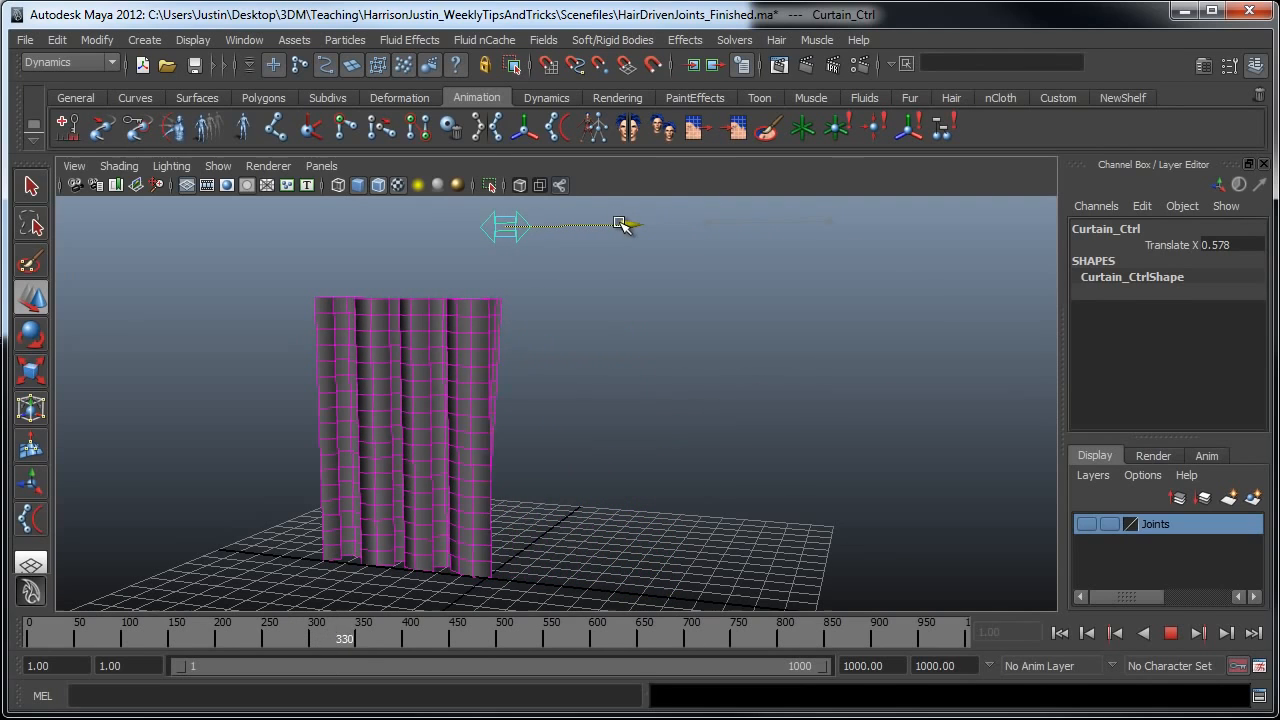
drag(620, 225, 730, 238)
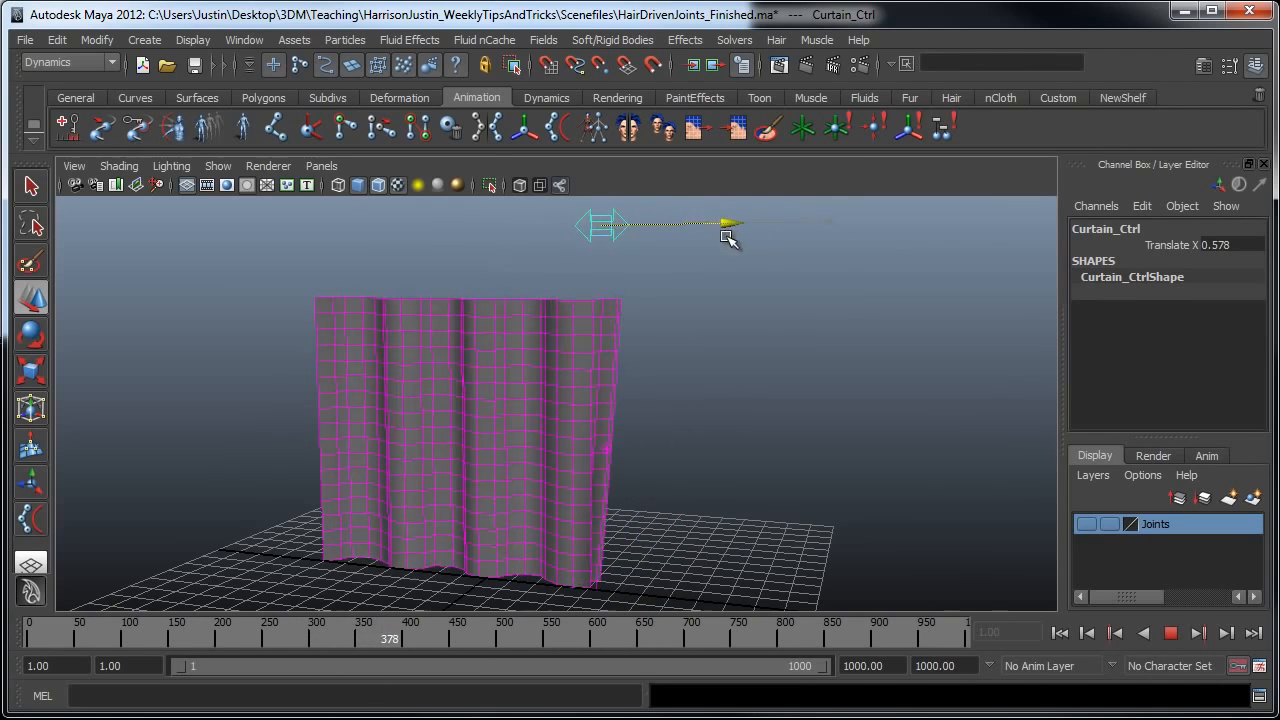
click(1198, 632)
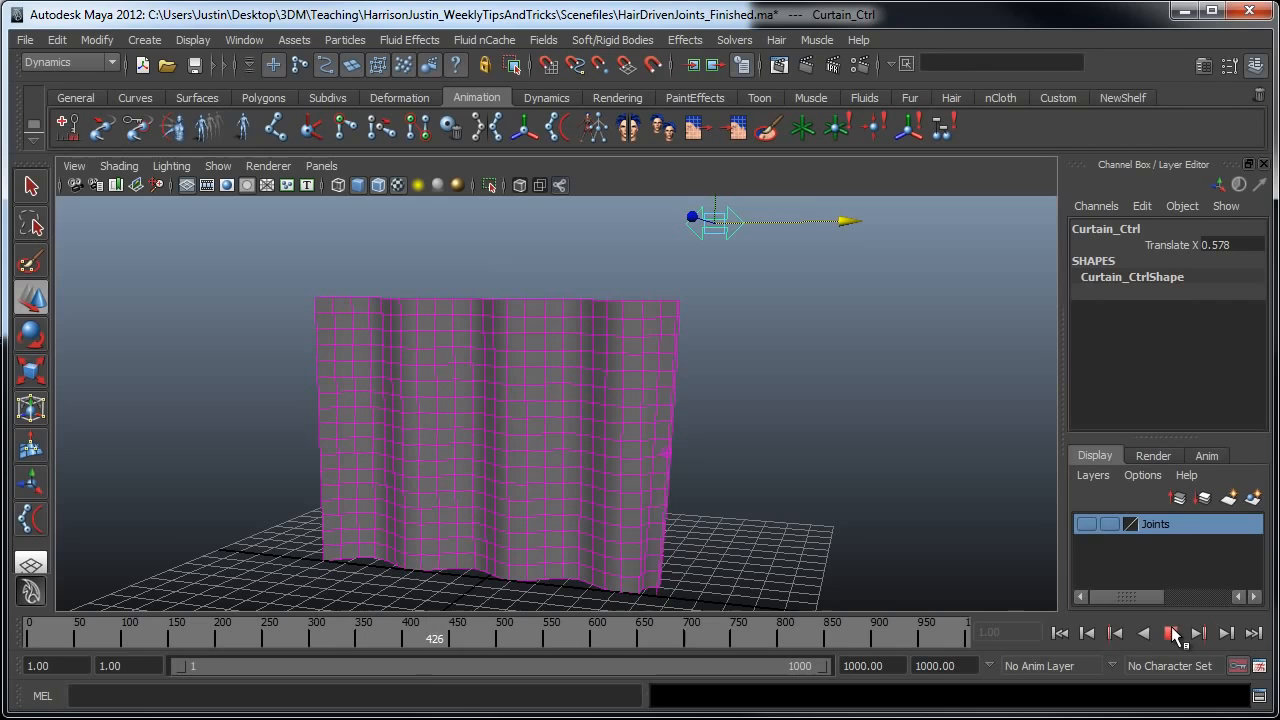
click(1060, 632)
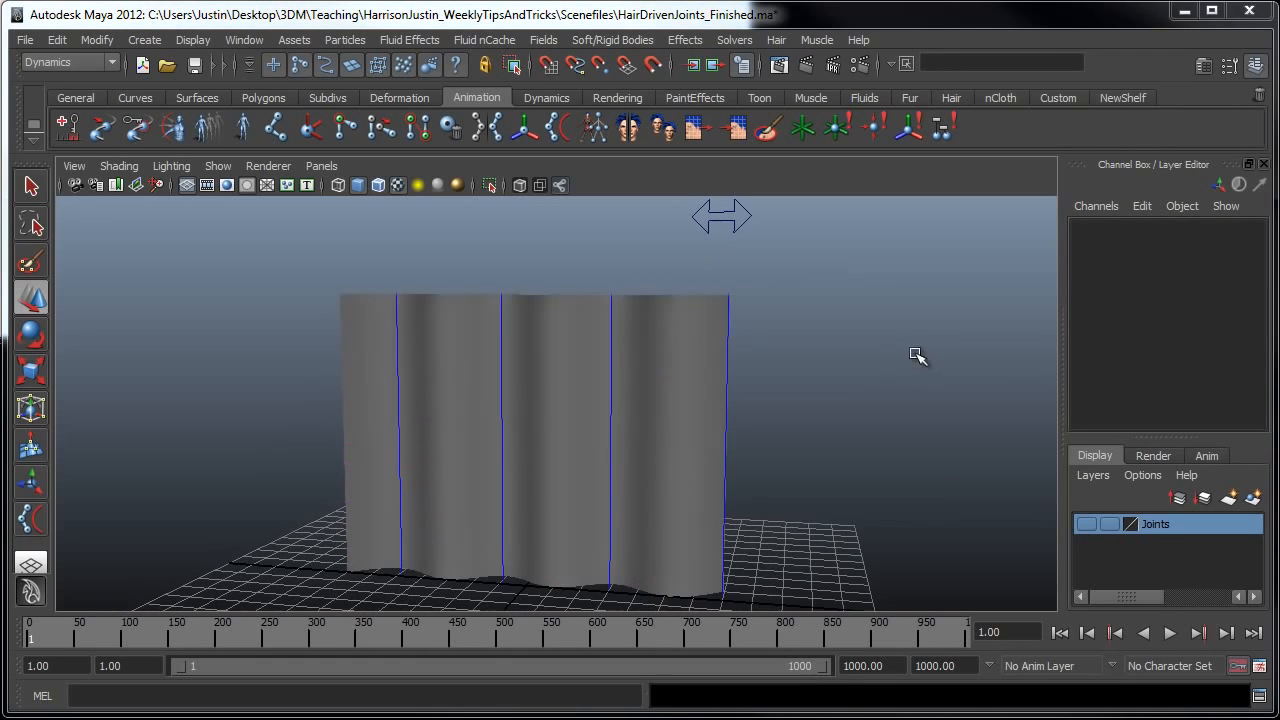
mouse_move(852, 387)
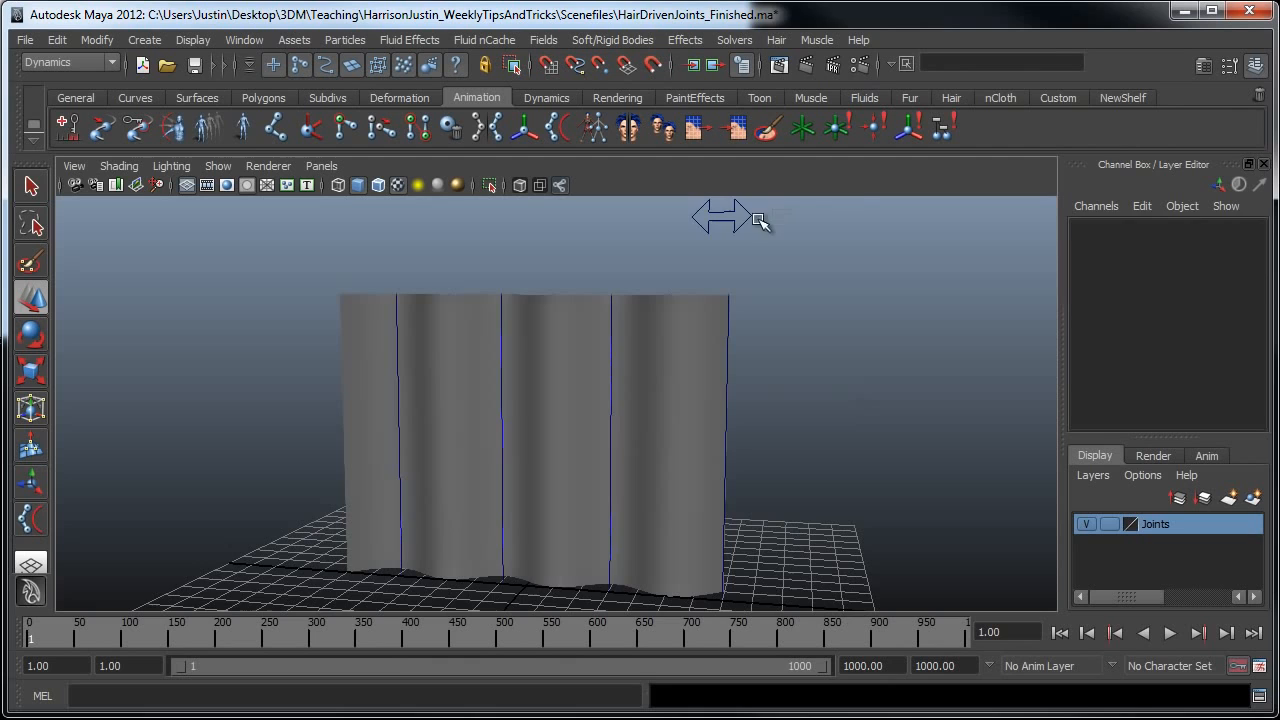
Step: Run Interactive Playback again to swing the curtain, then stop it
click(734, 40)
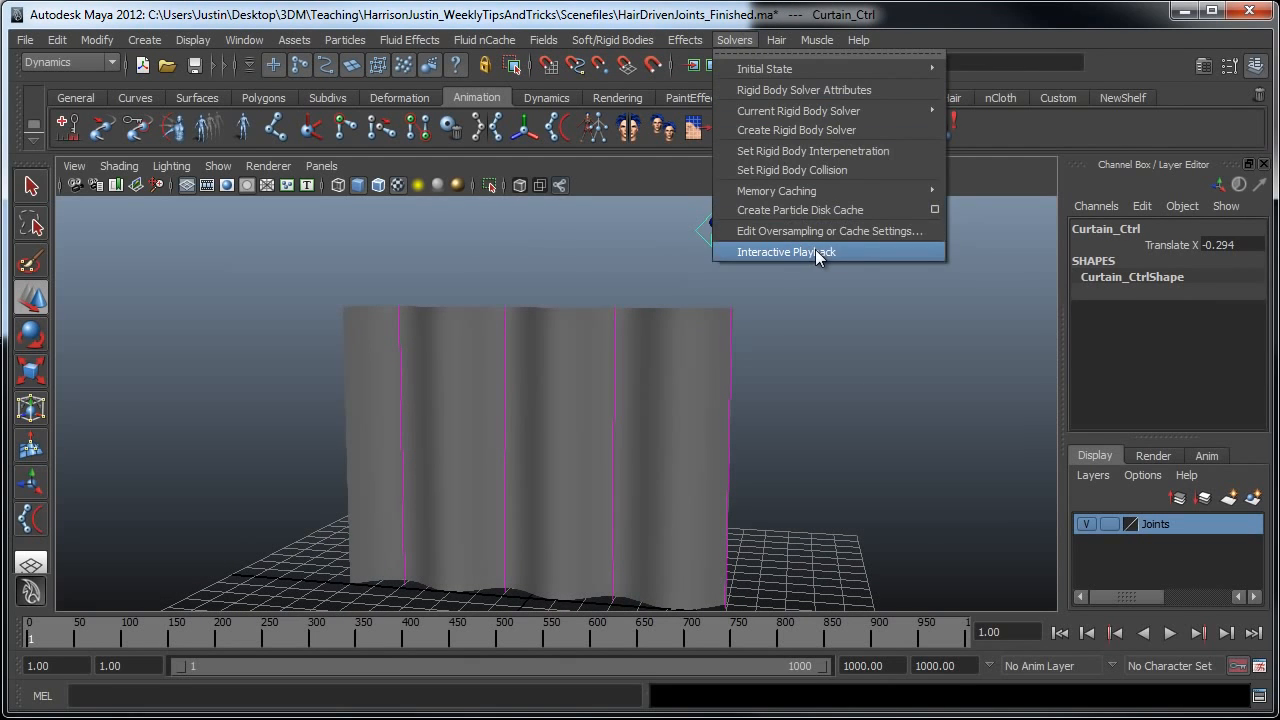
click(787, 251)
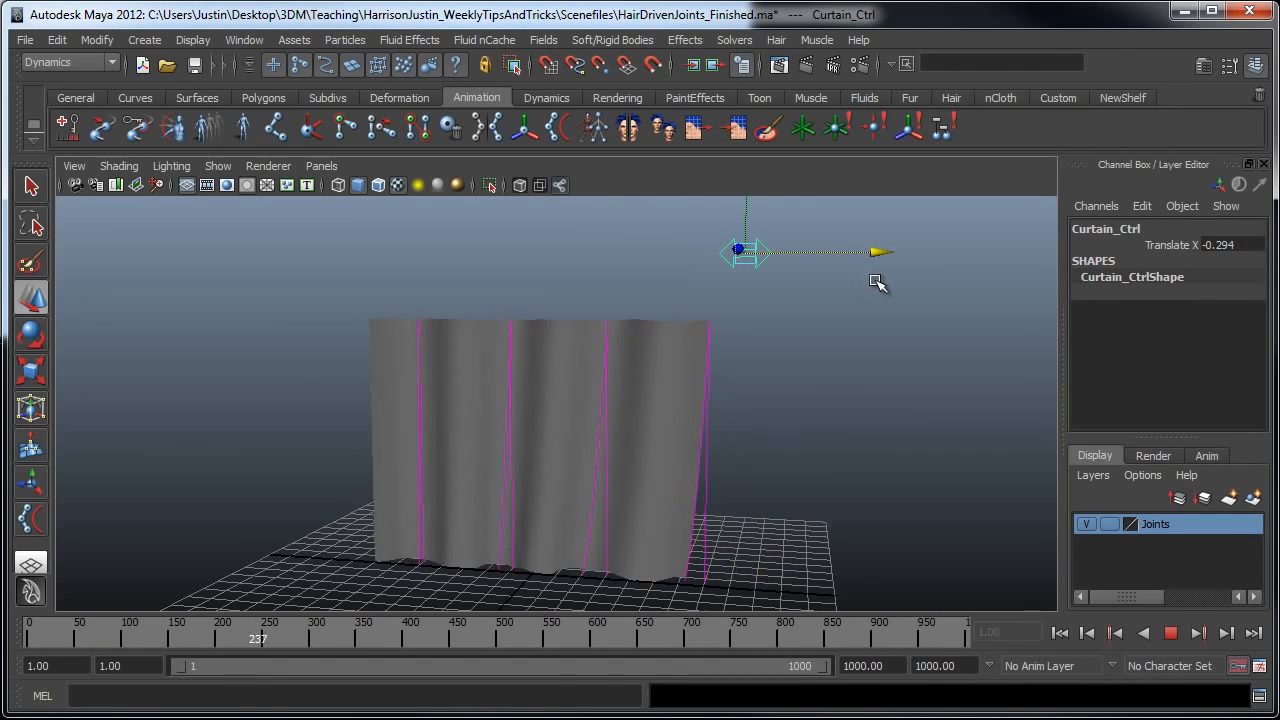
click(1171, 633)
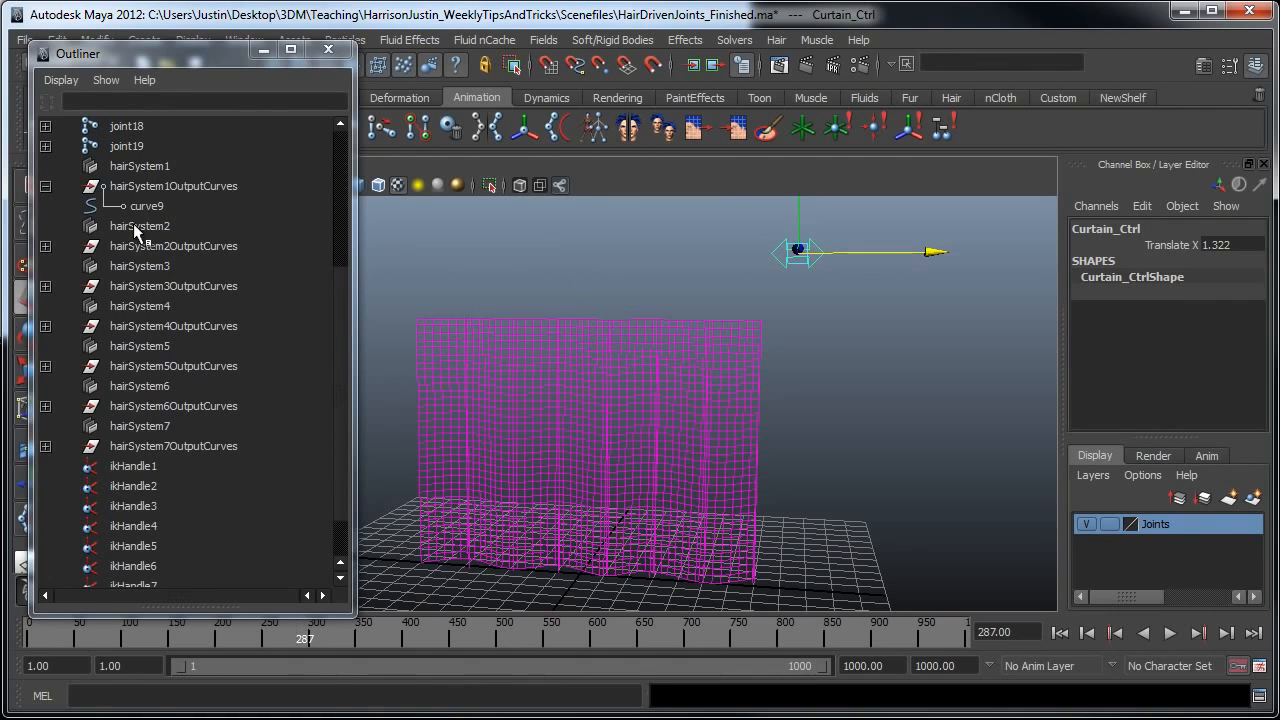
Step: Set Gravity to 2, 3 and 4 on hair systems two through four, then close the editors
click(147, 206)
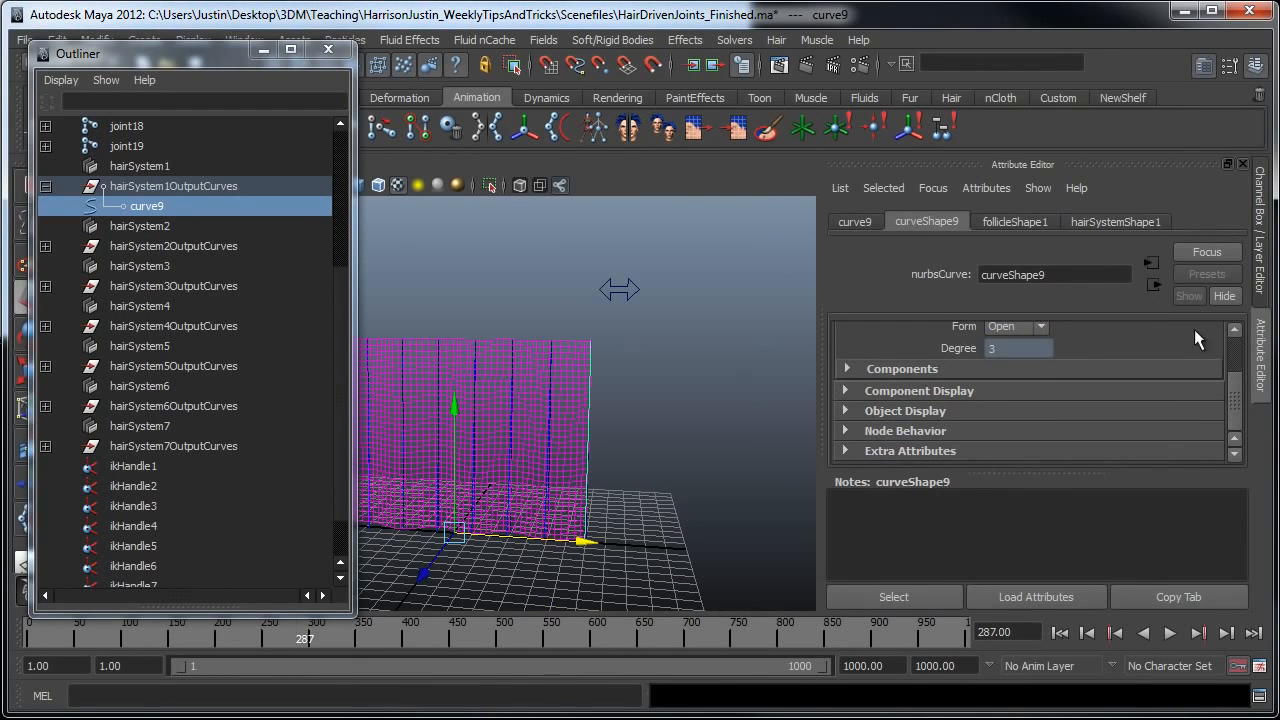
click(1115, 221)
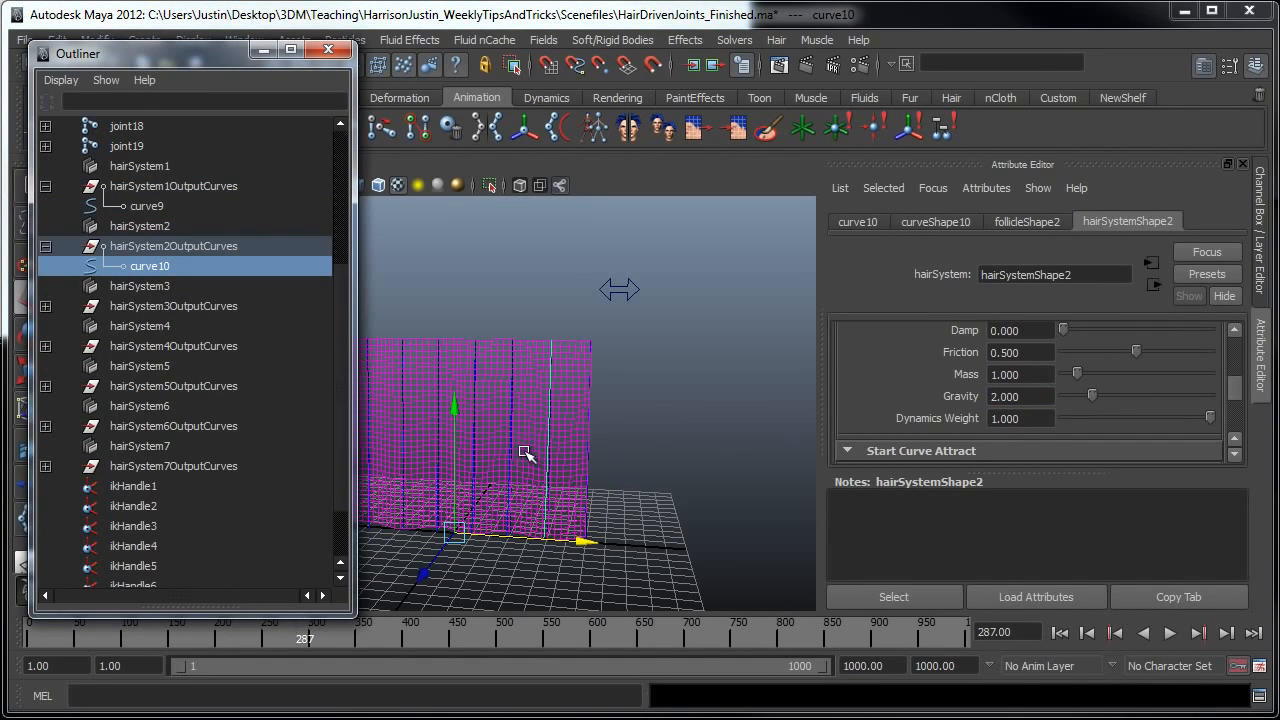
click(1020, 396)
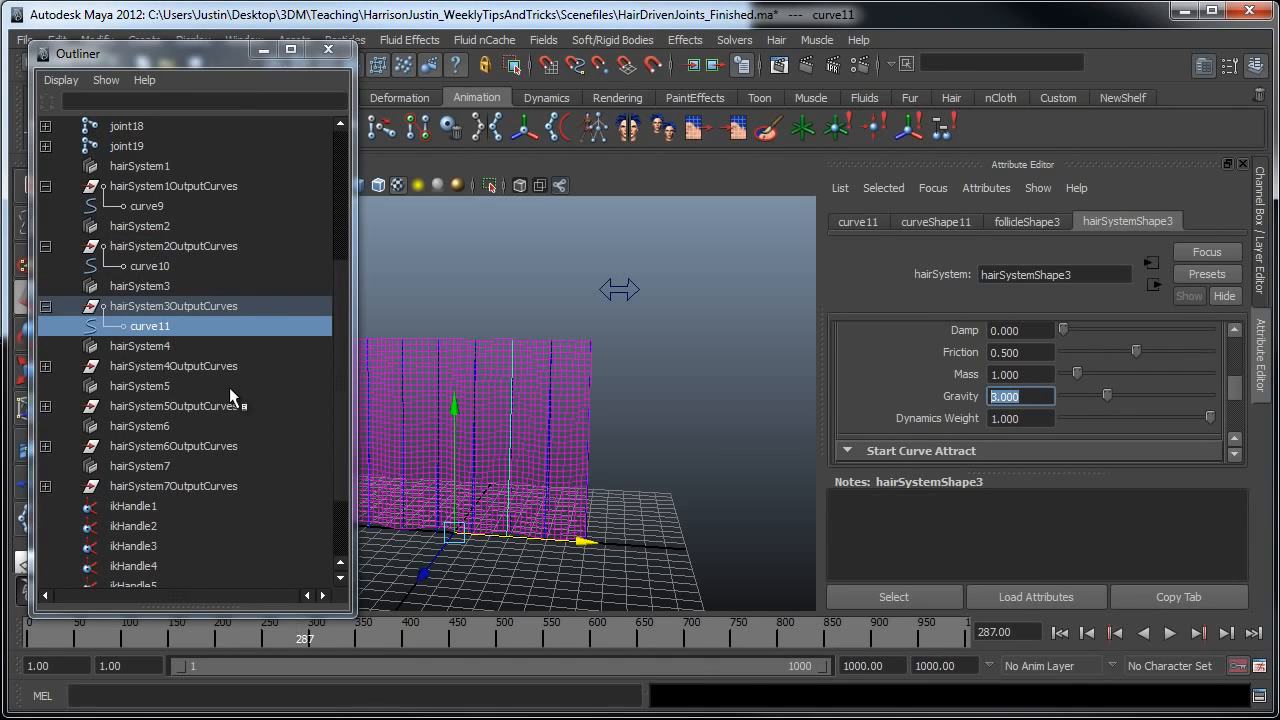
click(150, 386)
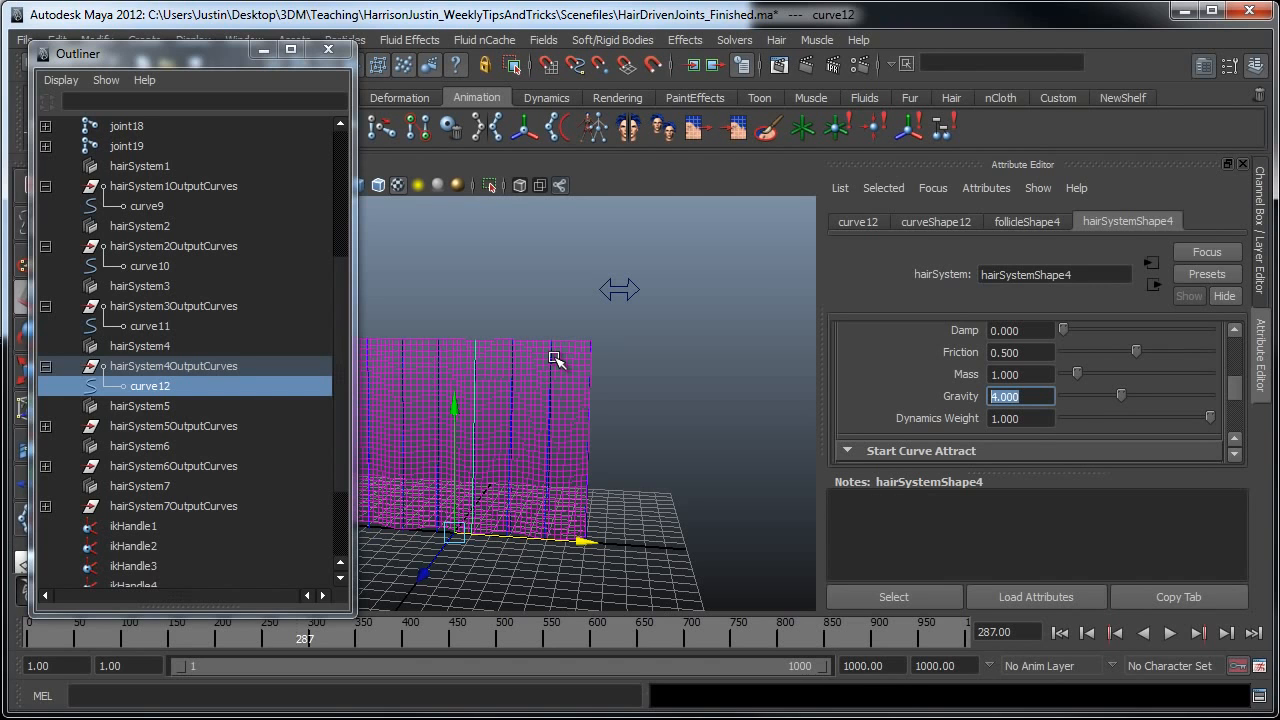
click(327, 49)
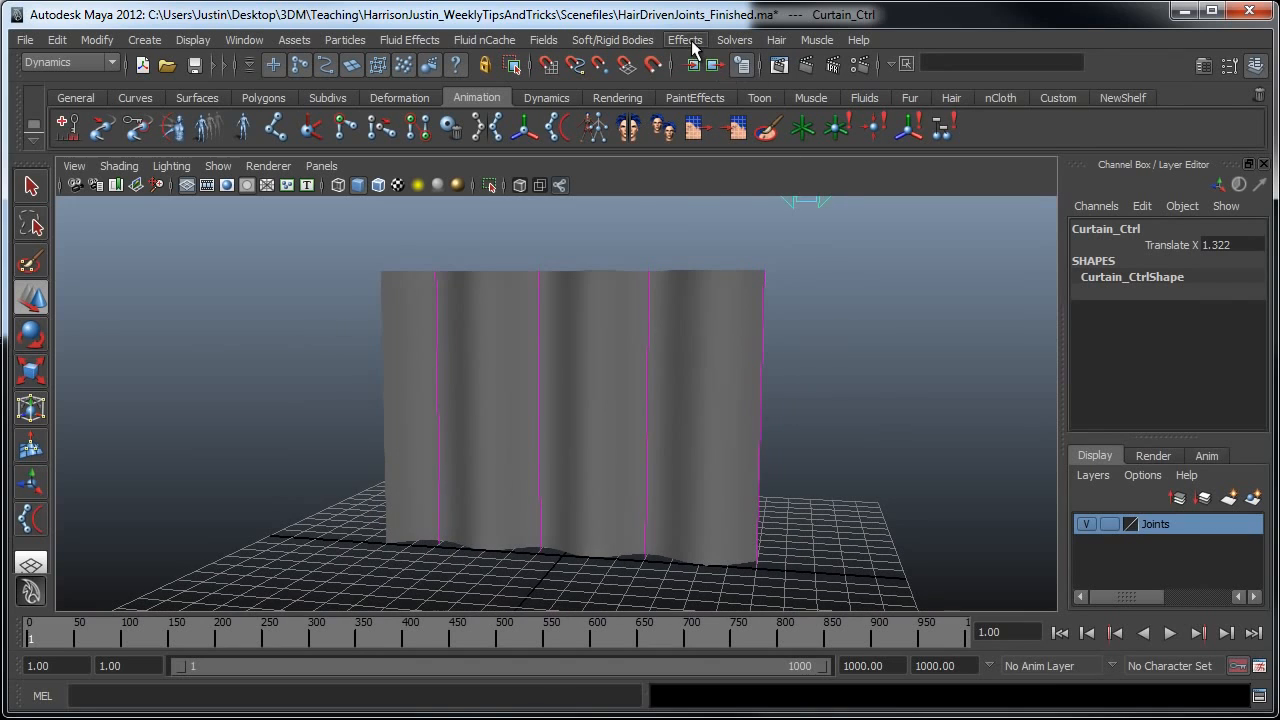
Step: Browse the Effects and Muscle menus
click(685, 39)
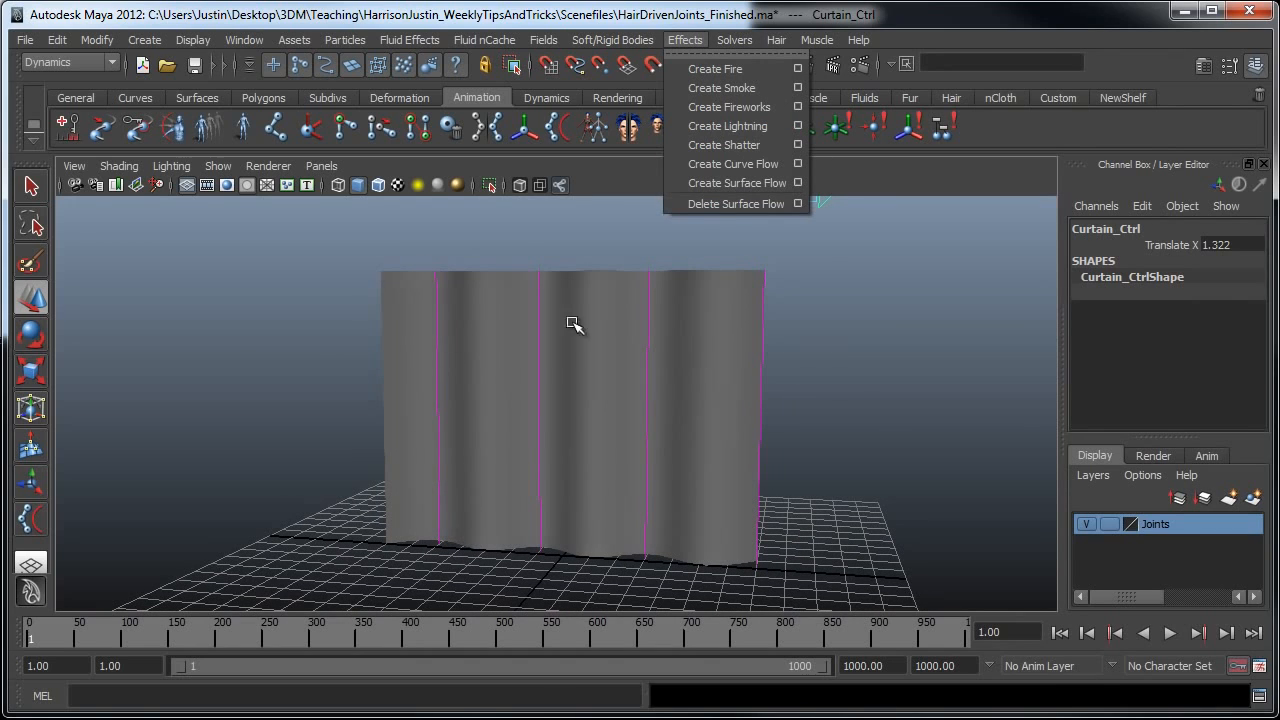
click(817, 39)
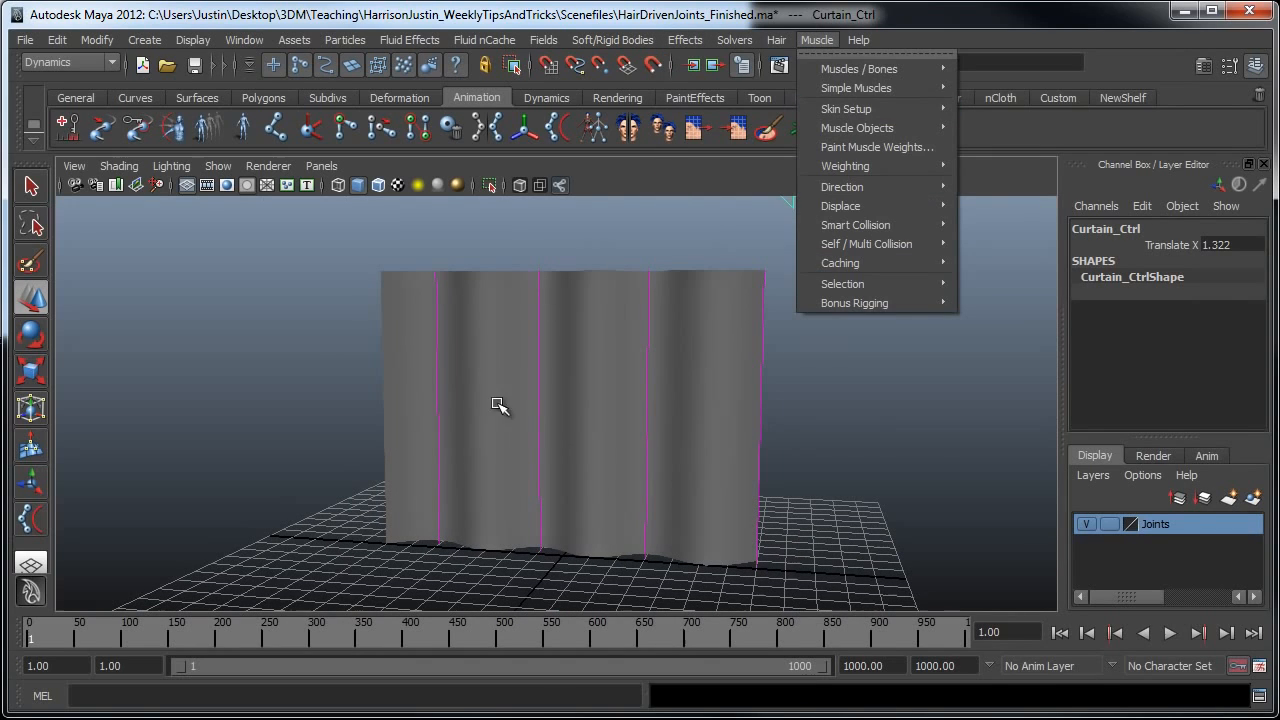
mouse_move(780, 166)
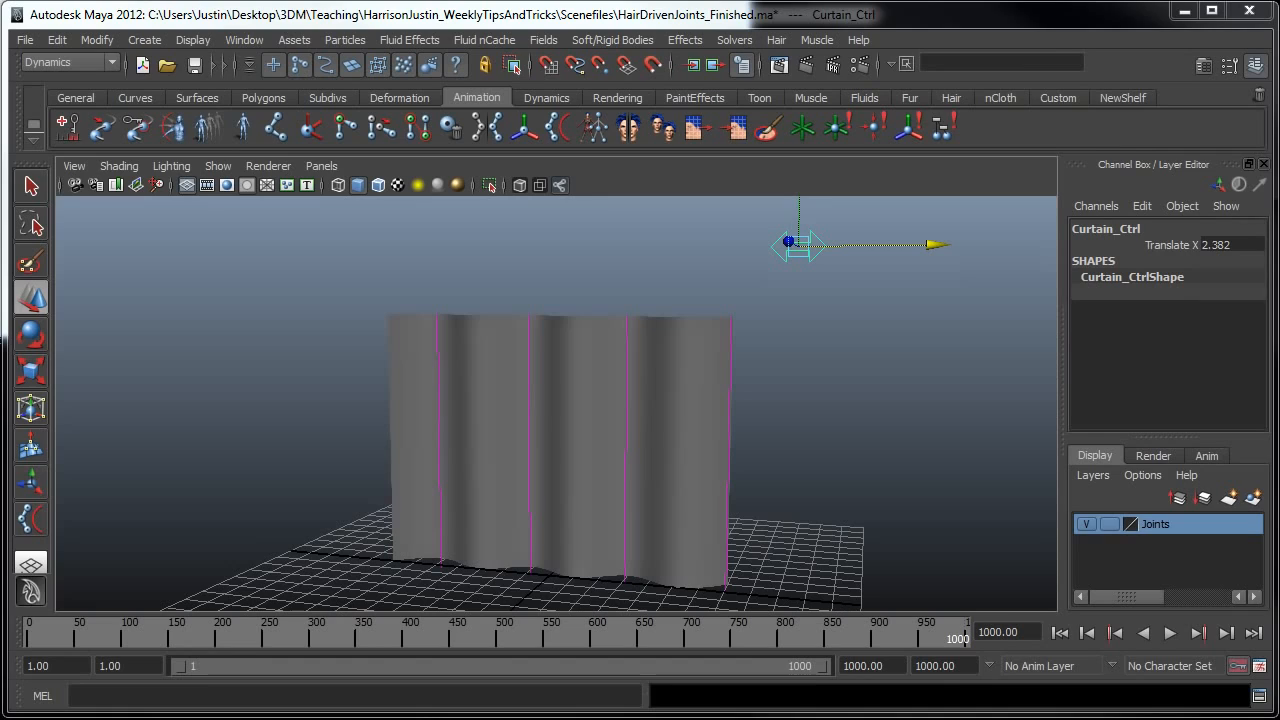
mouse_move(868, 318)
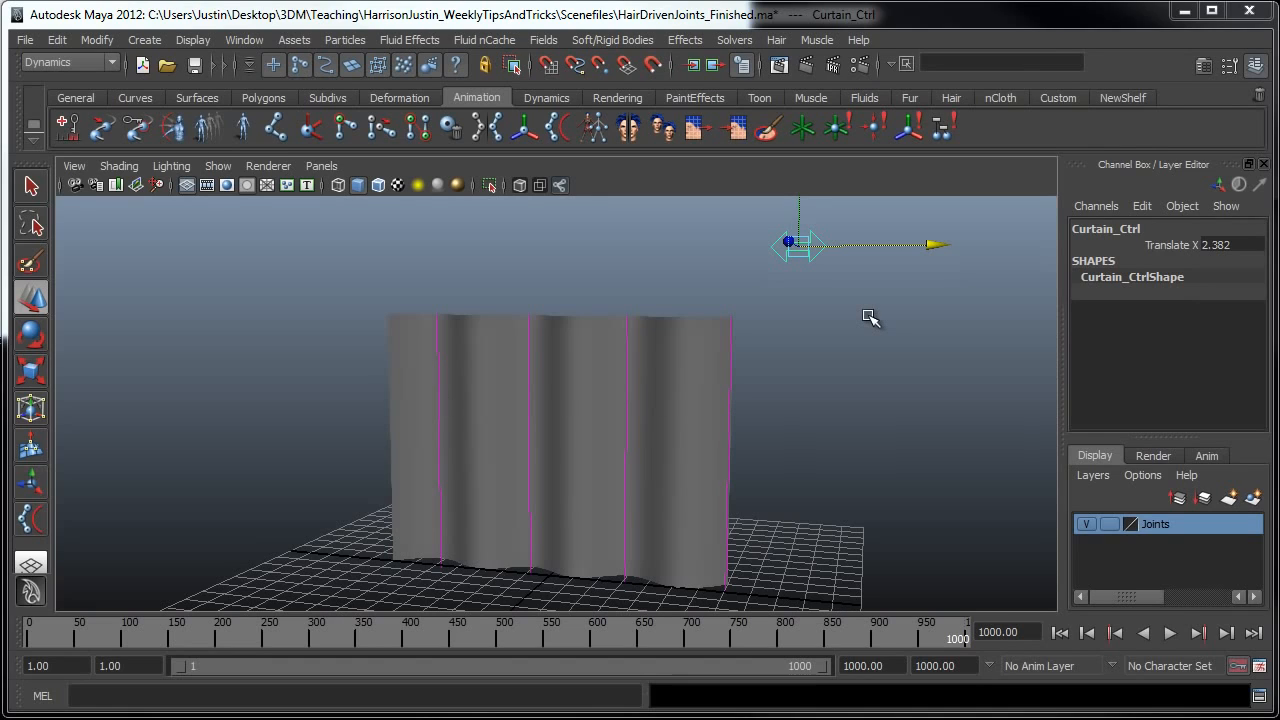